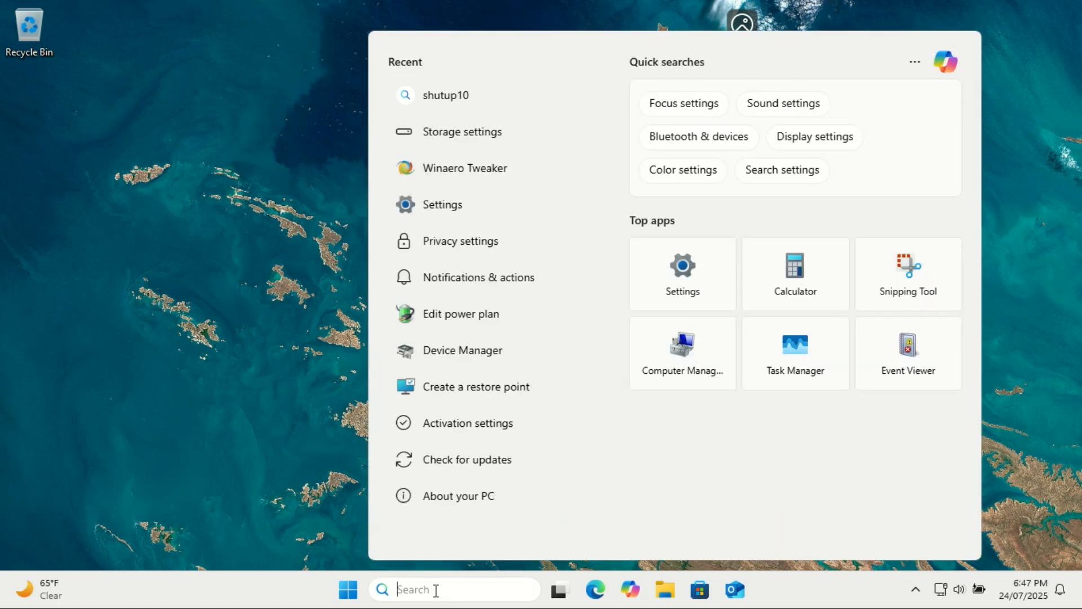
- Search 'bitlo' and open the Device encryption settings page from the best match
type("bitlo")
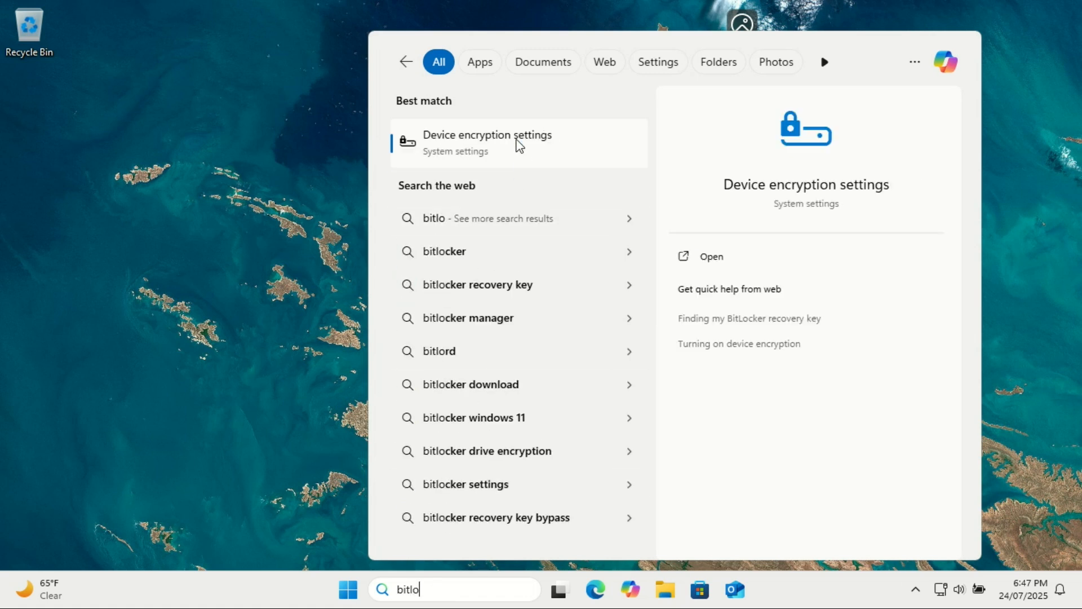
left_click(487, 141)
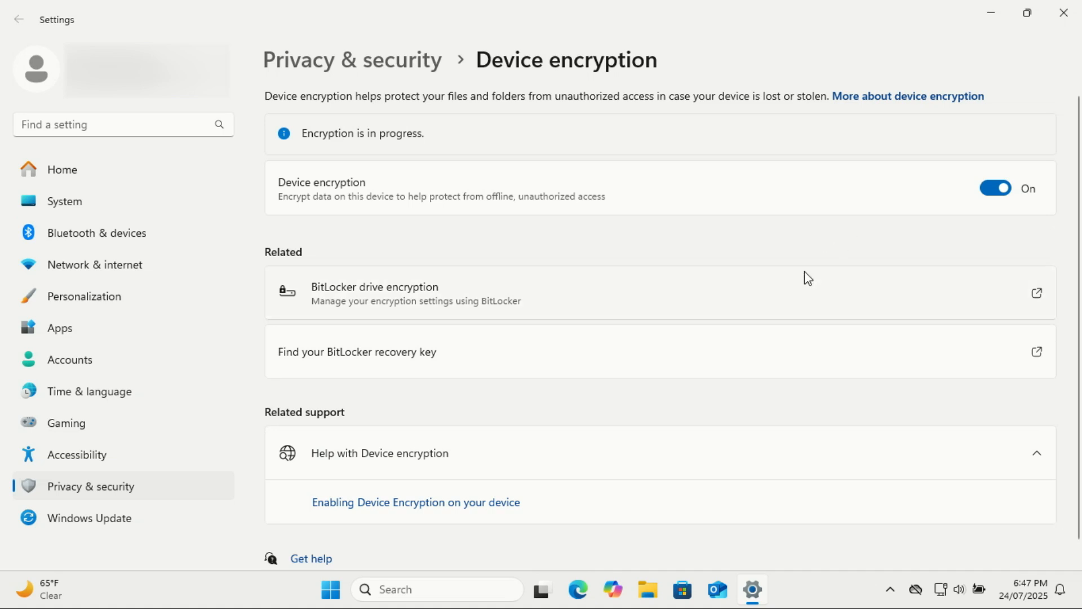
mouse_move(266, 366)
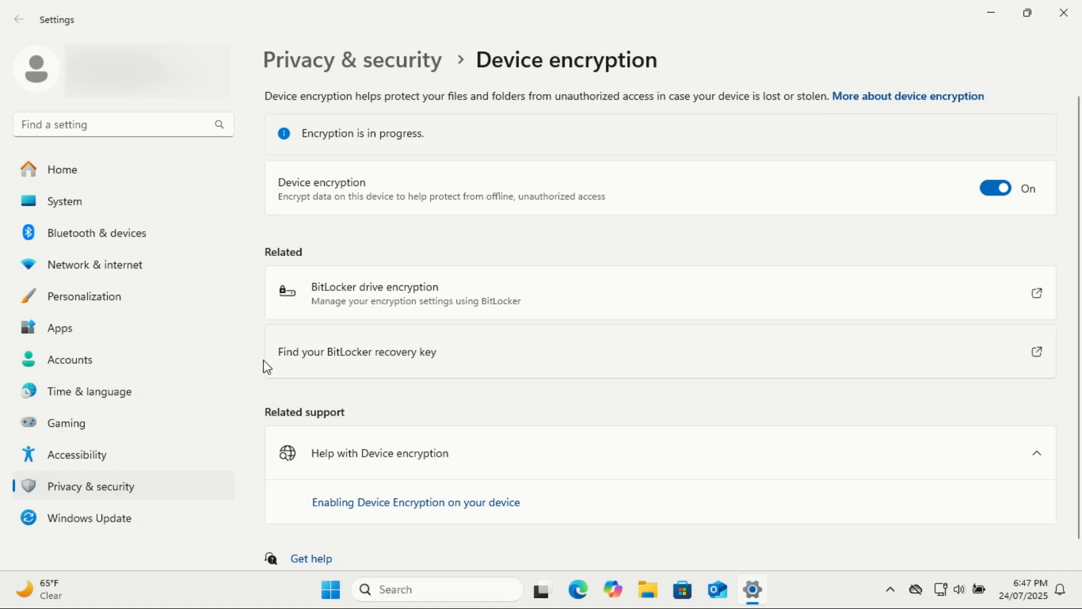
mouse_move(510, 361)
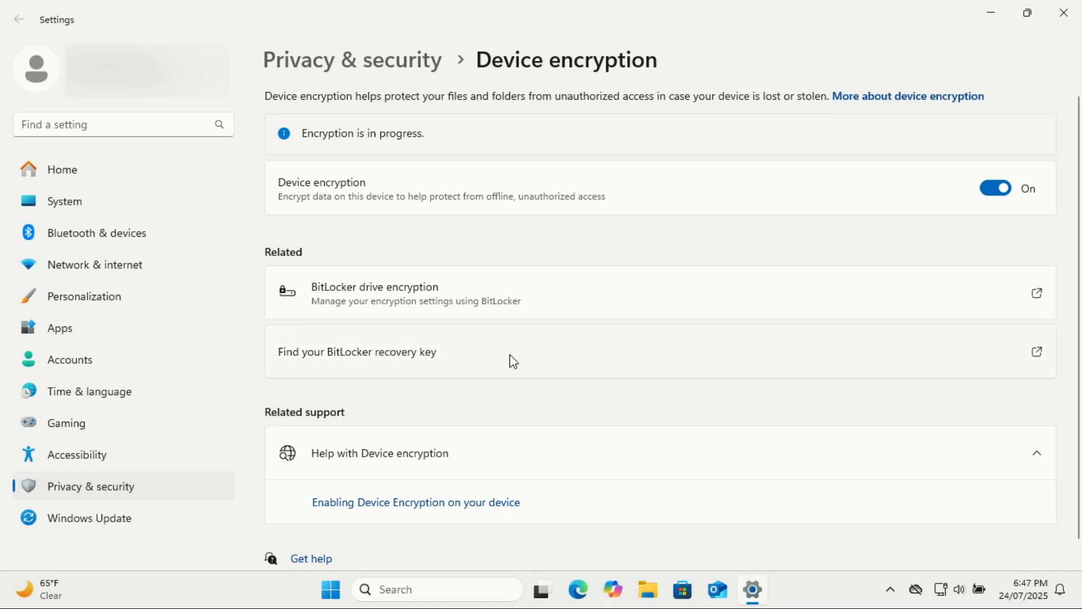
mouse_move(928, 323)
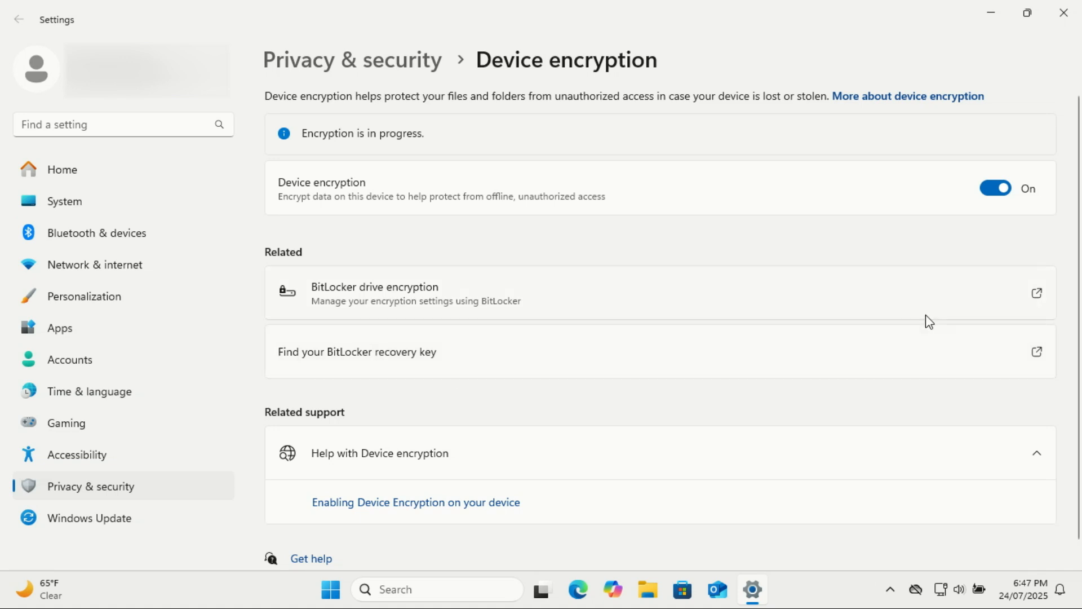
mouse_move(890, 289)
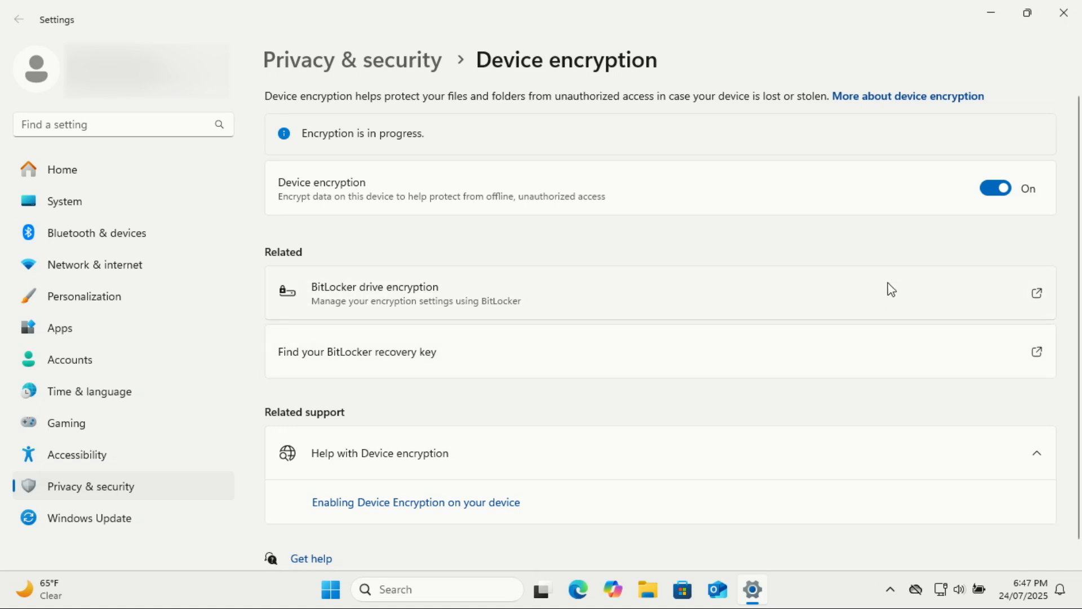
mouse_move(993, 305)
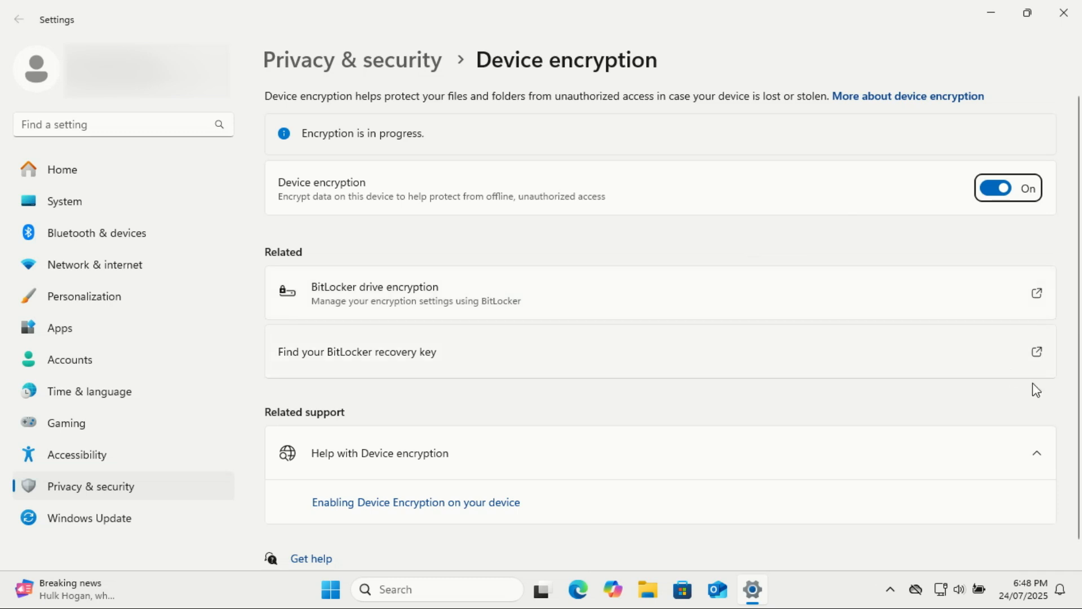
mouse_move(520, 377)
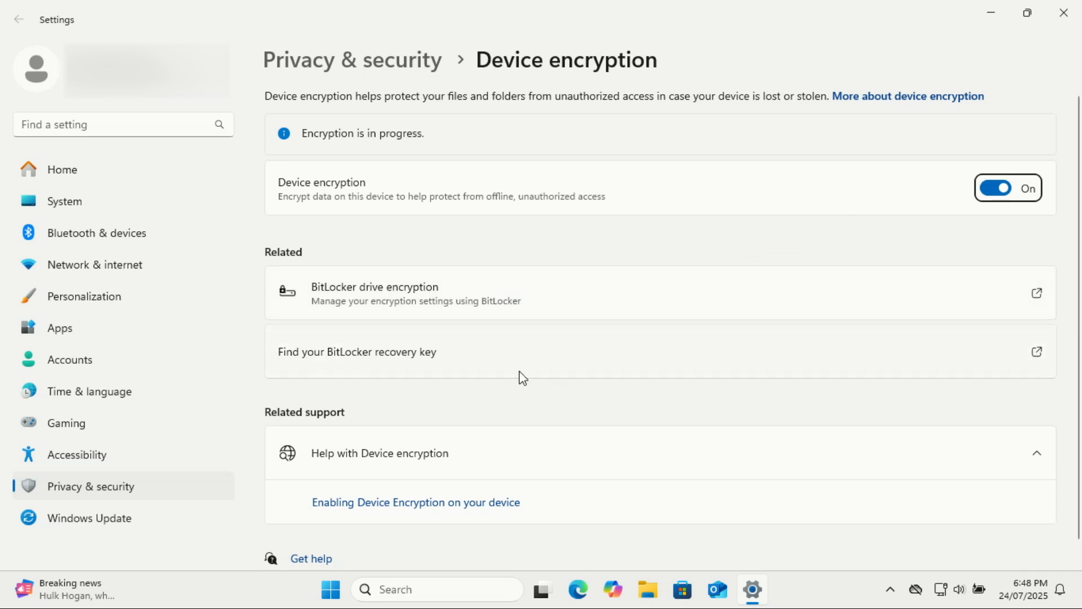
mouse_move(1040, 364)
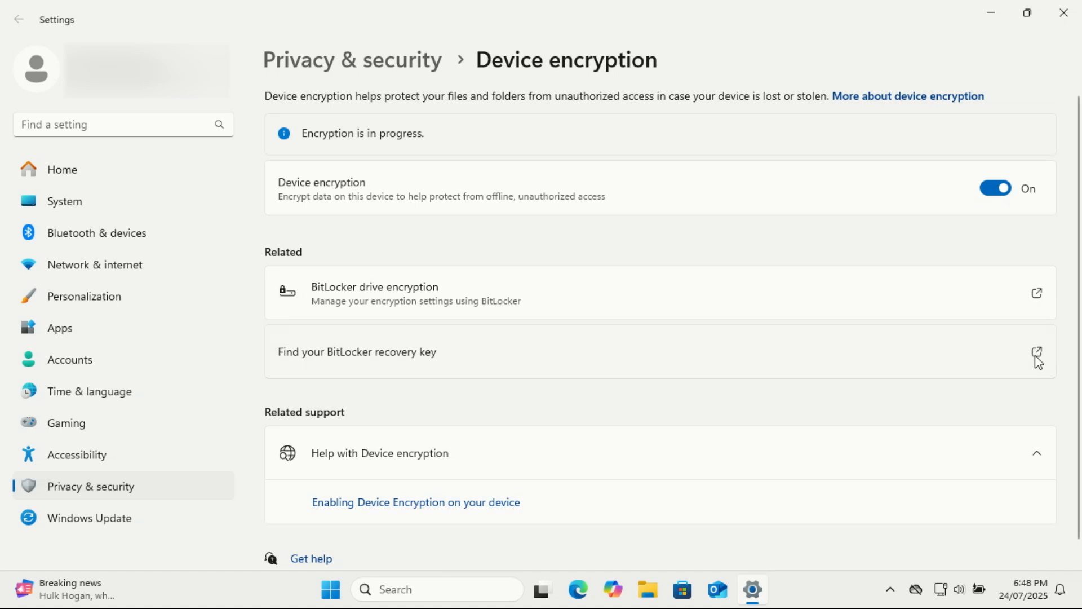
- Open the 'Find your BitLocker recovery key' support article and read down through it
left_click(1037, 350)
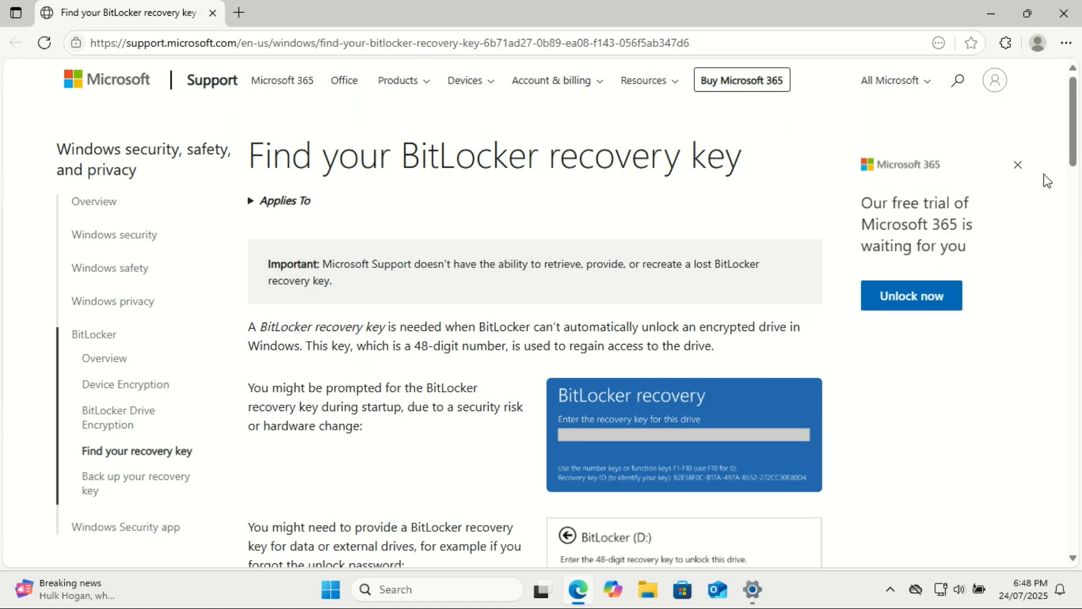
scroll("down", 3)
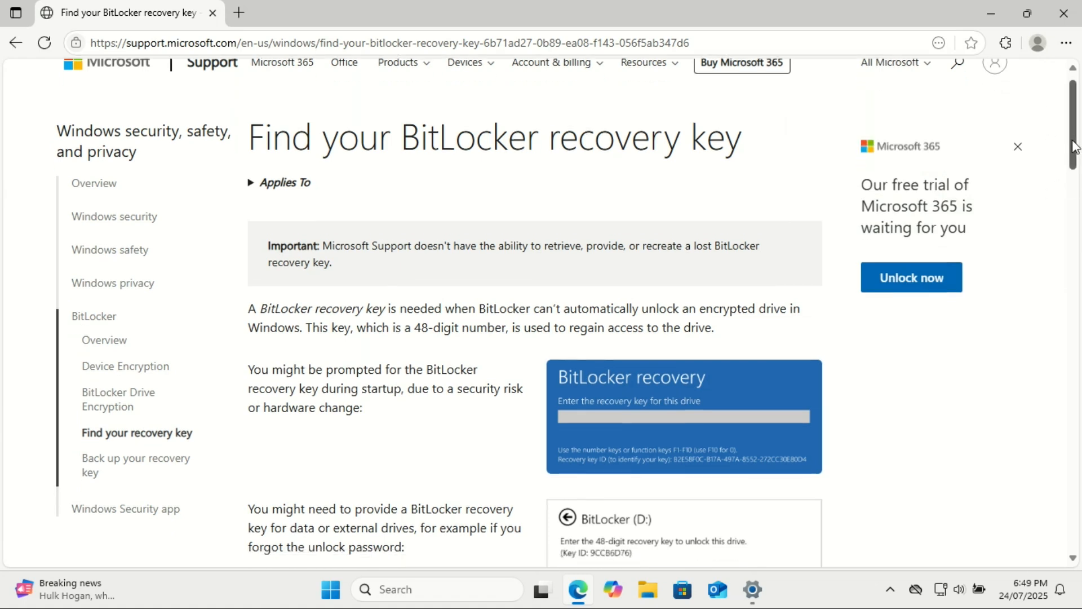
scroll("down", 3)
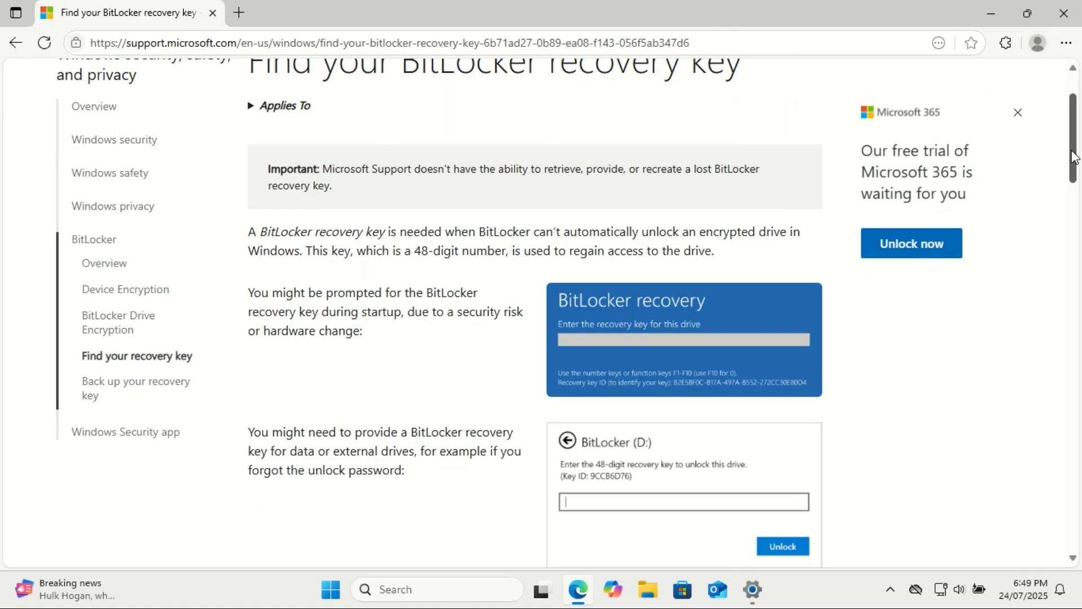
scroll("down", 3)
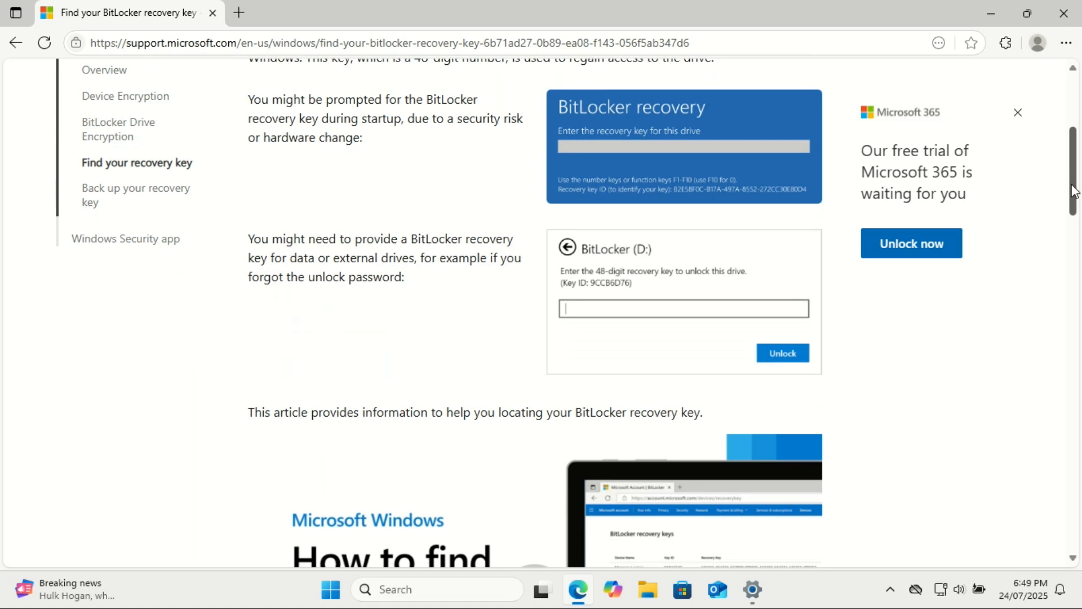
scroll("down", 3)
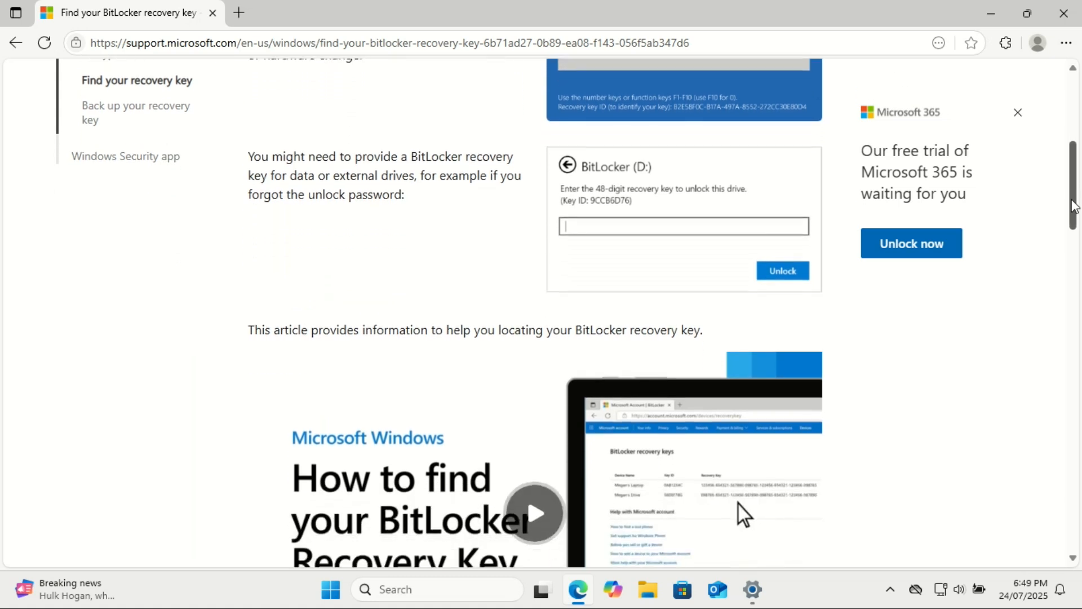
scroll("down", 3)
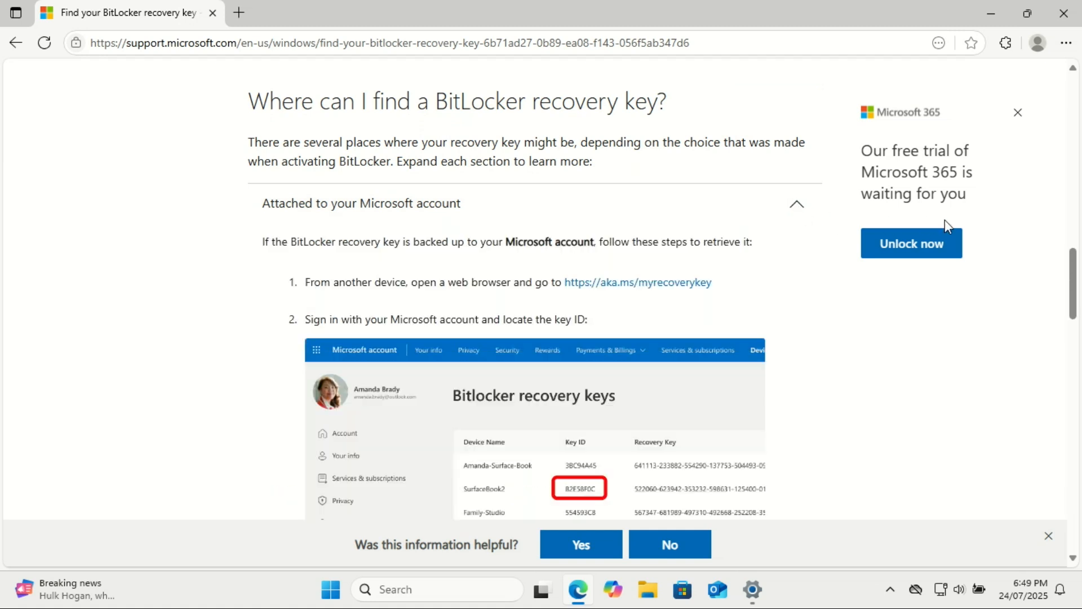
mouse_move(1066, 274)
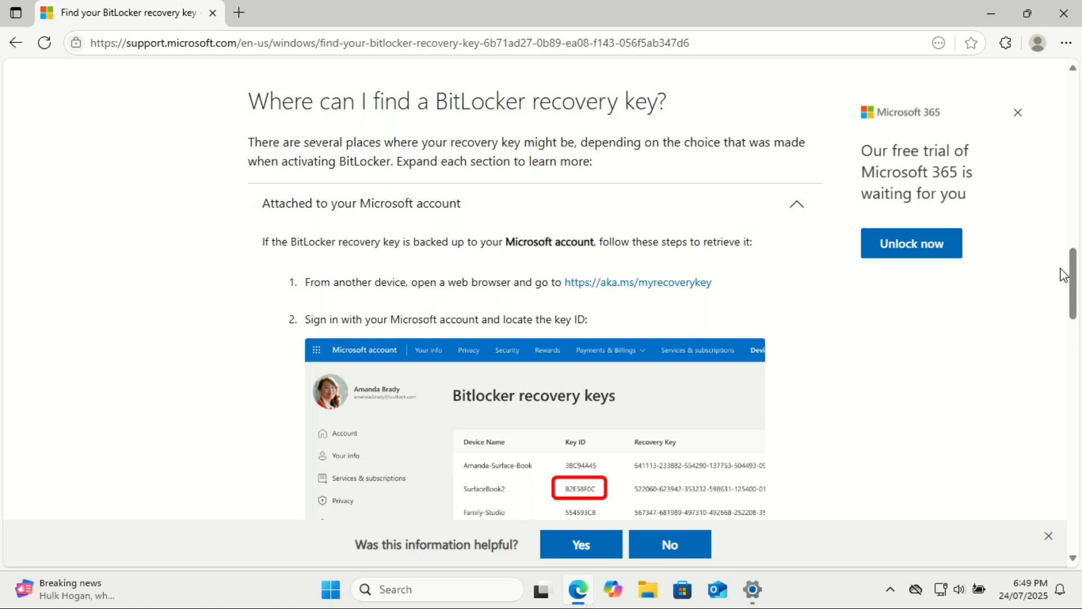
scroll("down", 3)
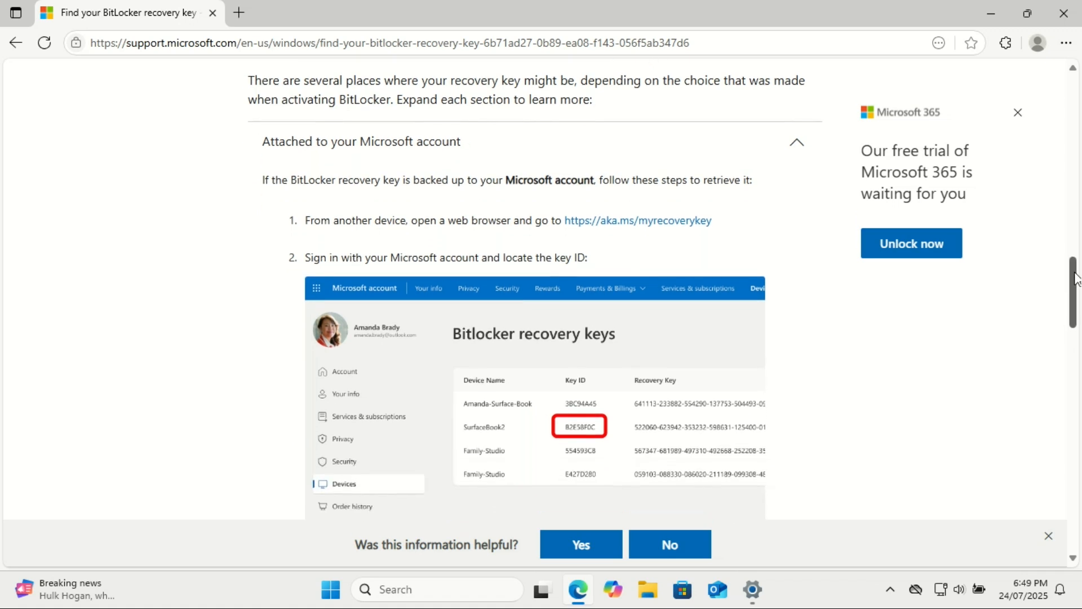
scroll("down", 3)
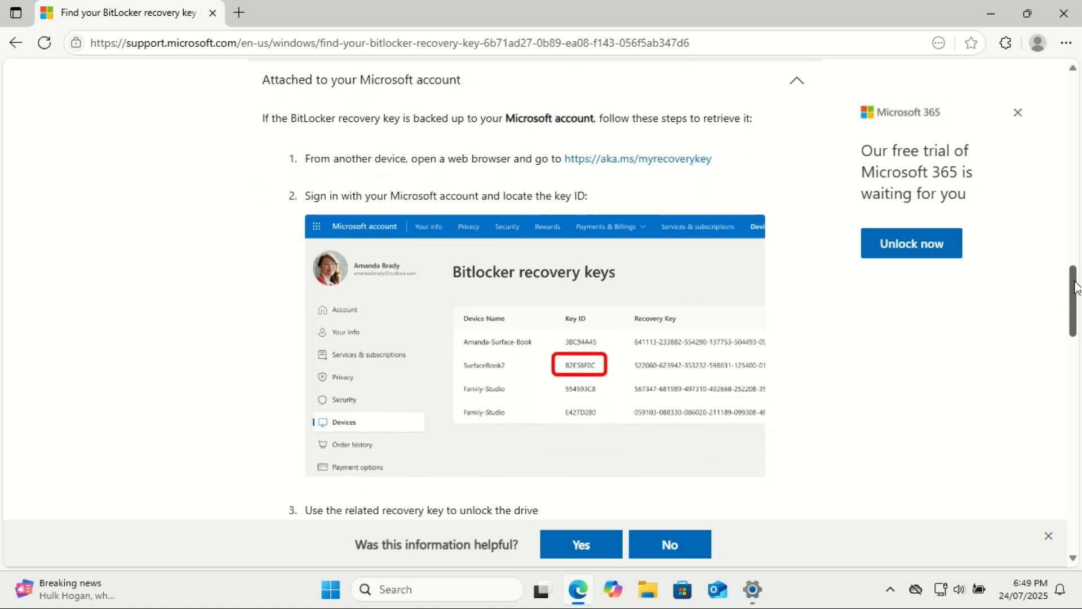
scroll("down", 3)
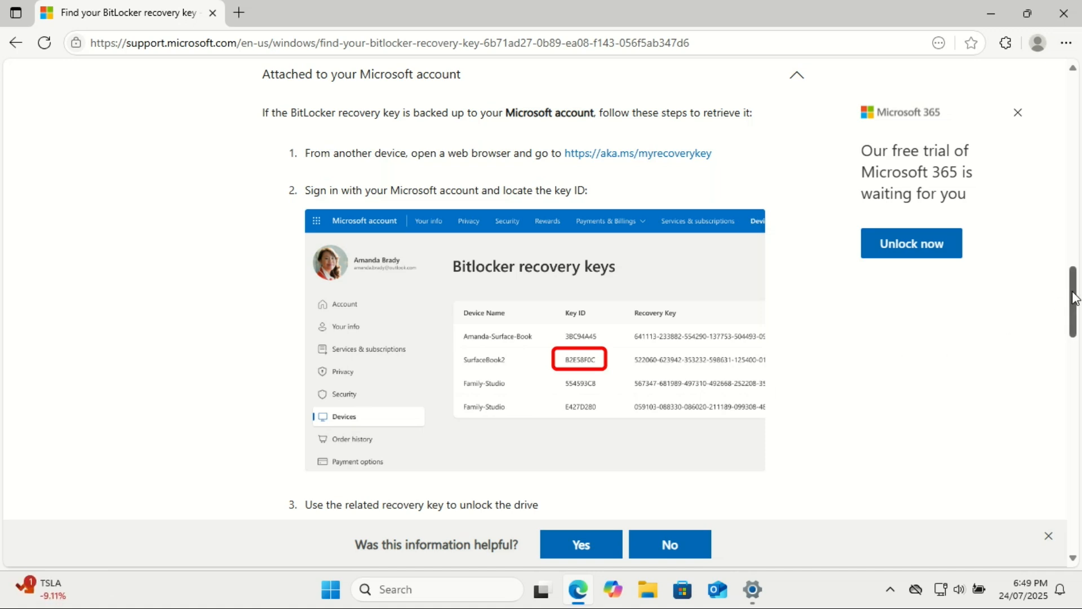
scroll("down", 3)
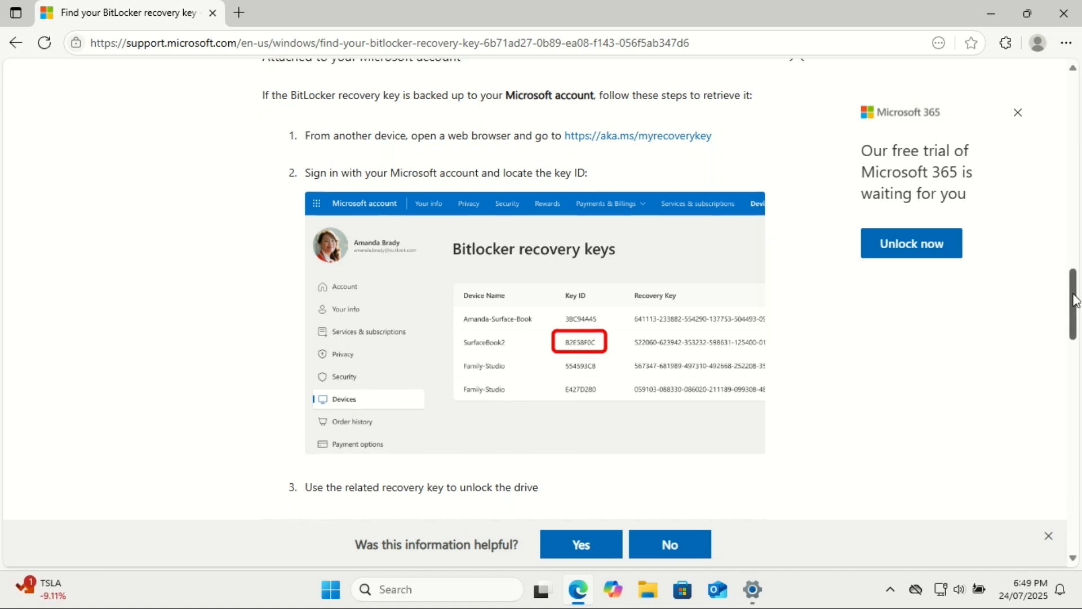
scroll("down", 3)
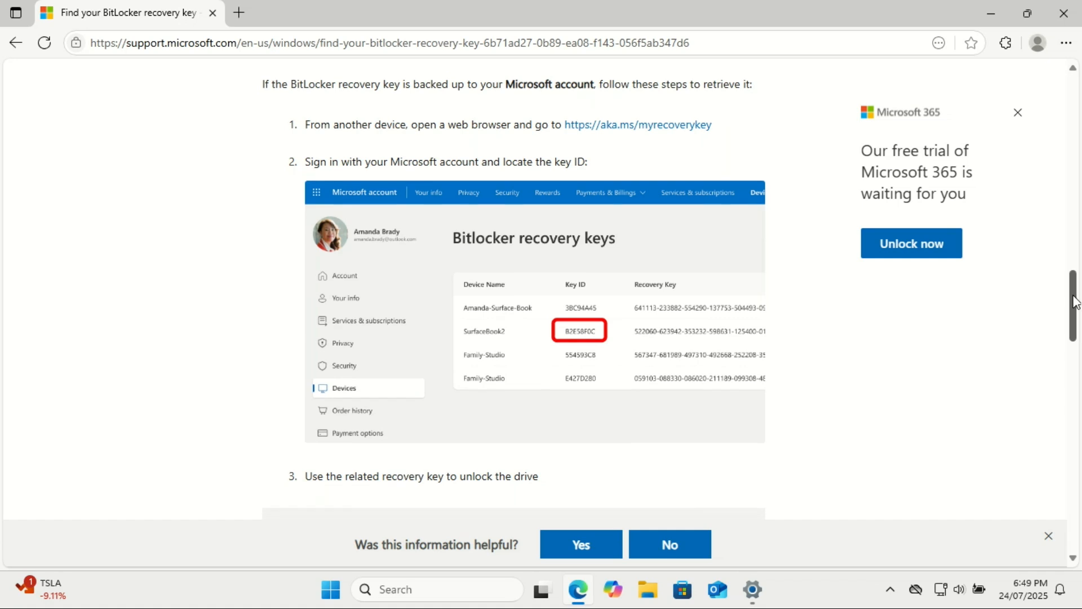
scroll("down", 3)
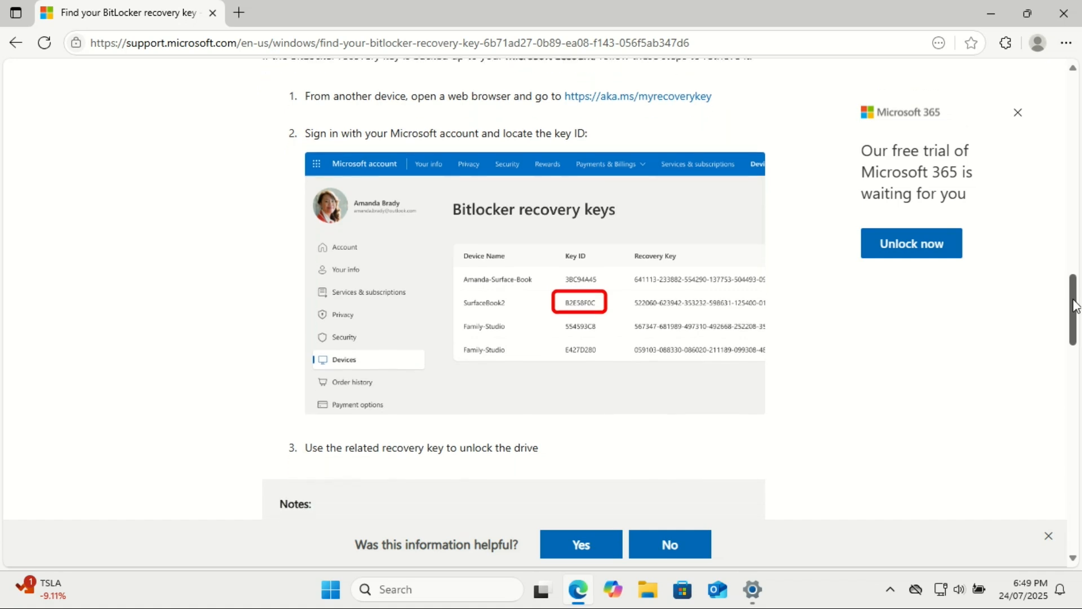
scroll("down", 3)
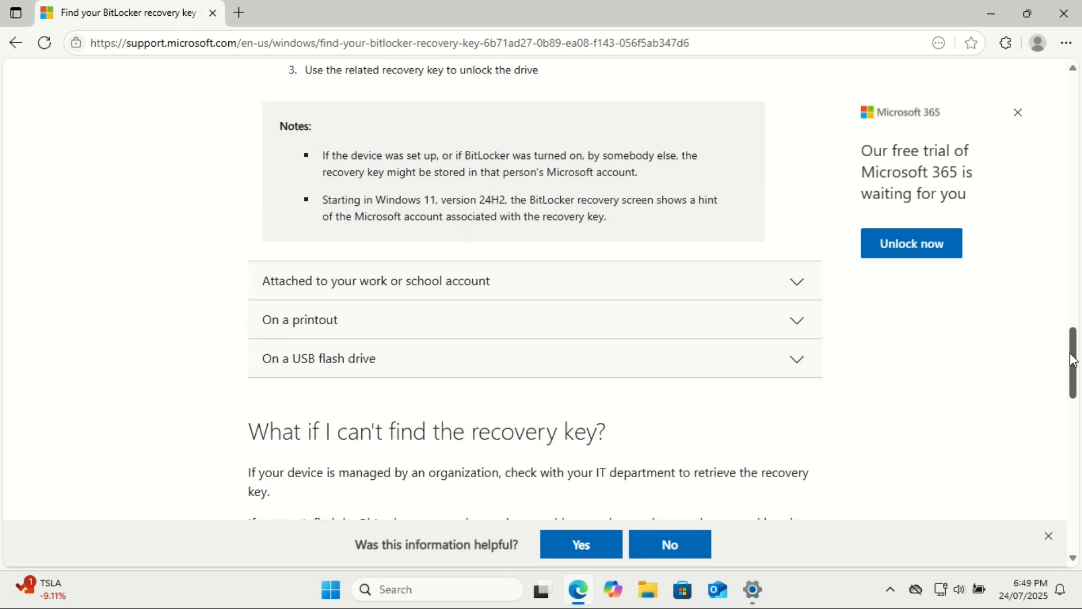
scroll("down", 3)
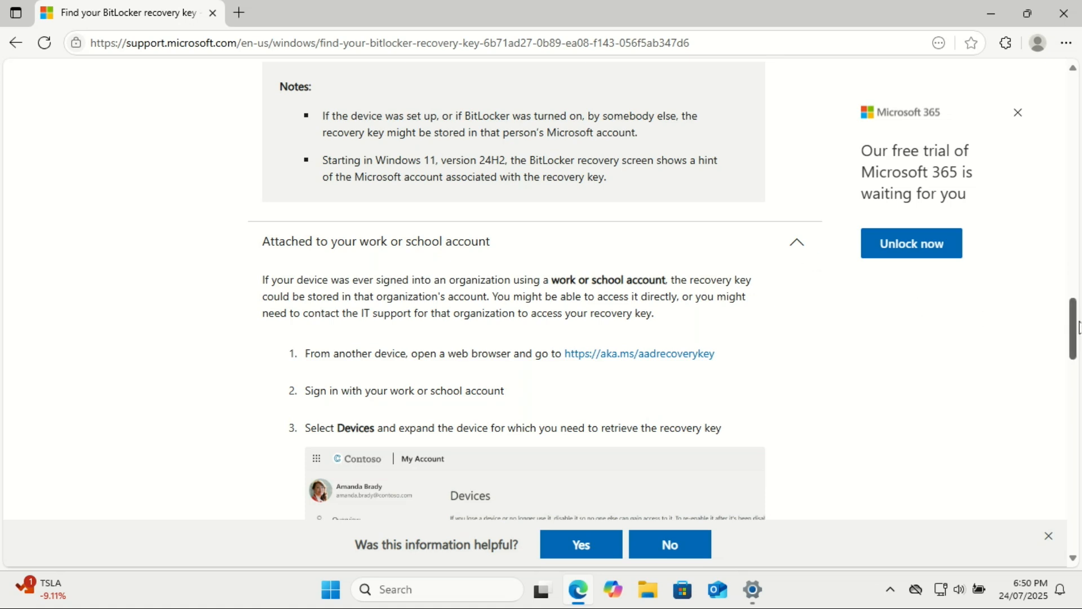
scroll("down", 3)
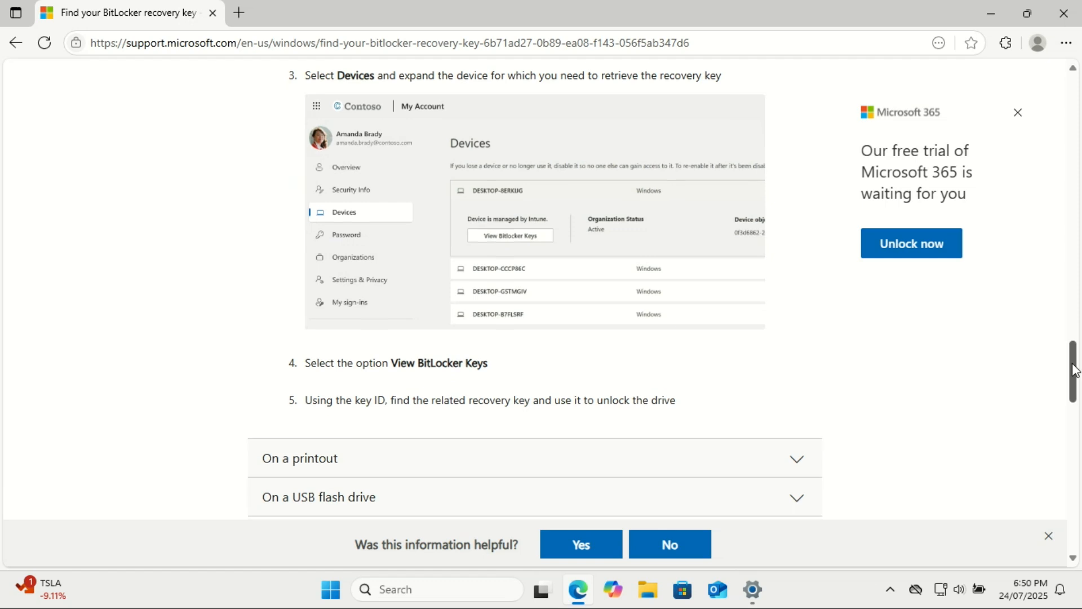
scroll("down", 3)
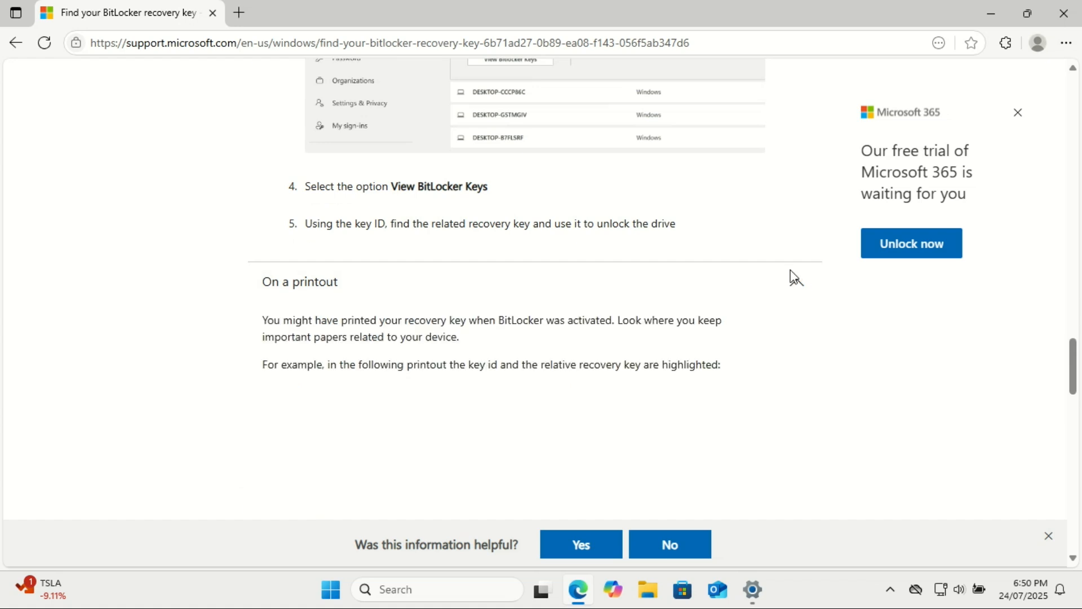
- Expand the 'On a printout' section of the article and read it
left_click(300, 282)
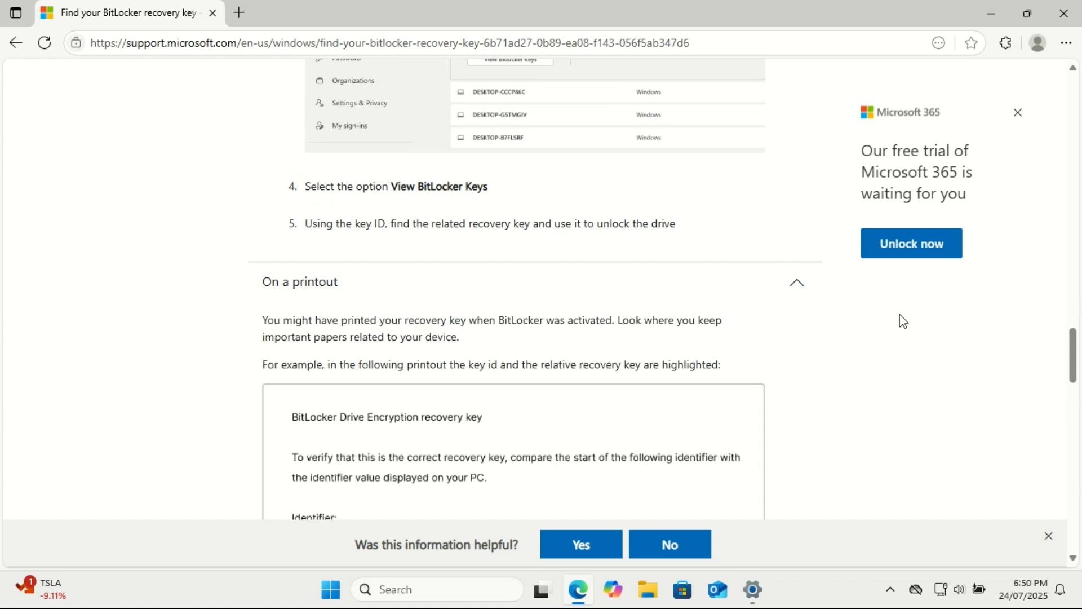
scroll("down", 3)
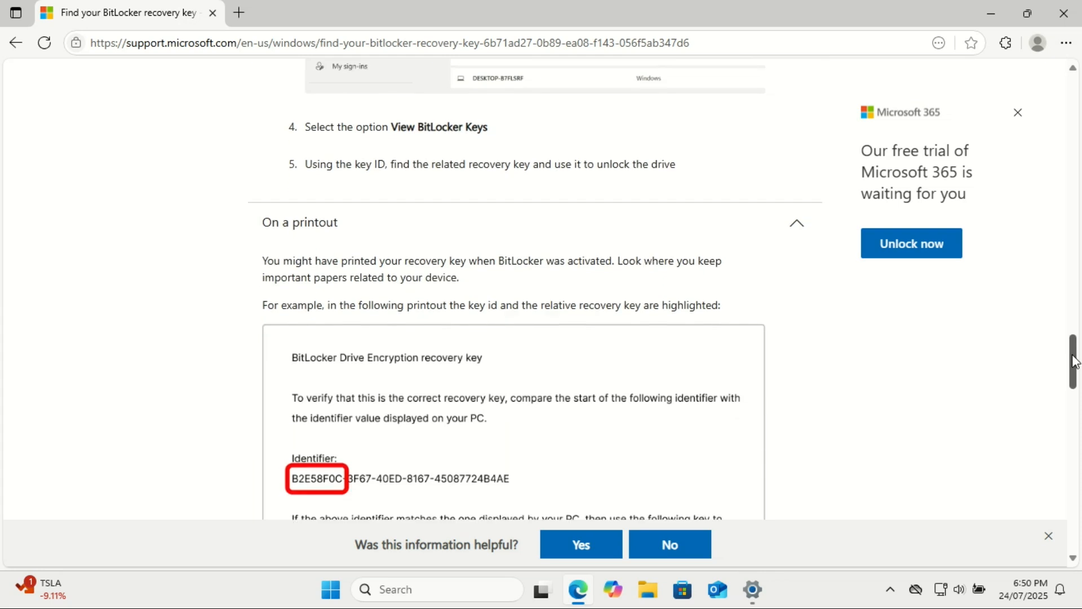
scroll("down", 3)
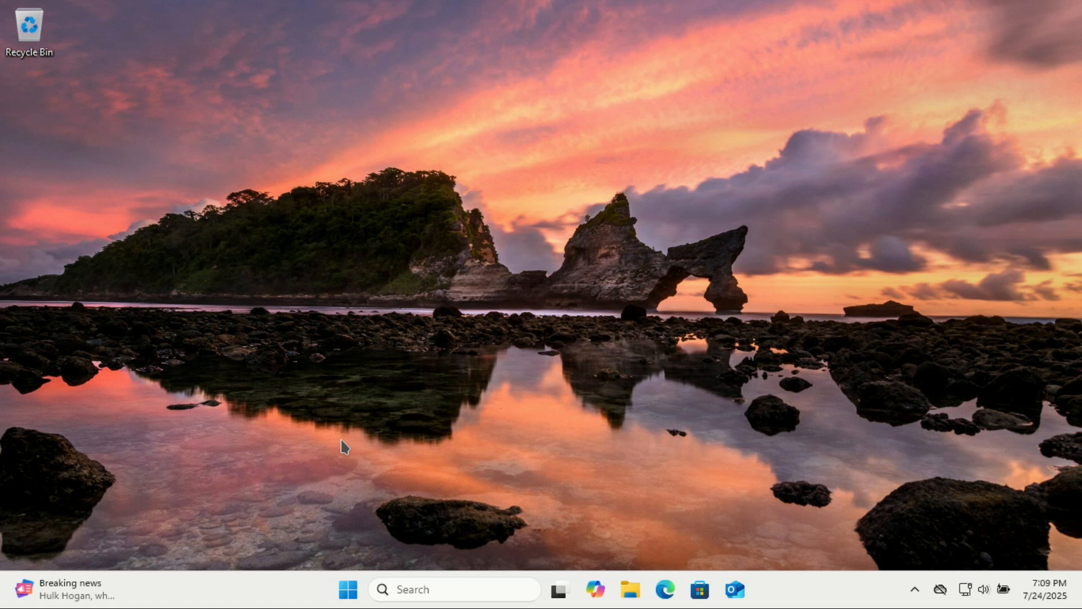
- Check for Windows updates and start downloading the 2025-07 Cumulative Update Preview
left_click(453, 605)
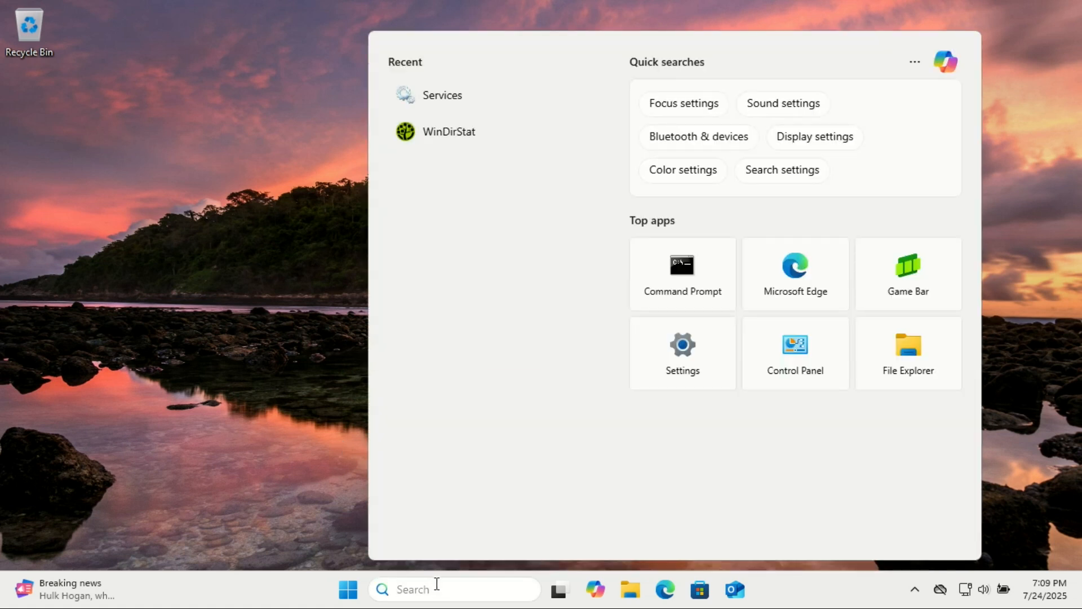
type("updat")
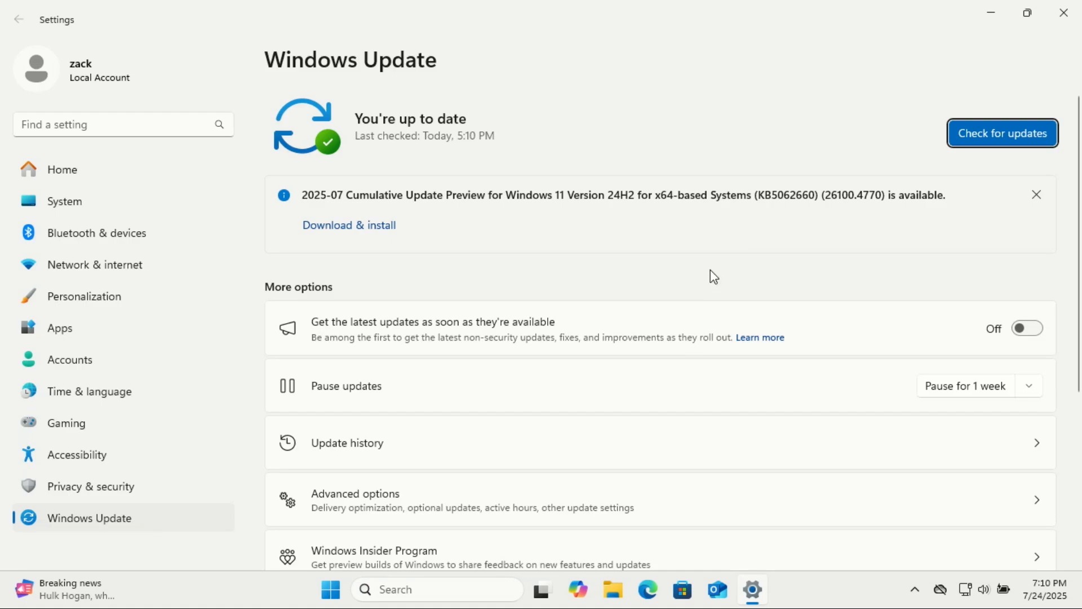
mouse_move(999, 151)
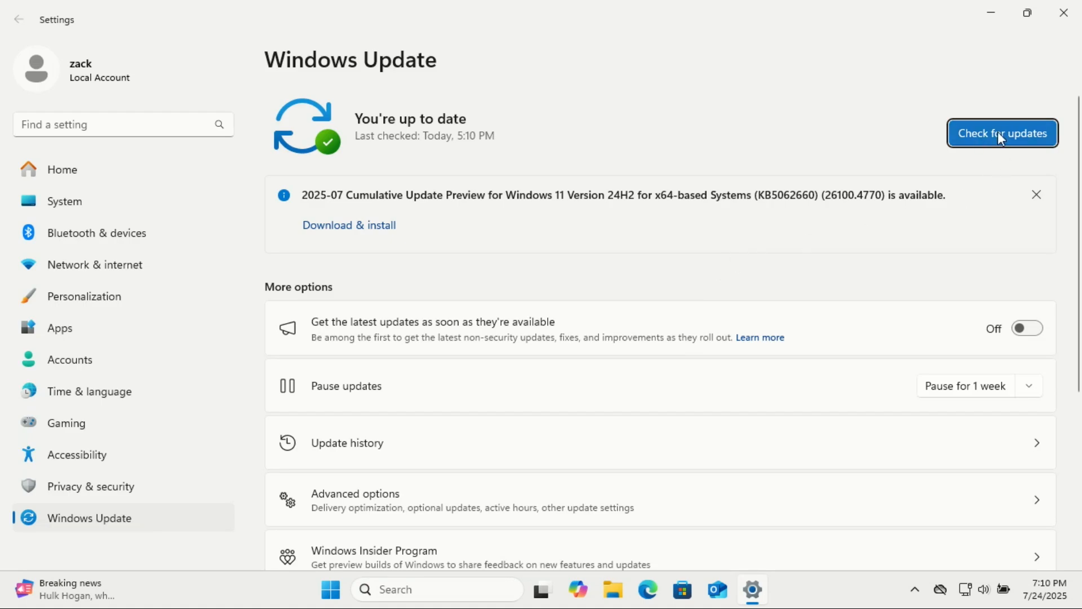
left_click(1003, 133)
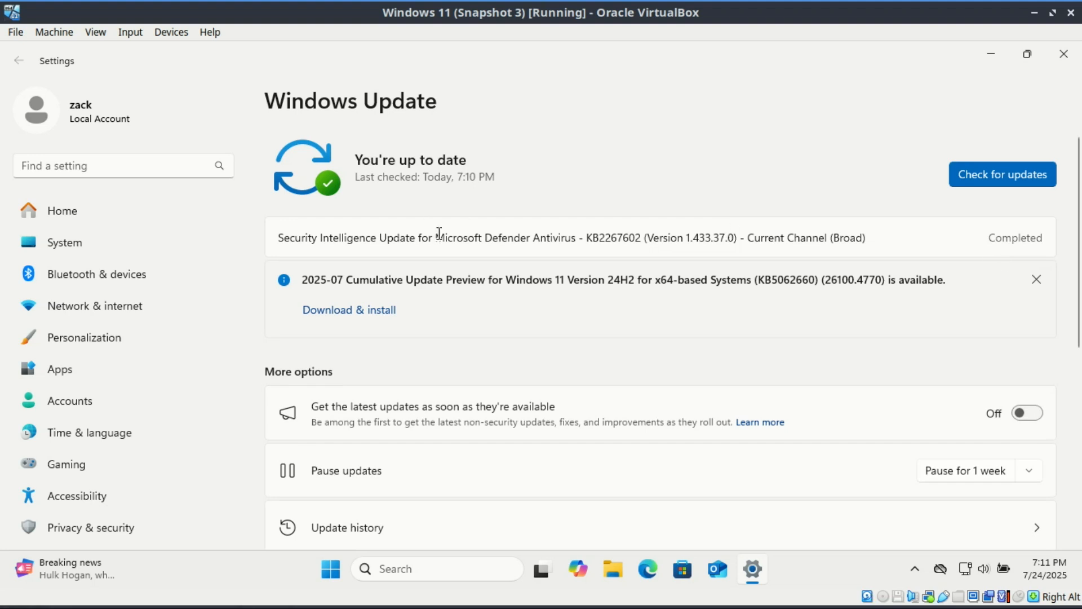
left_click(349, 310)
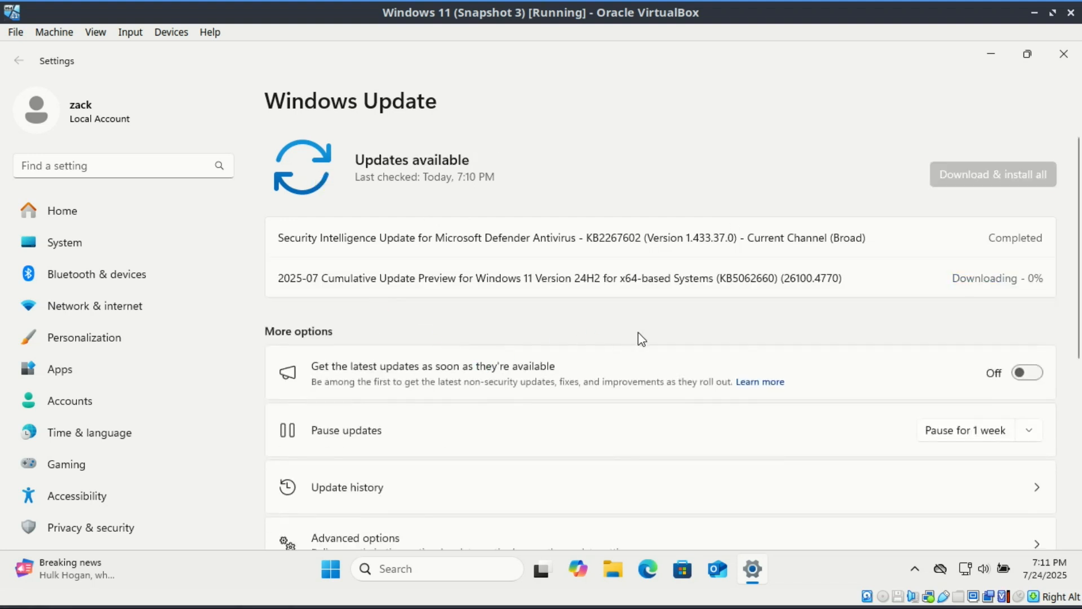
mouse_move(972, 305)
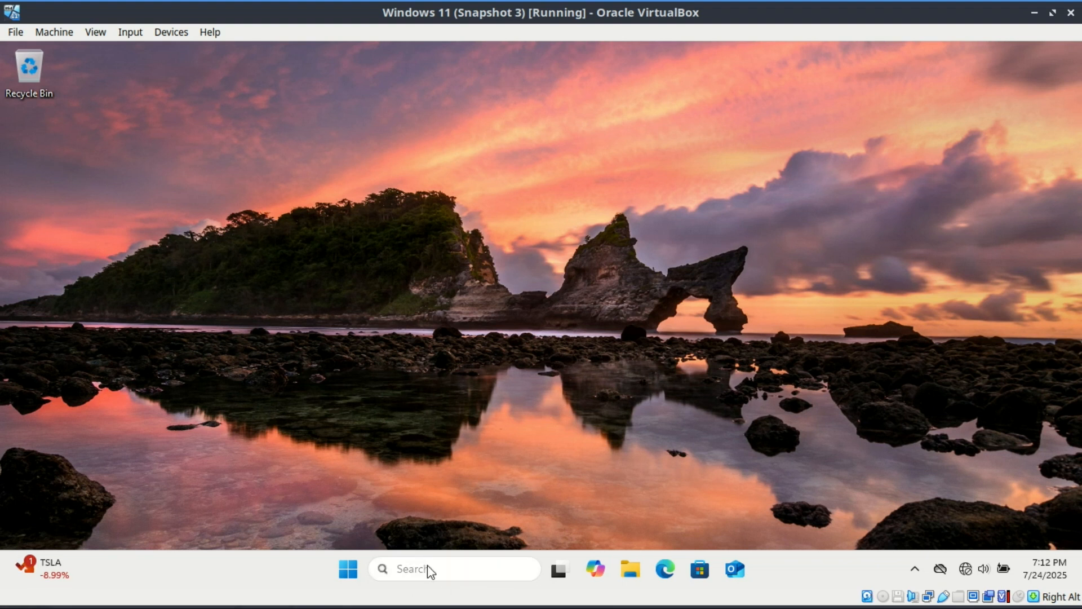
- Turn on system protection for drive C with maximum usage set to 11% of disk space
type("restore")
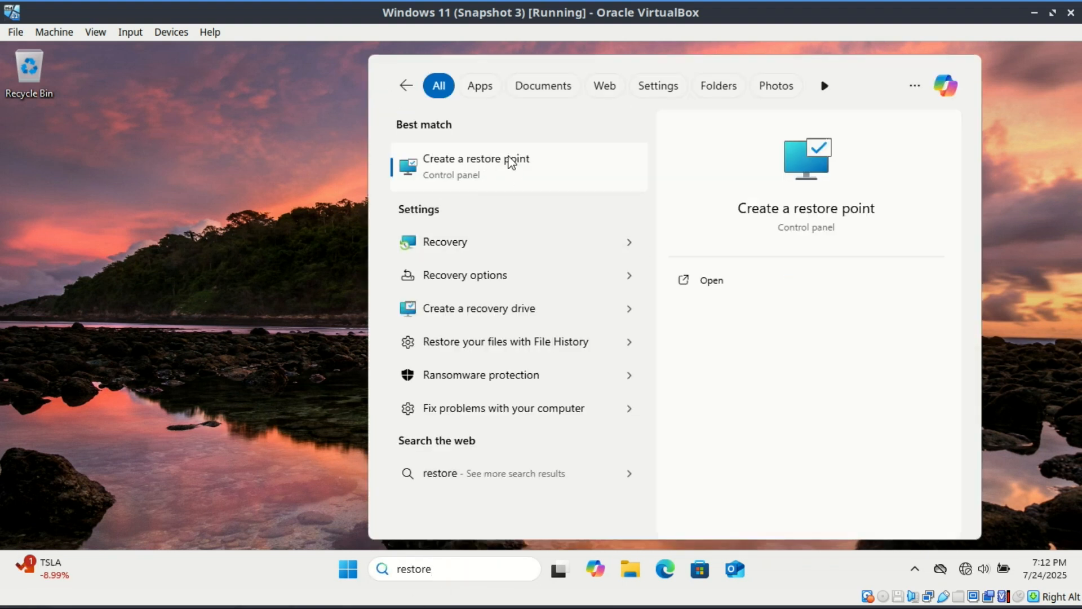
mouse_move(496, 177)
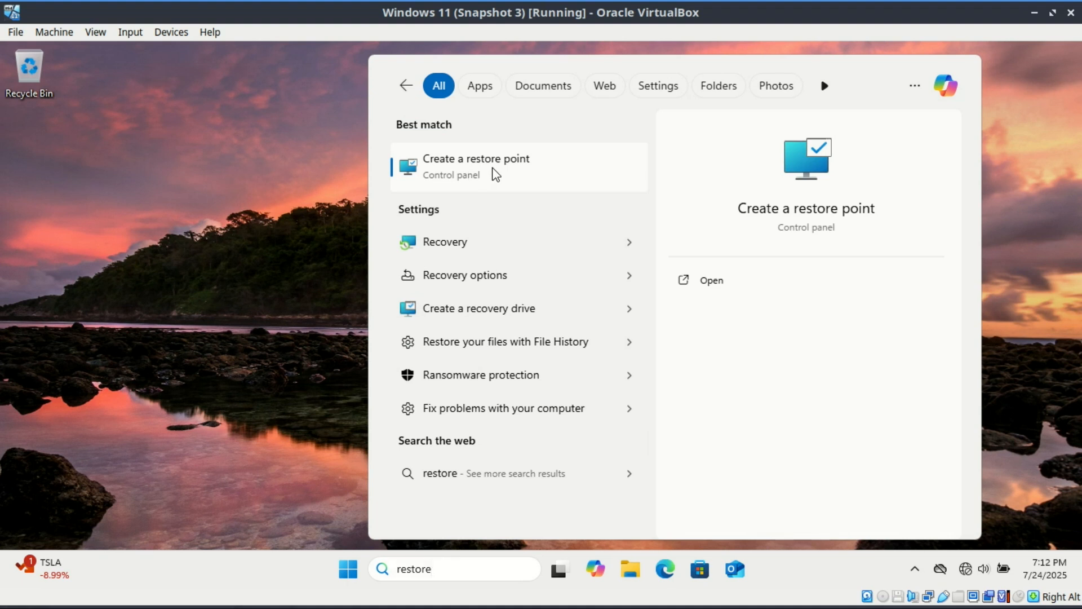
left_click(476, 164)
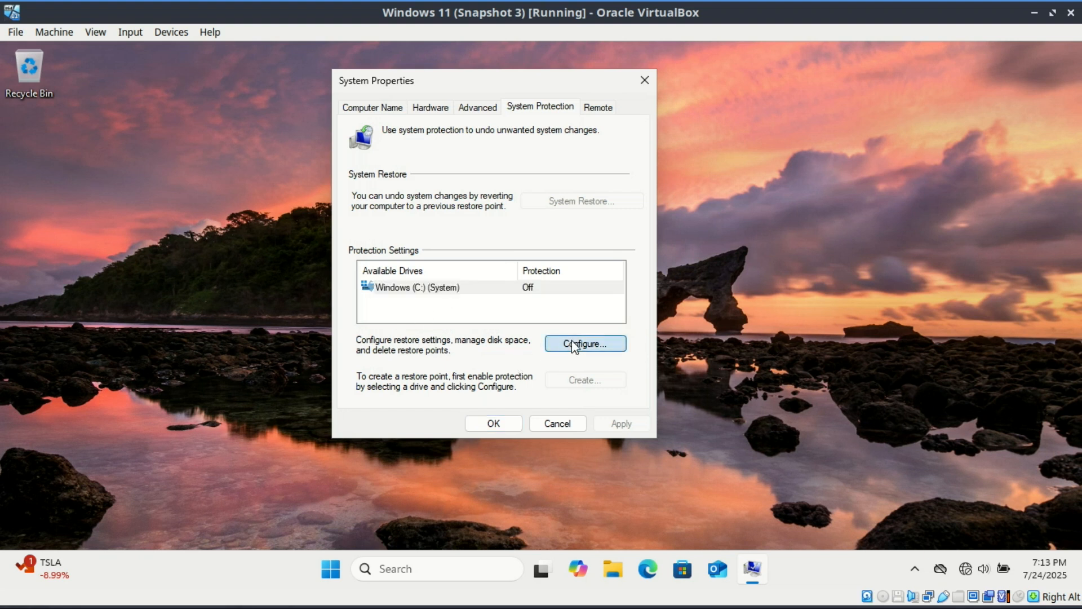
left_click(586, 343)
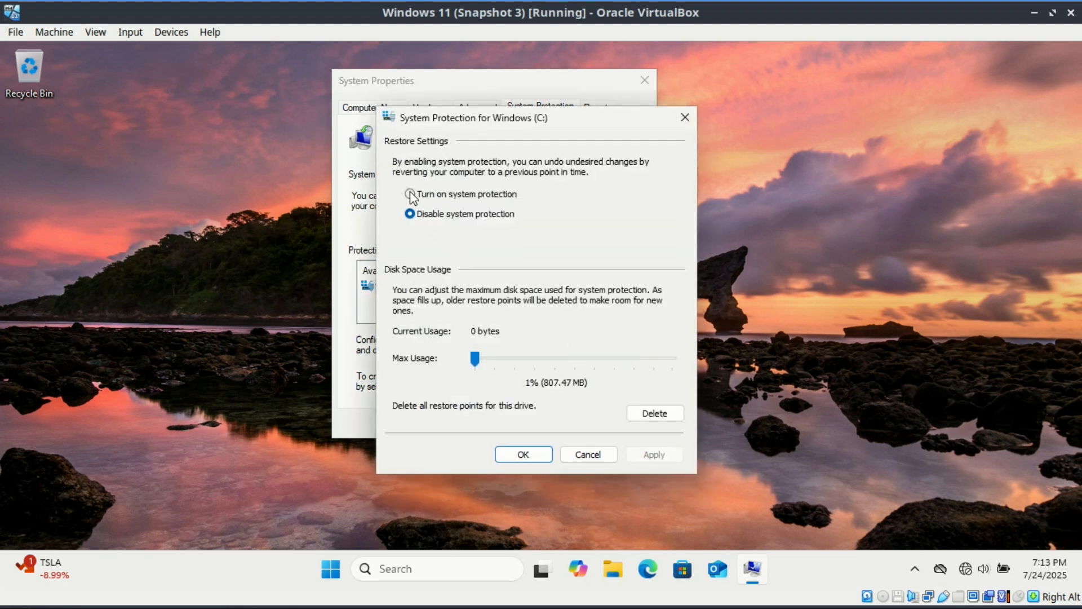
left_click(409, 193)
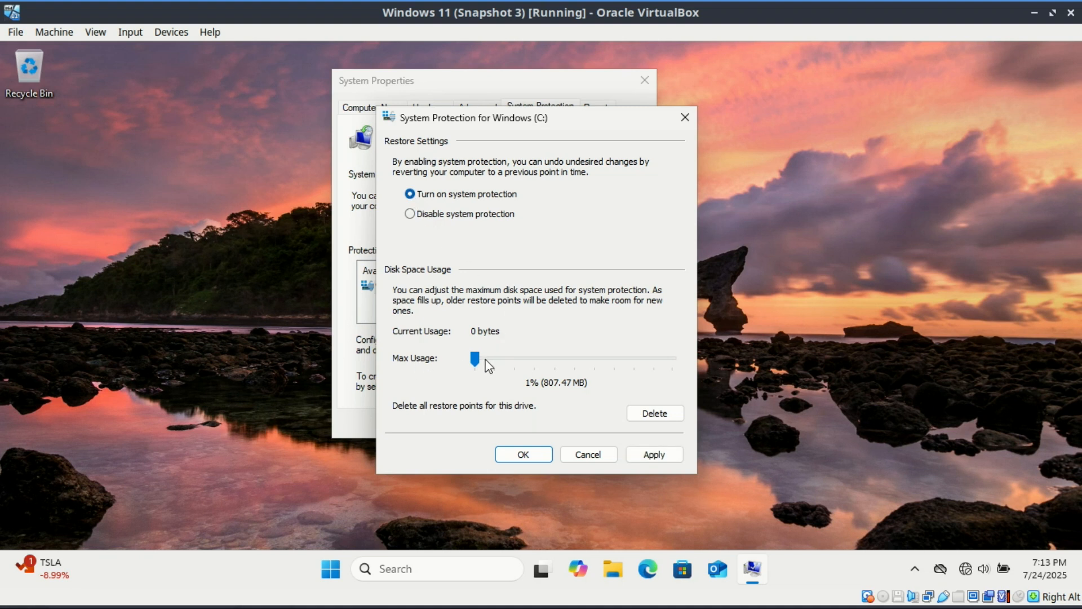
left_click_drag(474, 359, 496, 359)
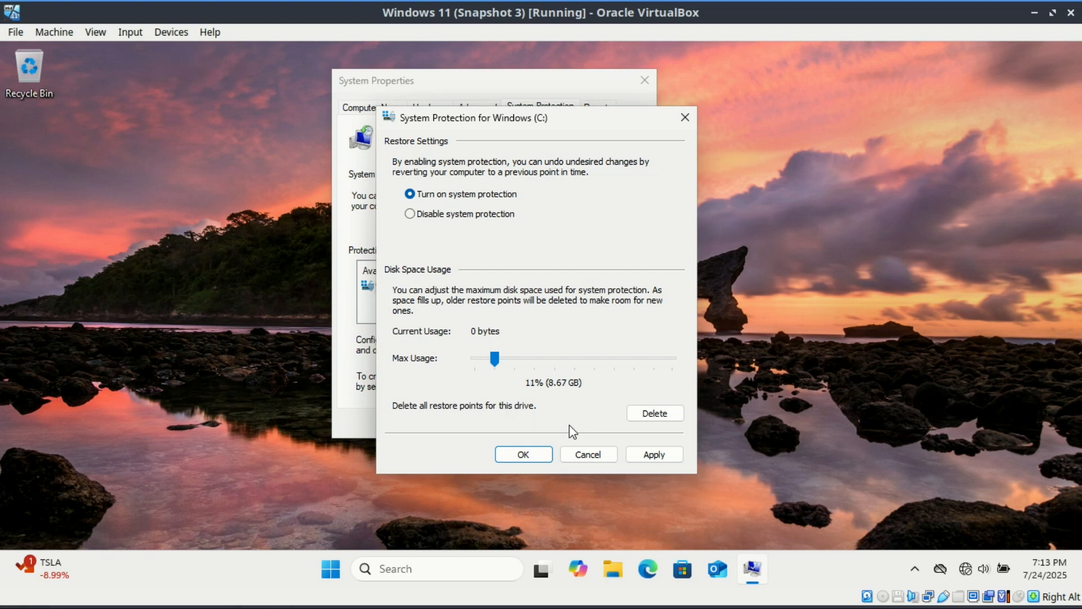
left_click(653, 455)
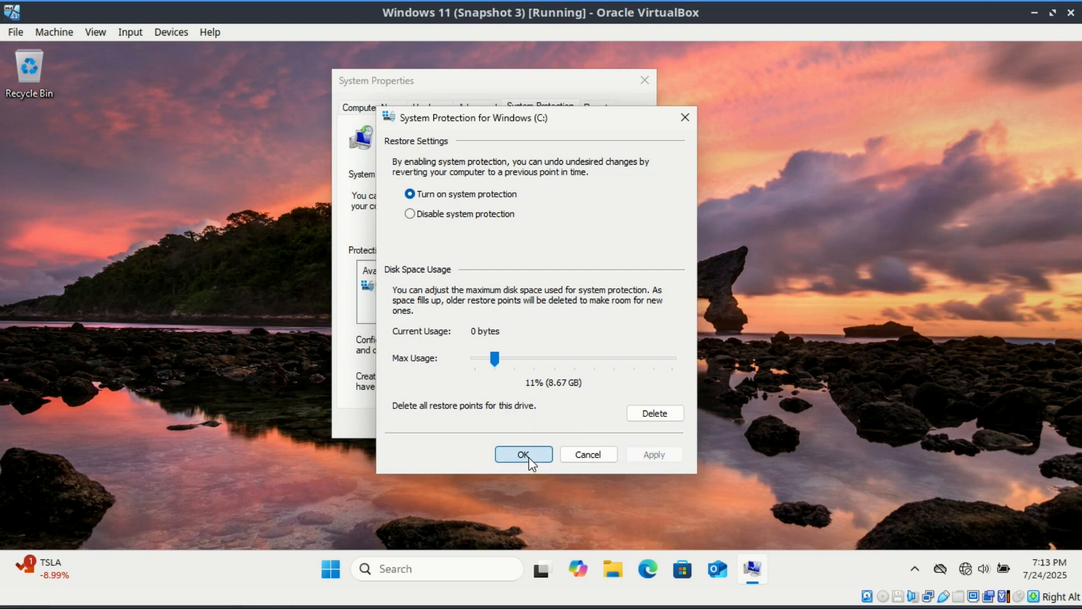
left_click(523, 454)
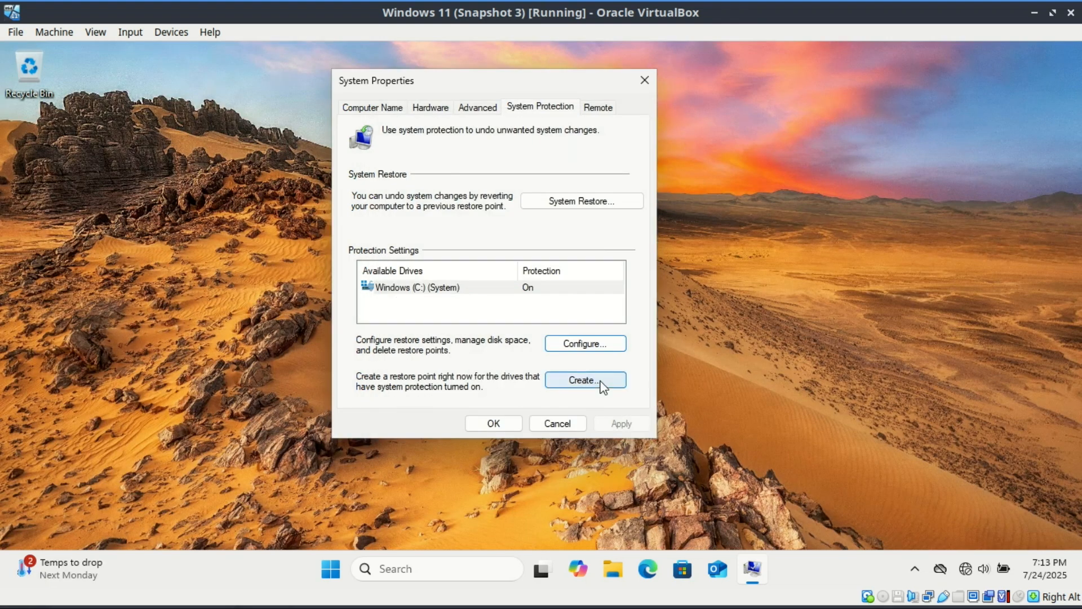
- Create a restore point described '24/7/25' and close System Properties
left_click(586, 379)
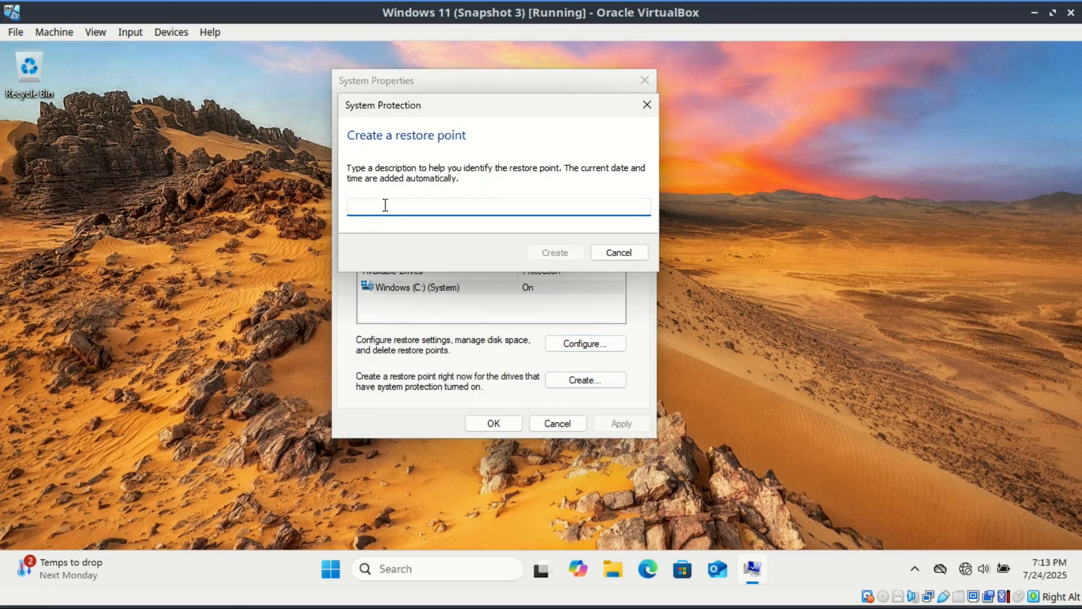
type("24/")
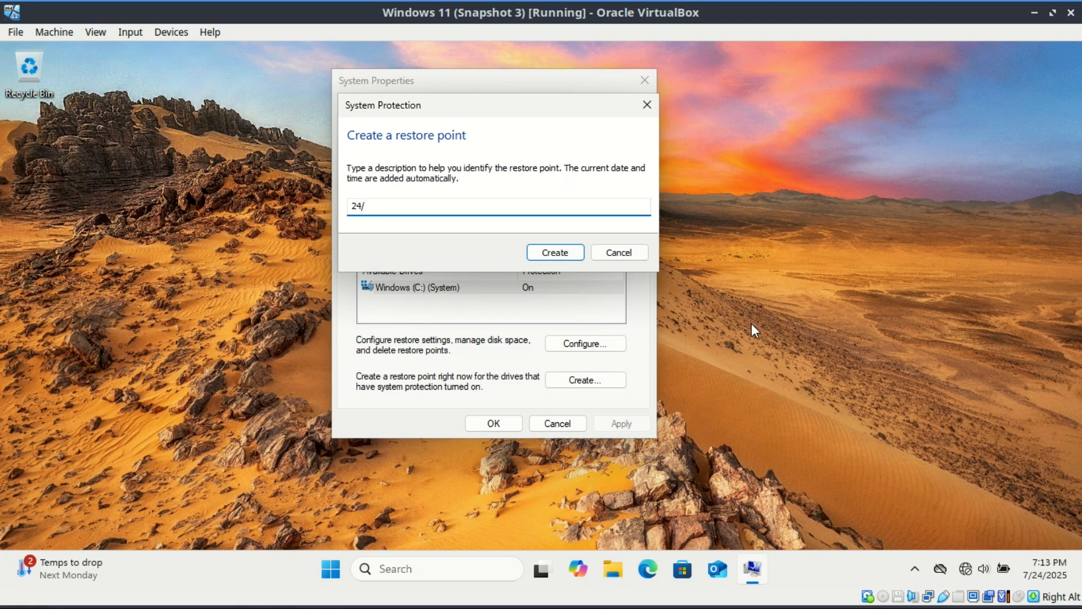
type("7/25")
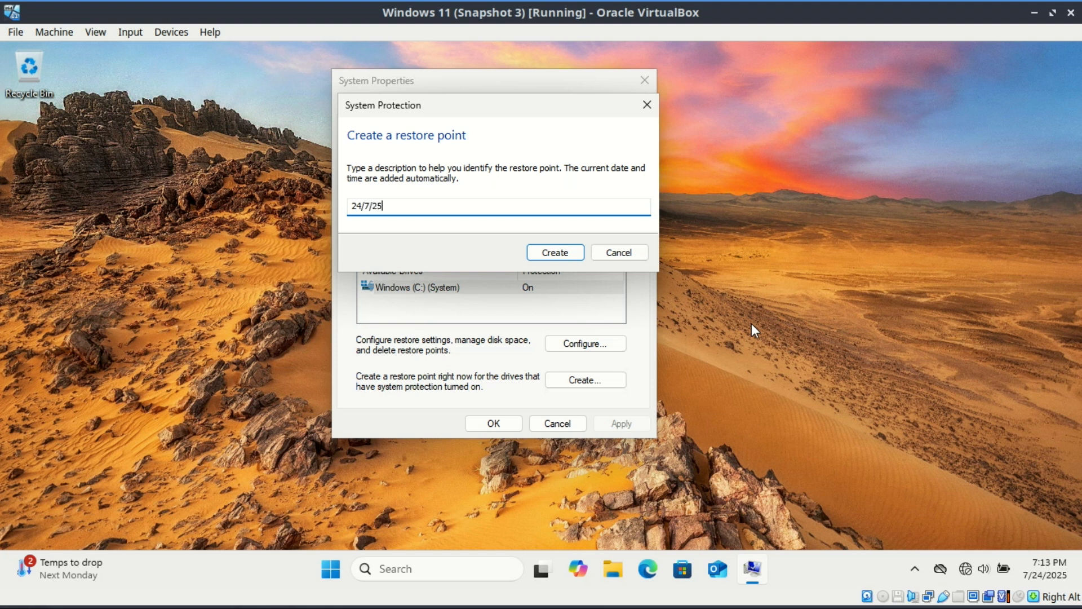
mouse_move(555, 256)
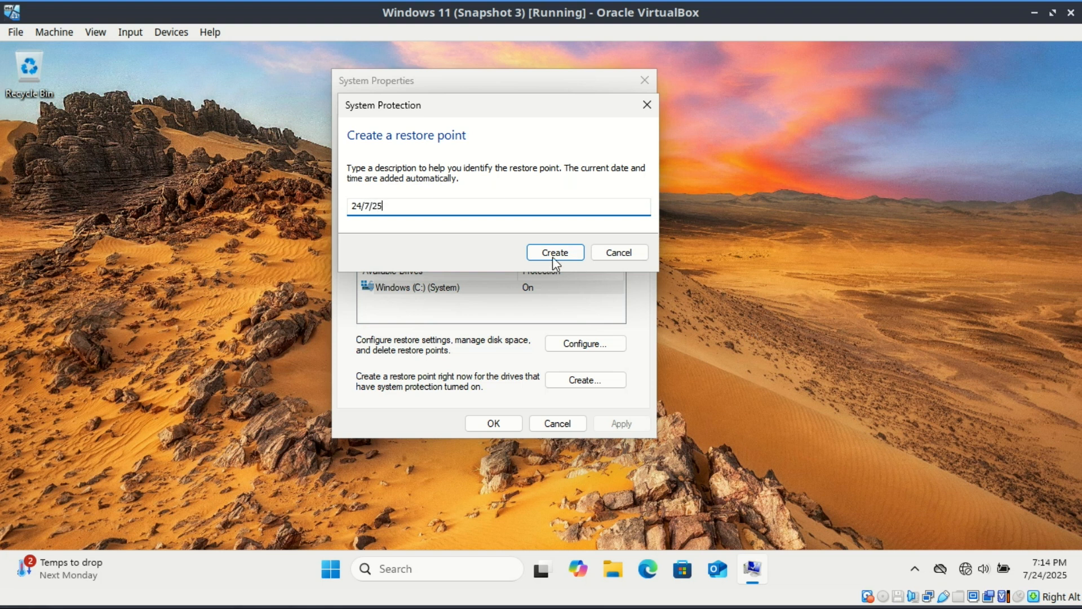
left_click(555, 252)
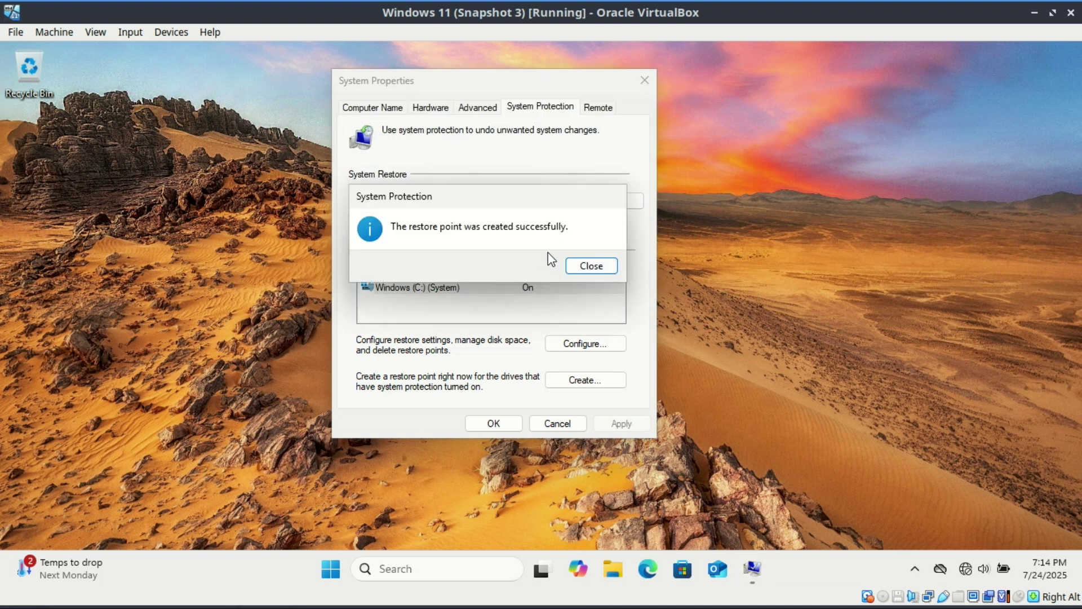
left_click(591, 265)
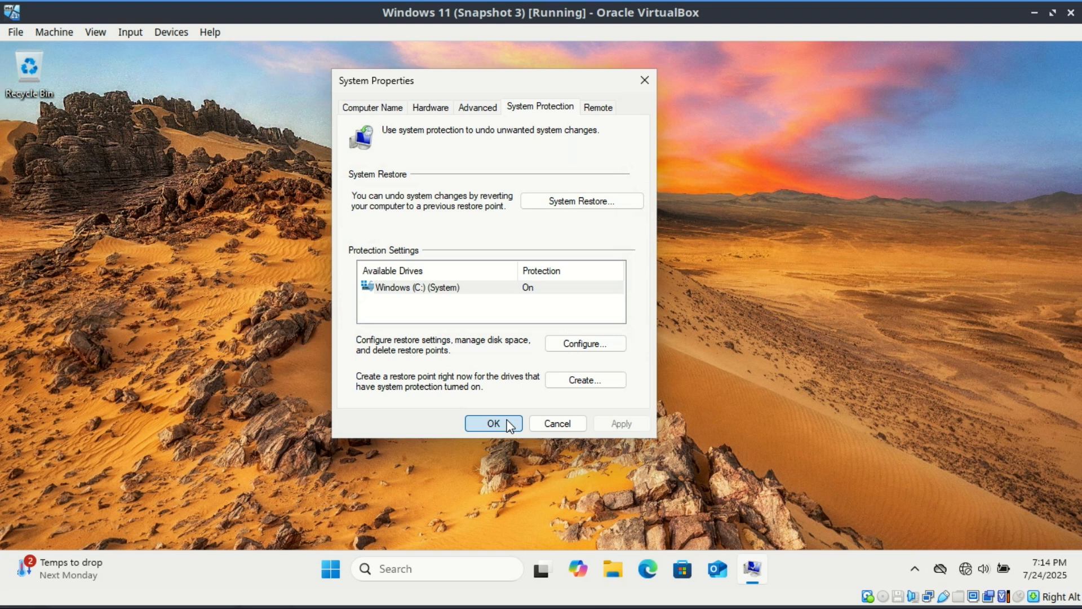
left_click(494, 423)
type("activate wind")
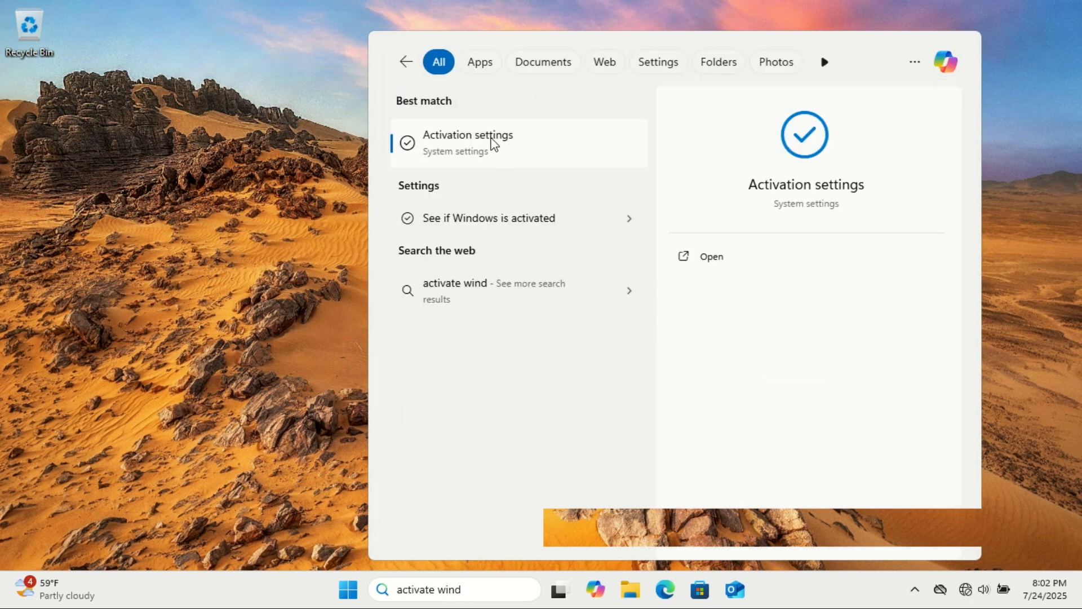
- View Activation settings showing Not active, start Change product key and cancel it
left_click(467, 143)
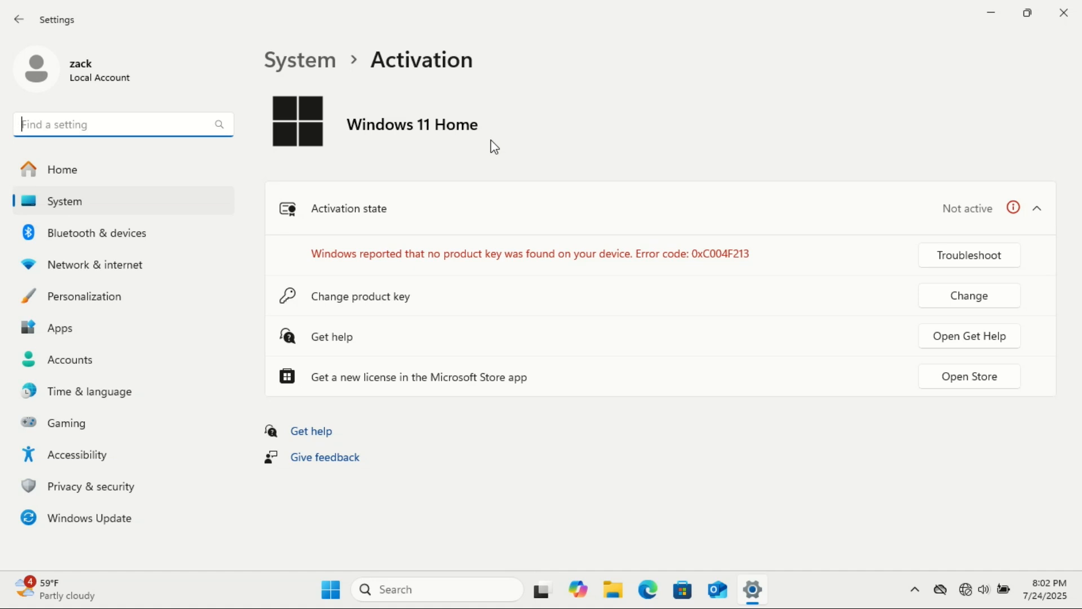
mouse_move(609, 203)
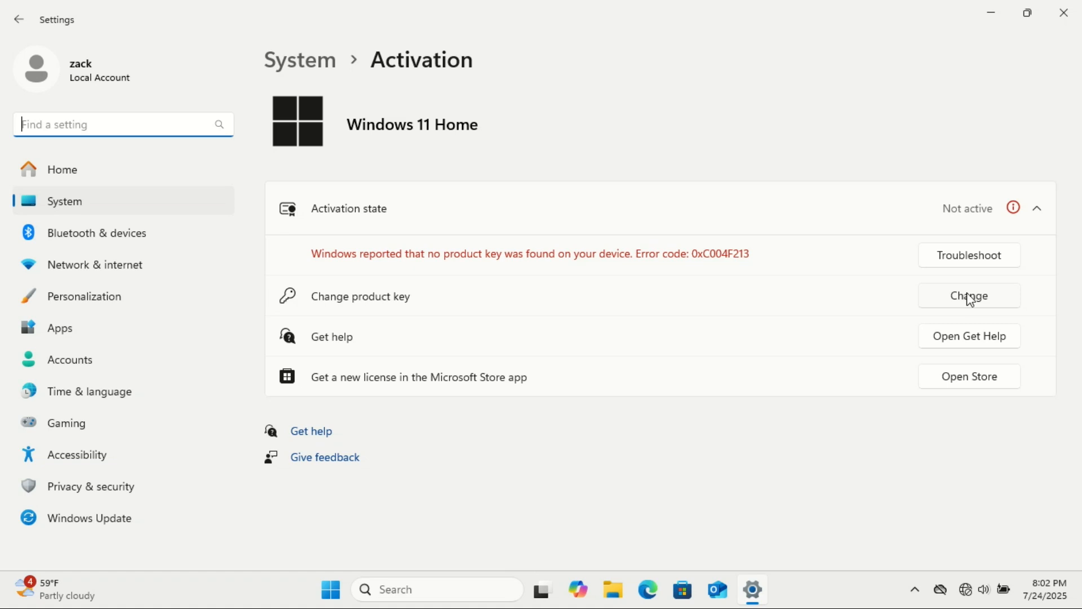
left_click(969, 296)
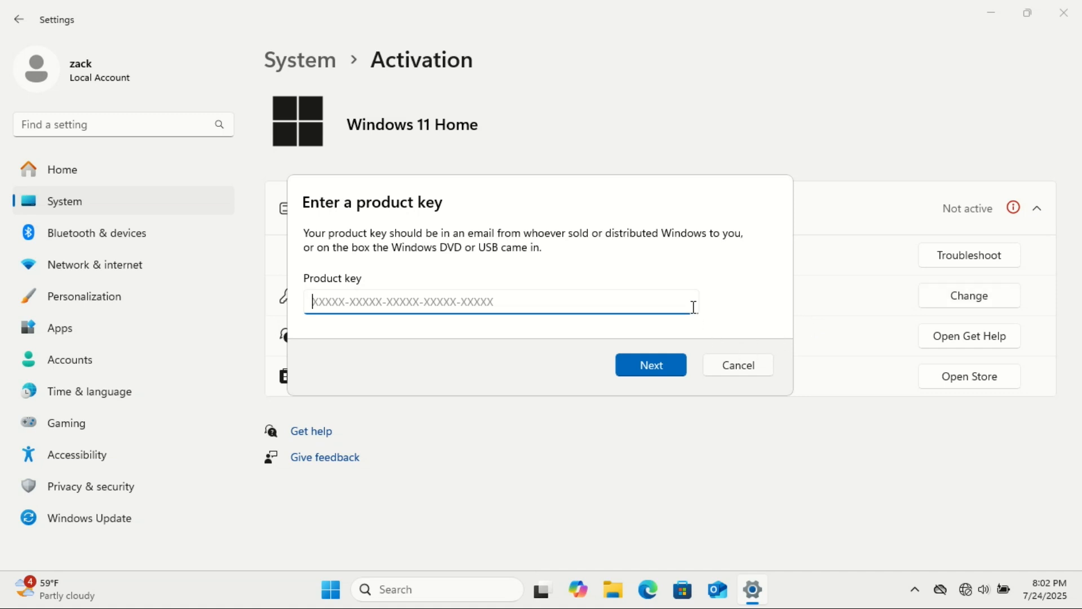
mouse_move(748, 375)
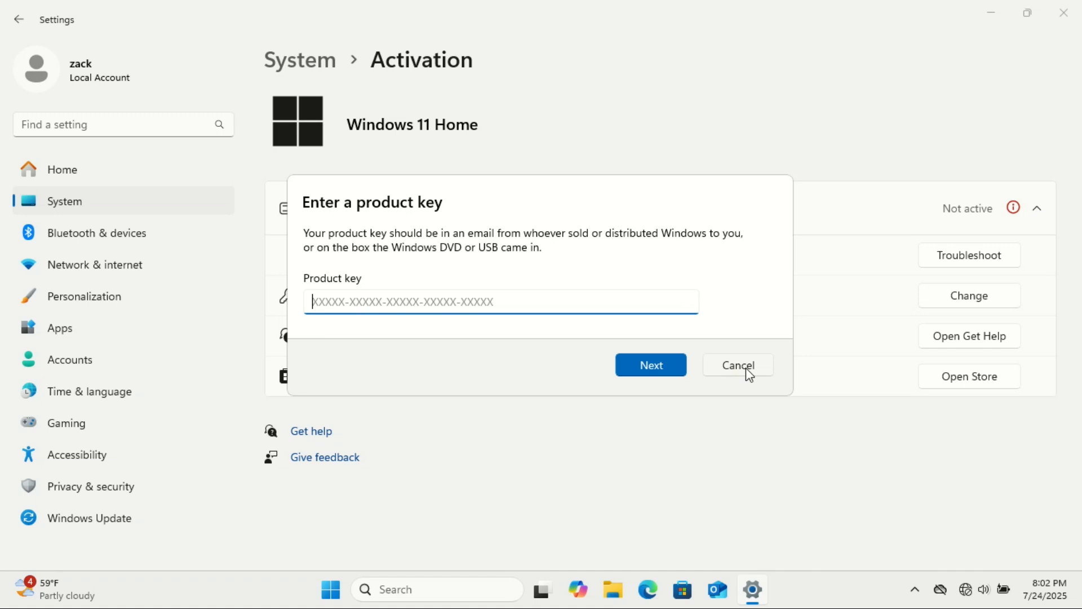
left_click(738, 366)
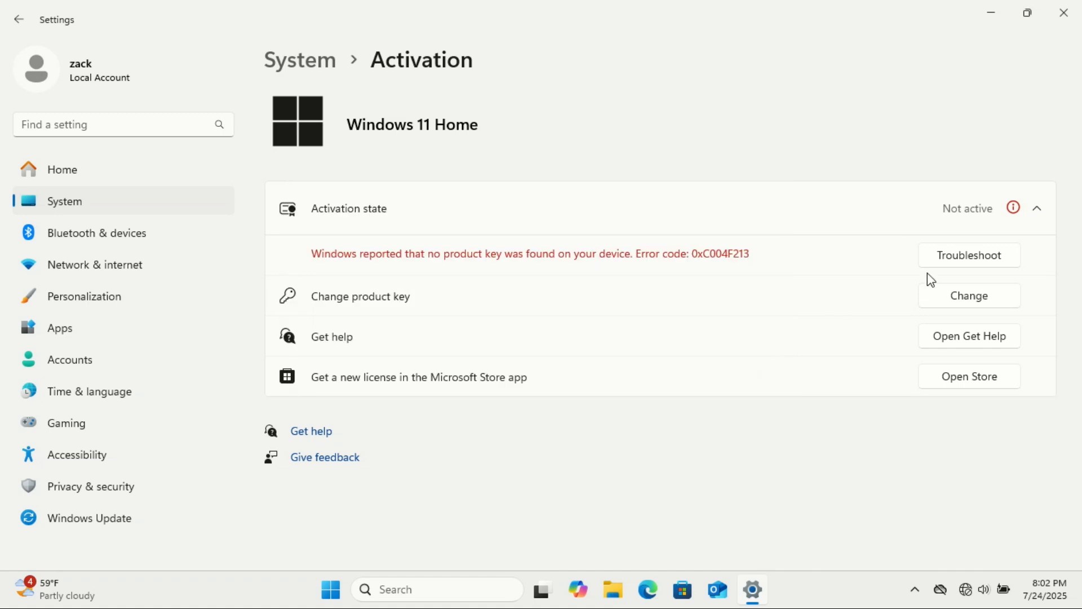
mouse_move(1071, 35)
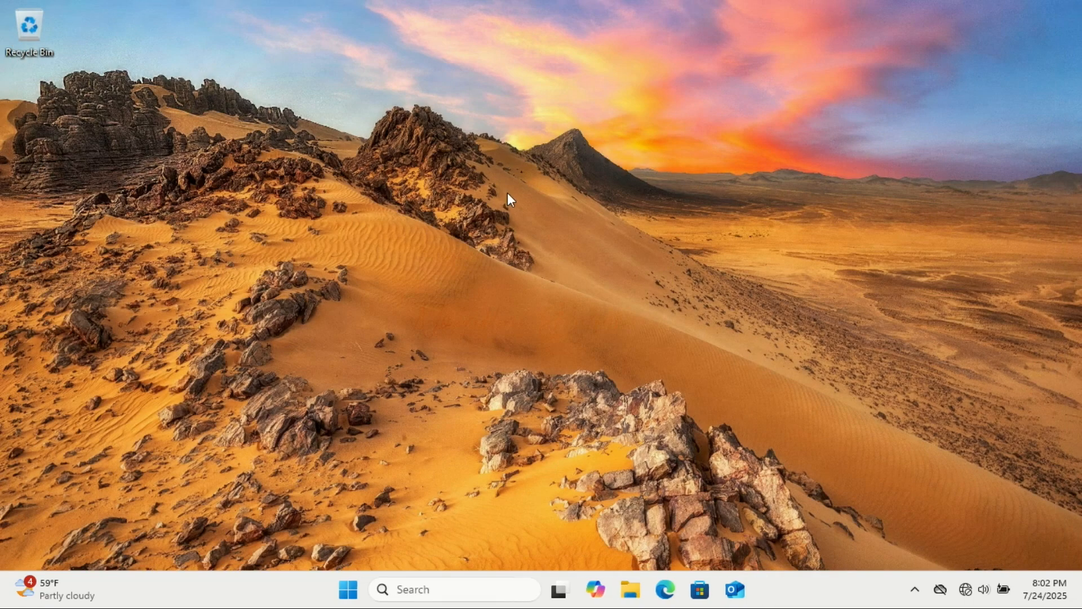
- Open Personalization settings from the desktop right-click menu
right_click(511, 201)
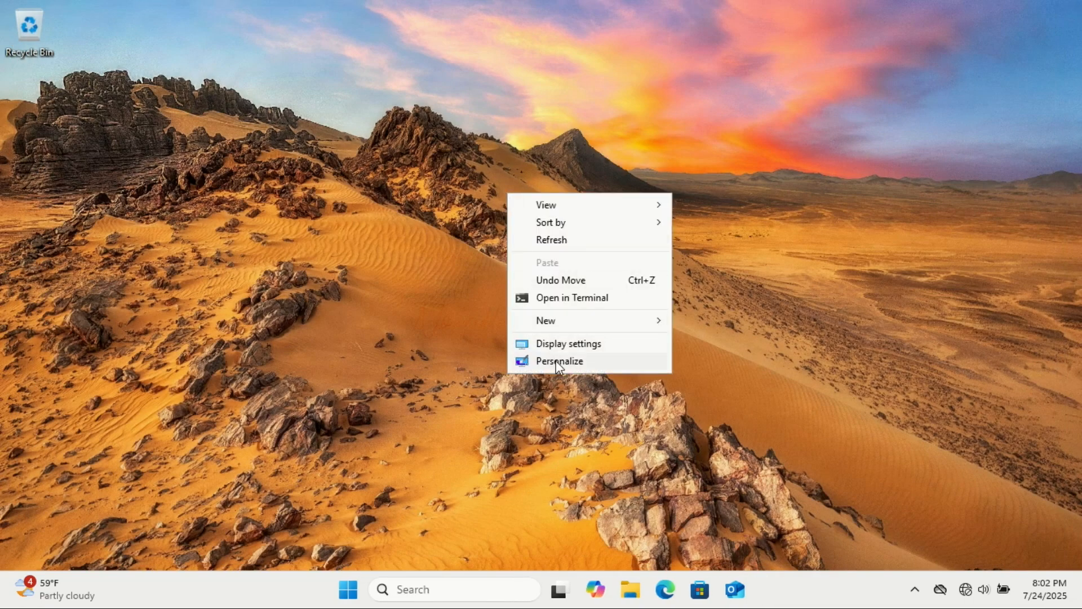
left_click(559, 361)
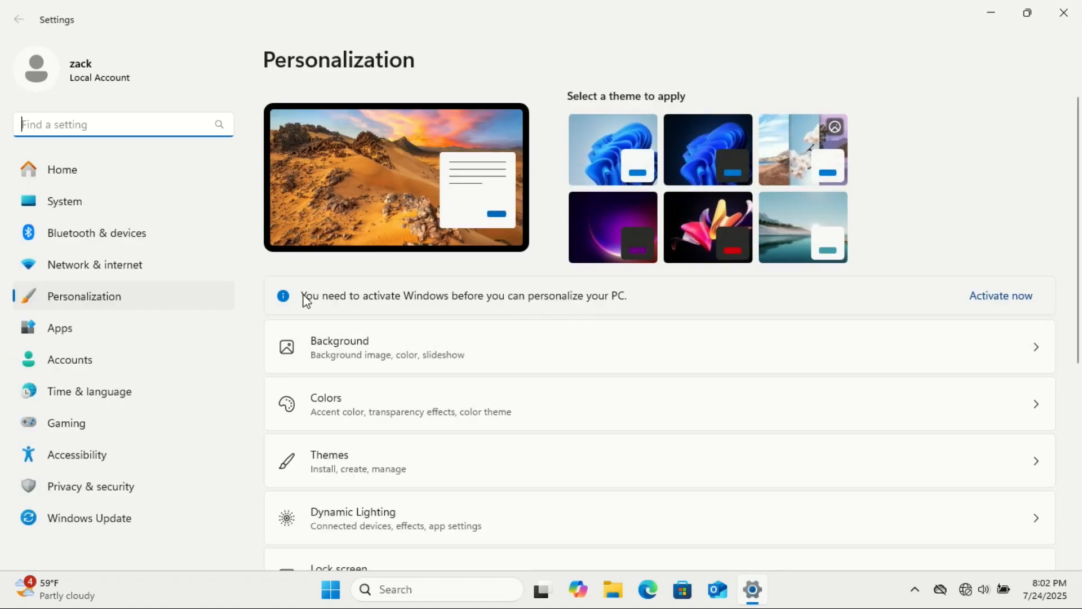
mouse_move(516, 301)
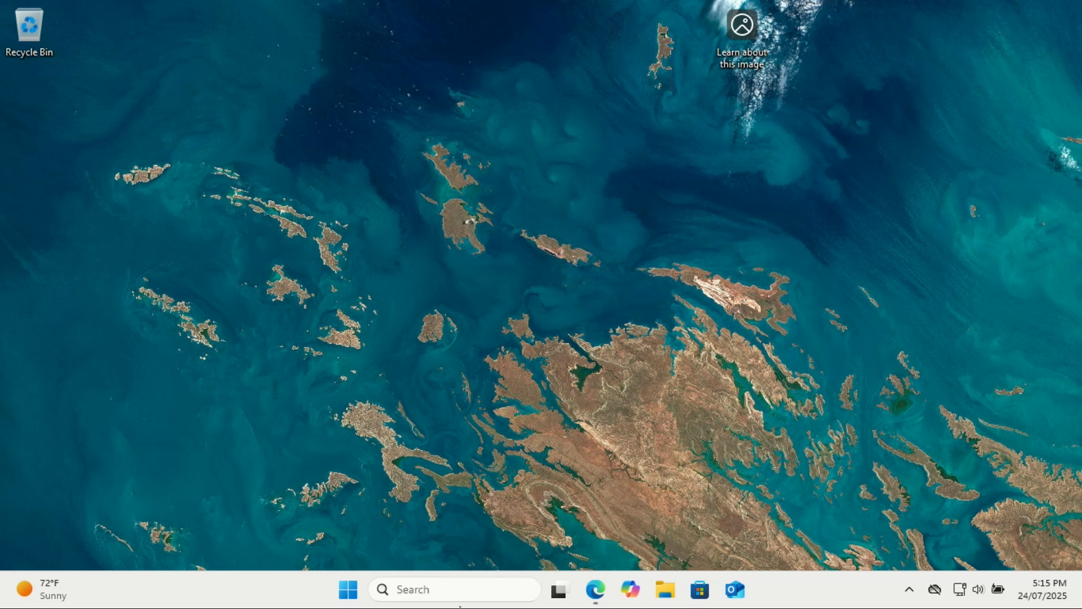
- Launch Device Manager from Search and maximize it to fill the screen
type("disk Cleanup")
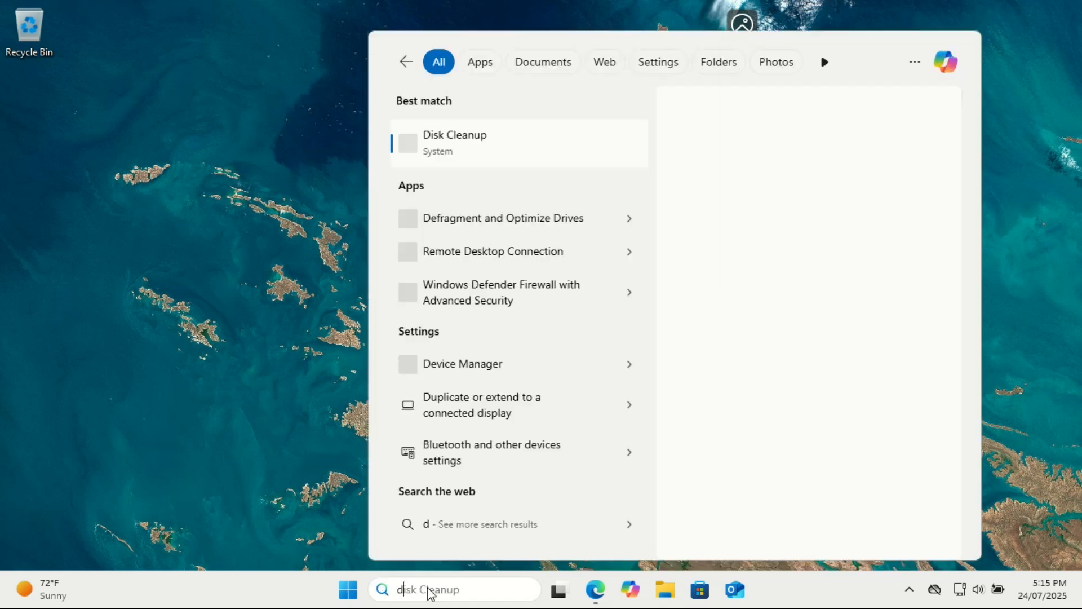
type("devuc")
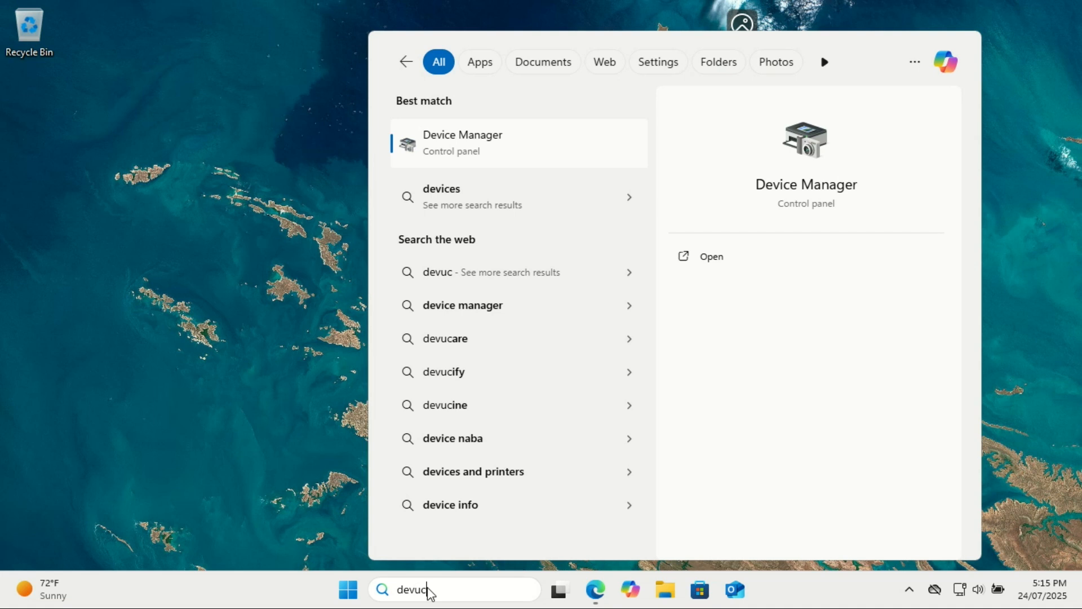
type("evice Manager")
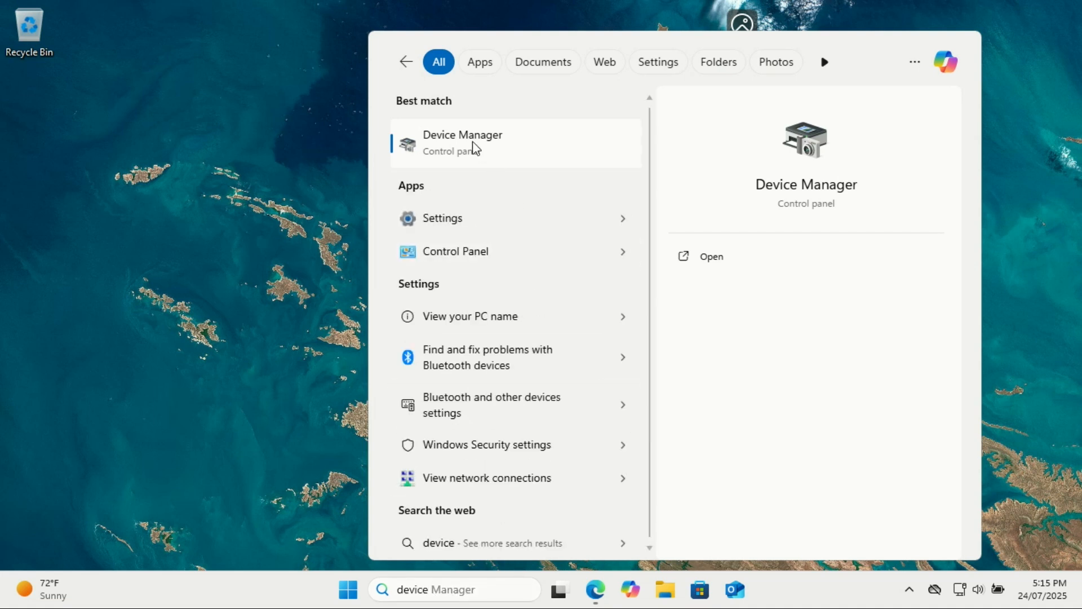
left_click(462, 142)
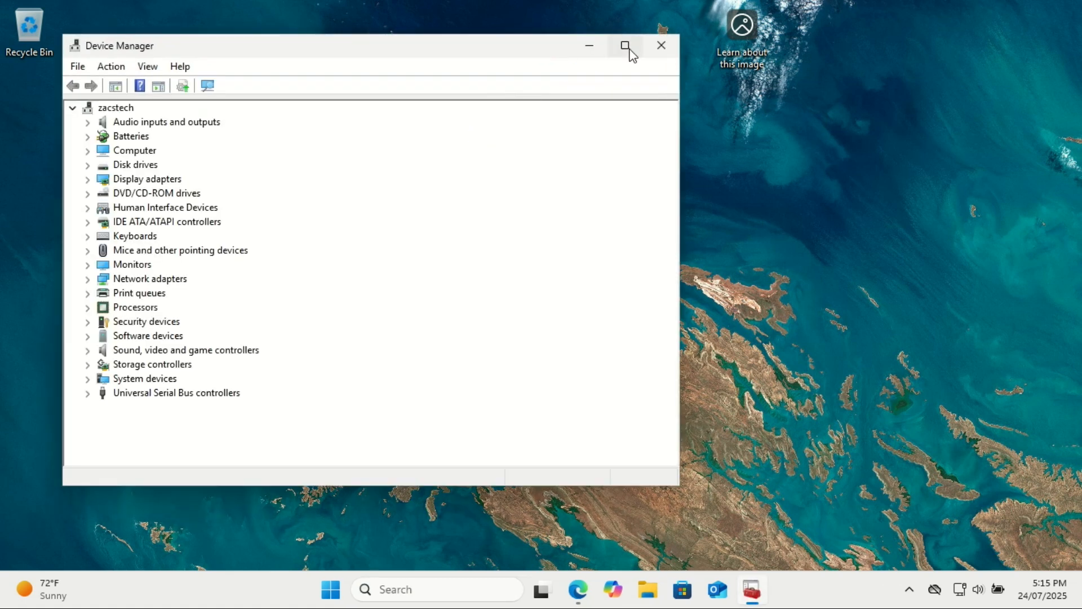
left_click(624, 45)
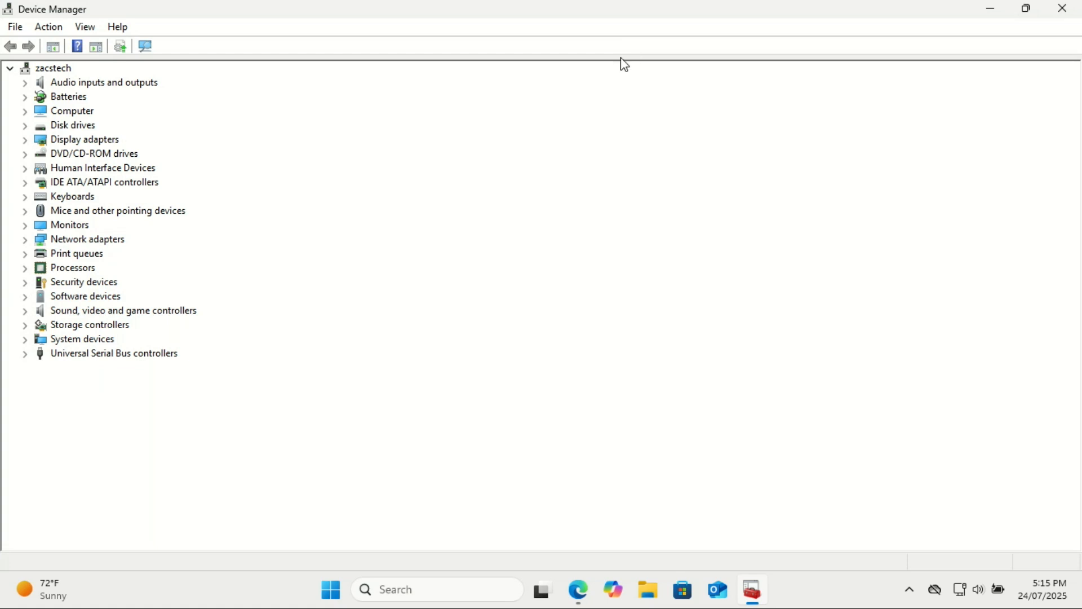
mouse_move(77, 106)
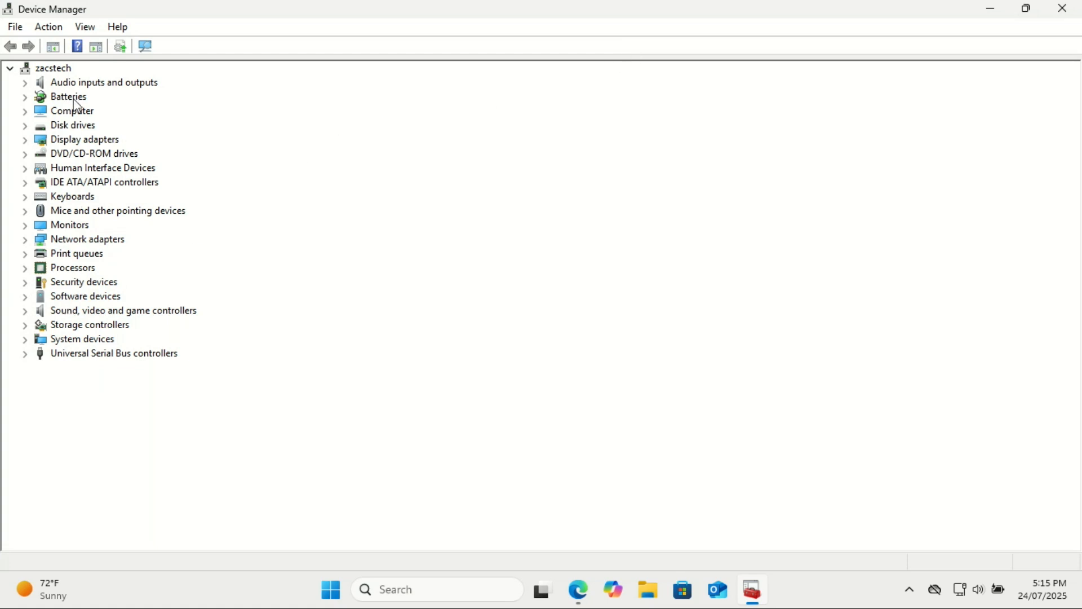
- Peek at Batteries, then expand Network adapters and select the Intel PRO/1000 MT Desktop Adapter
left_click(25, 97)
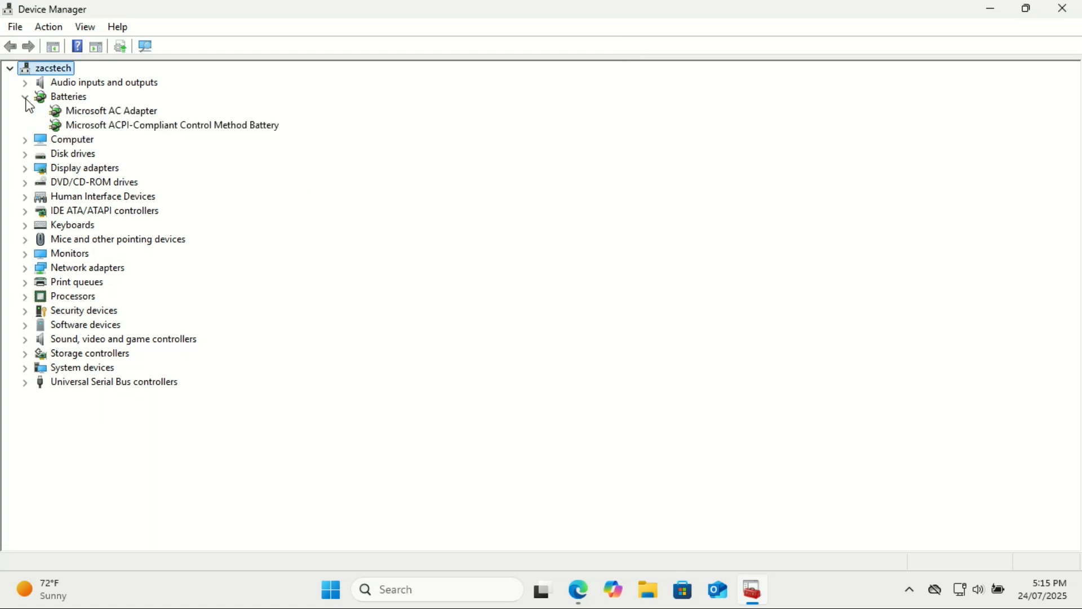
left_click(24, 102)
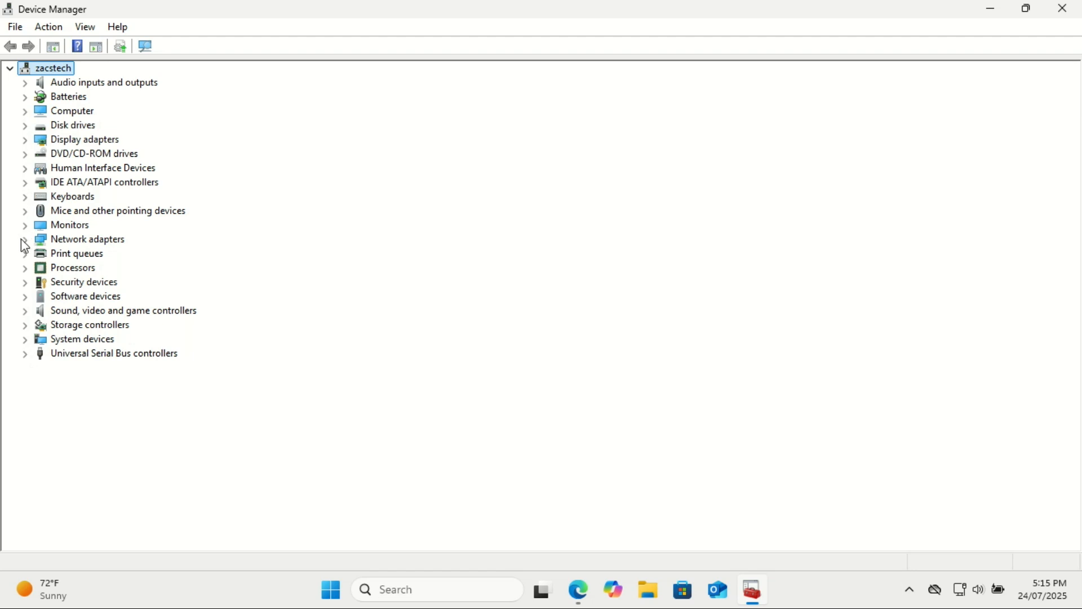
left_click(25, 239)
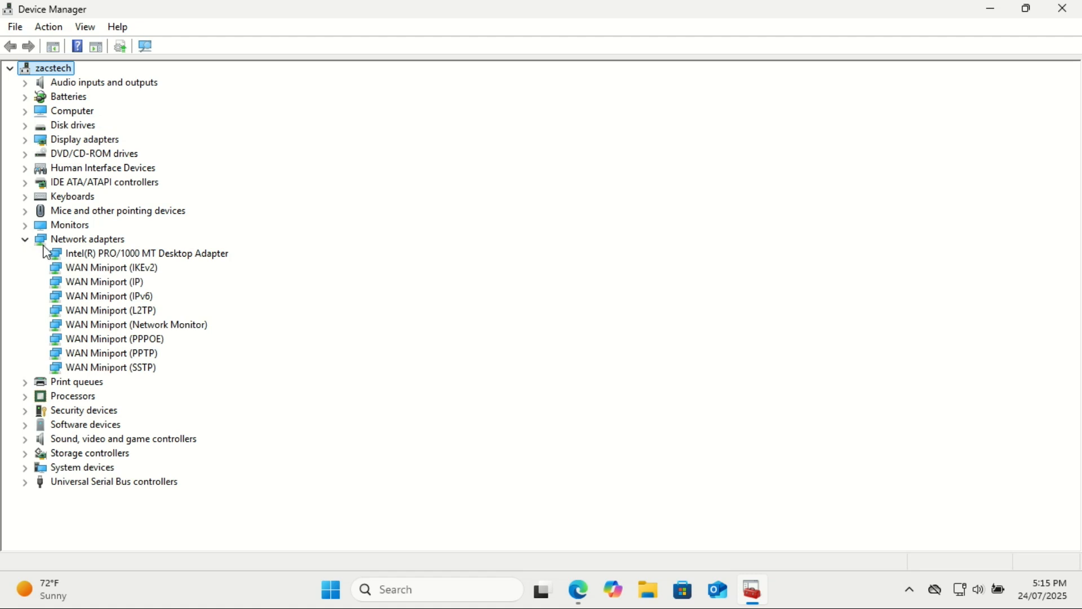
mouse_move(113, 257)
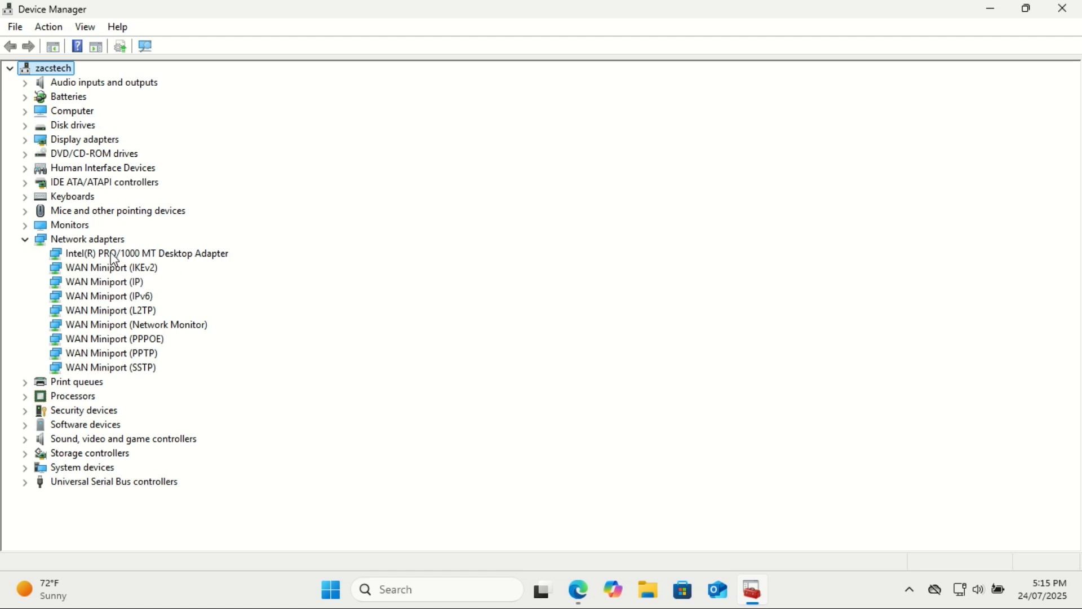
left_click(139, 252)
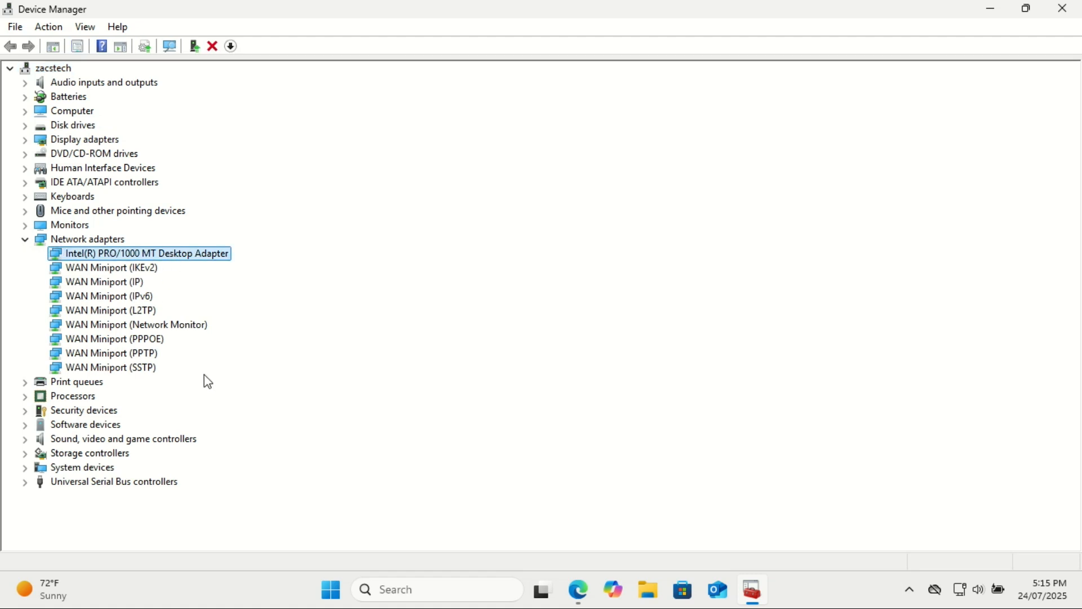
mouse_move(100, 263)
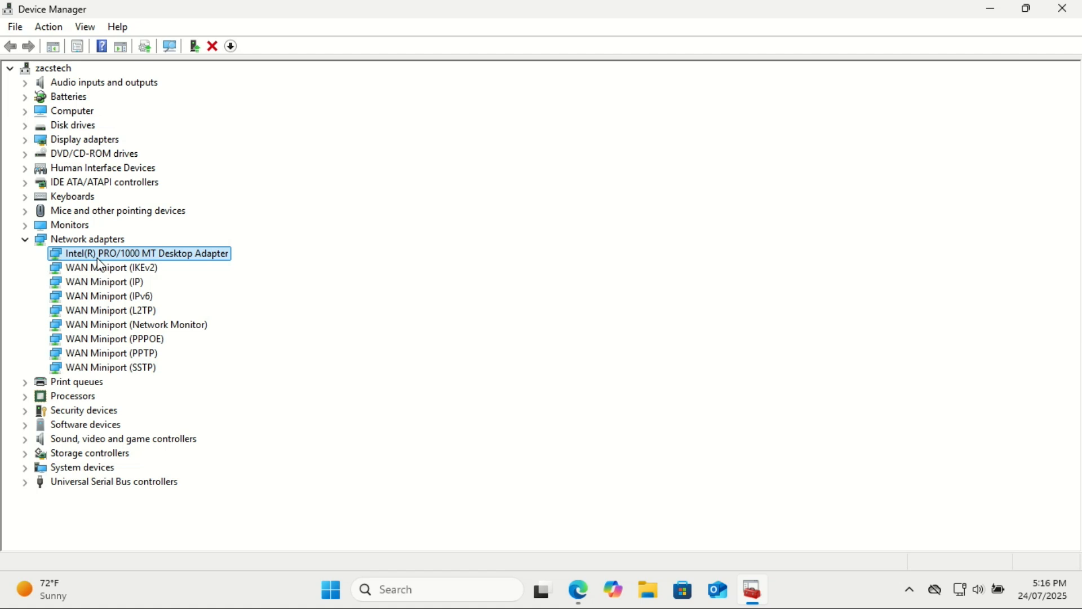
mouse_move(695, 8)
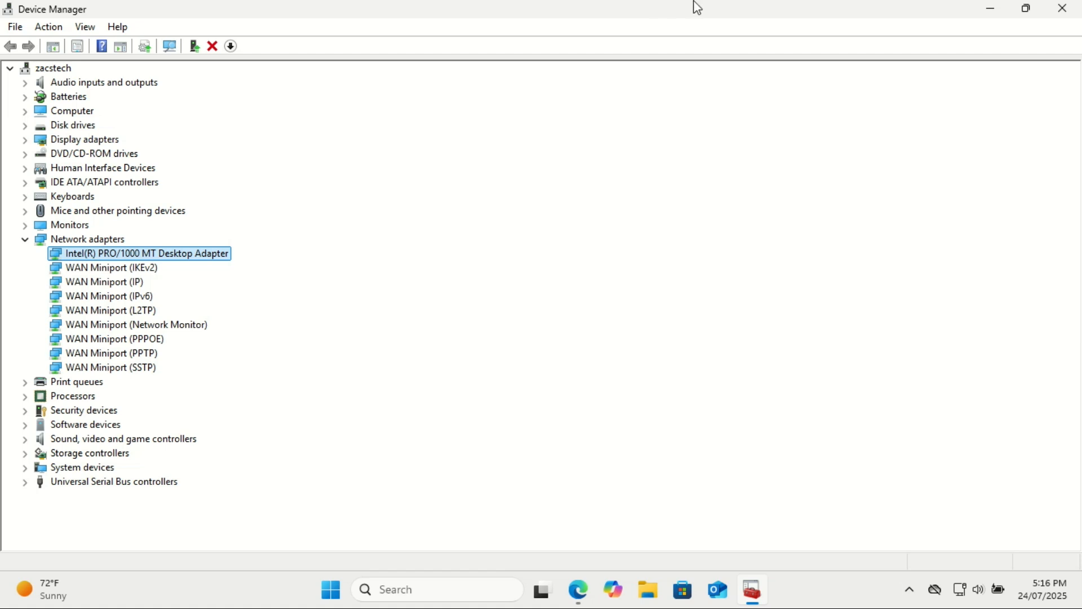
mouse_move(1062, 9)
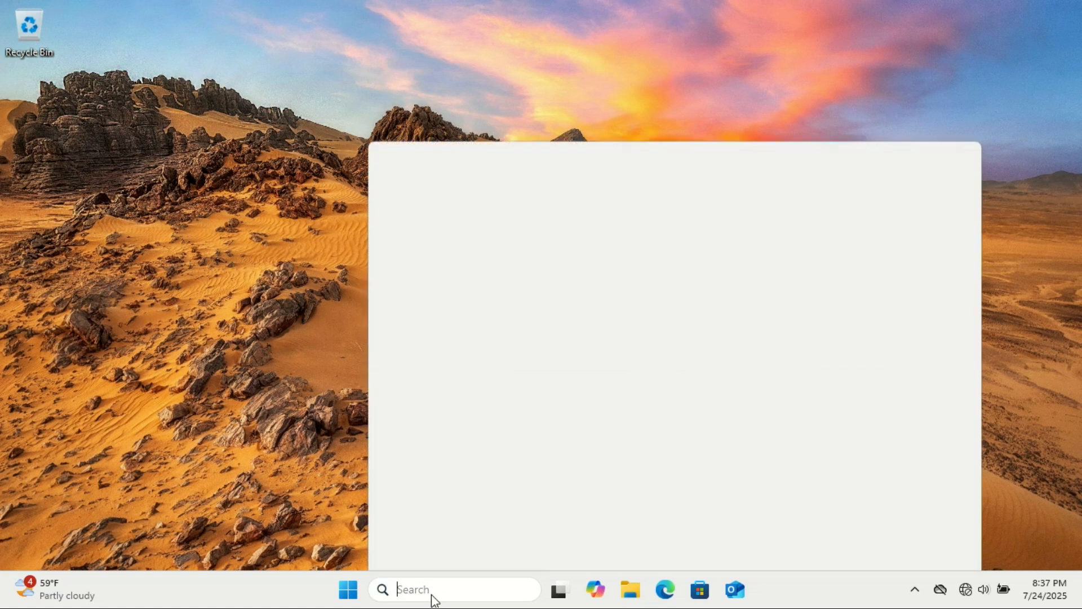
- Reopen Settings via search, dismiss the Microsoft account backup banner, and show the System page
type("setting")
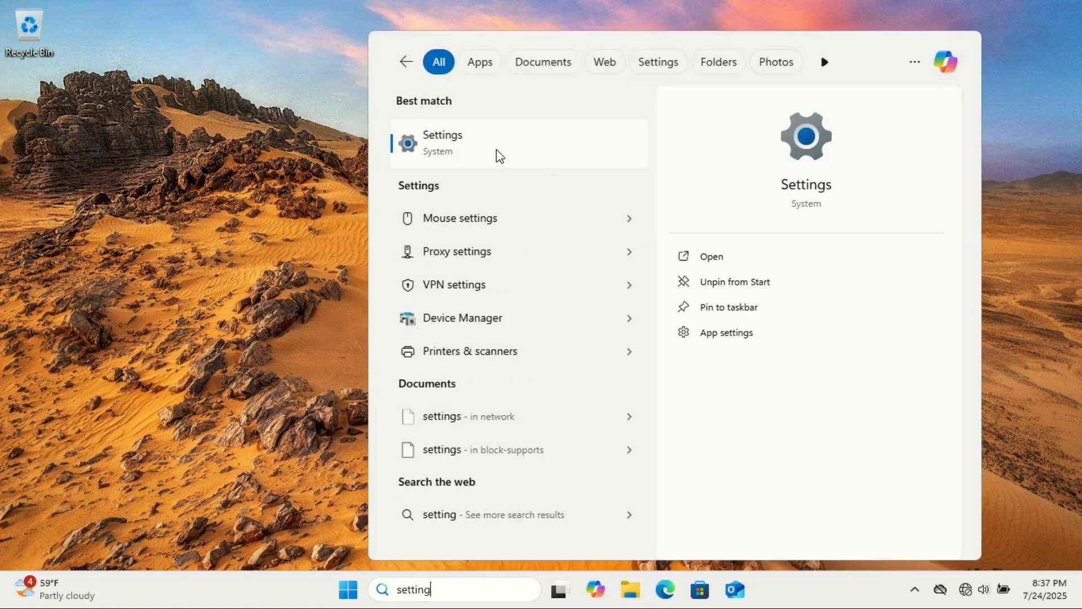
left_click(442, 141)
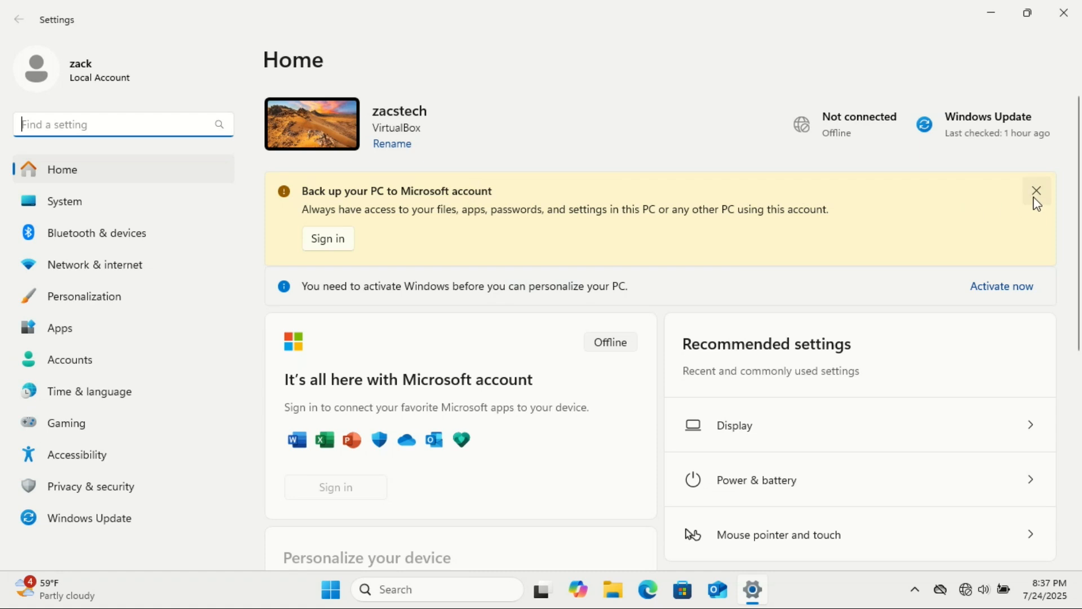
left_click(1036, 190)
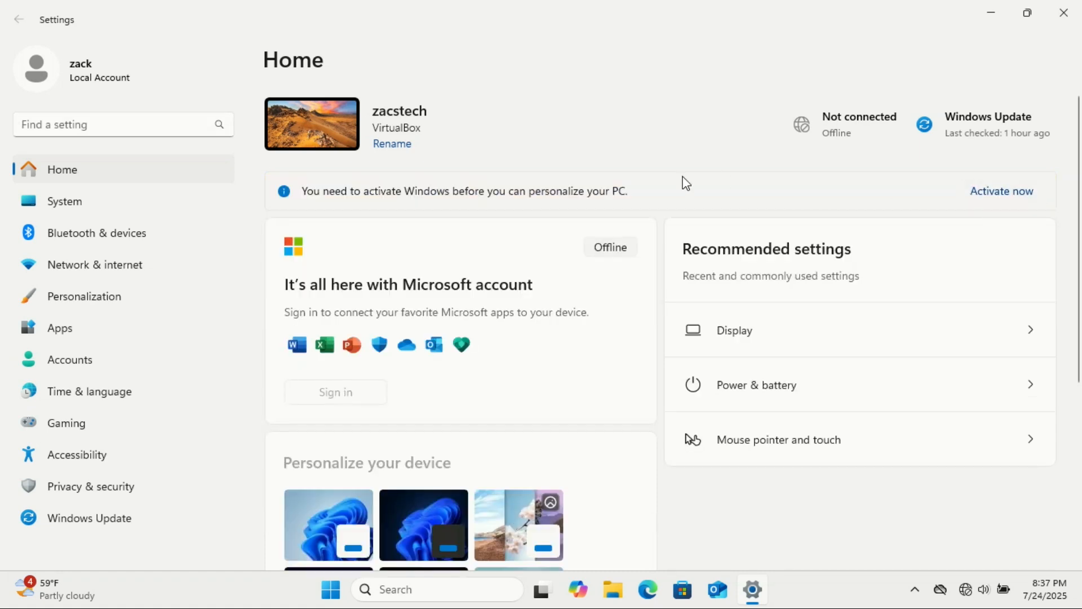
mouse_move(612, 210)
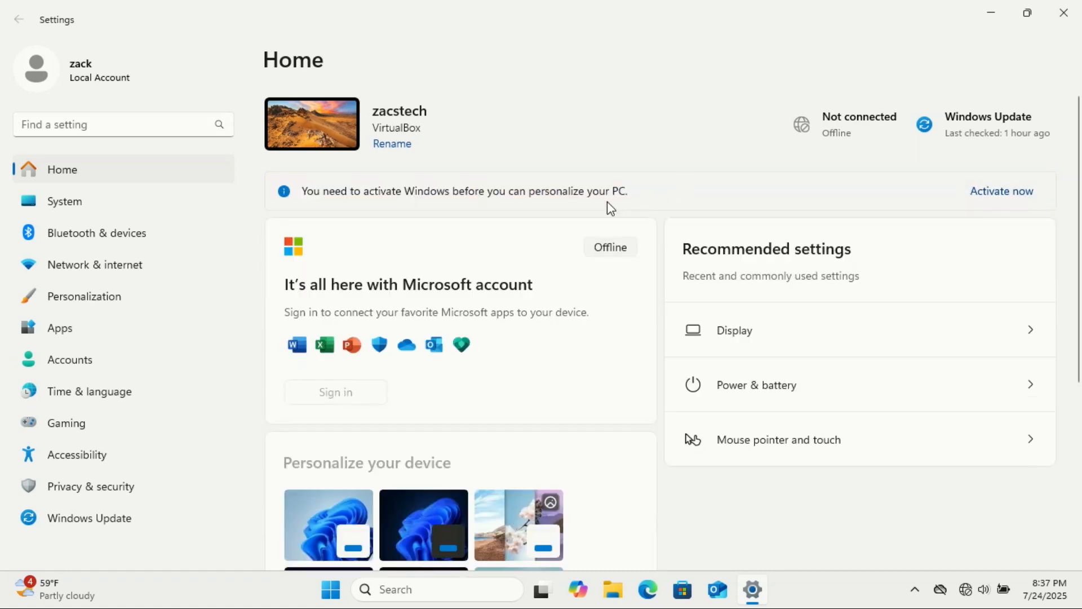
mouse_move(117, 214)
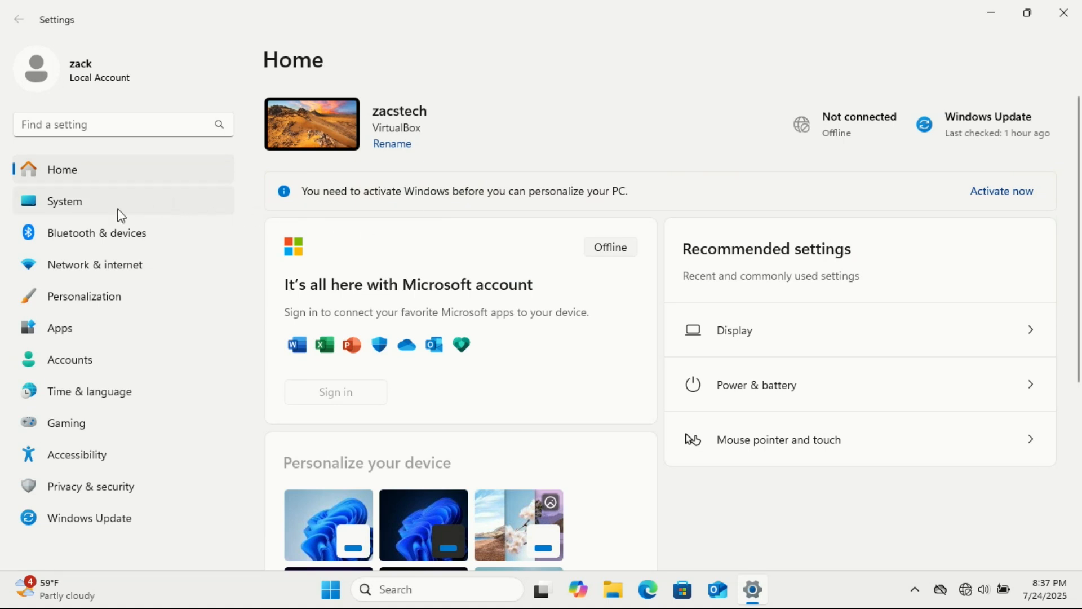
mouse_move(107, 214)
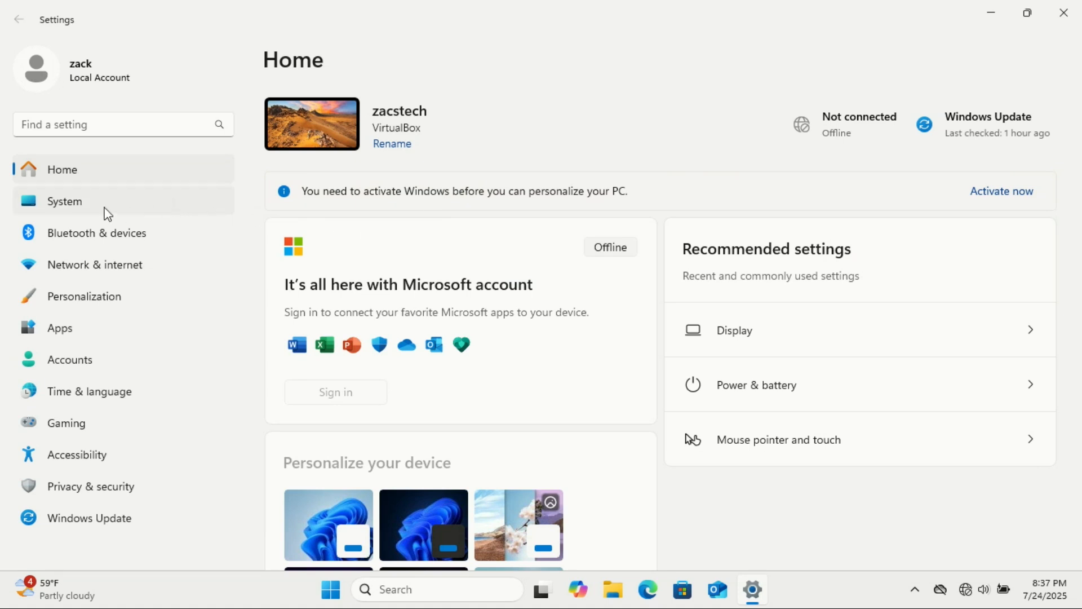
left_click(63, 201)
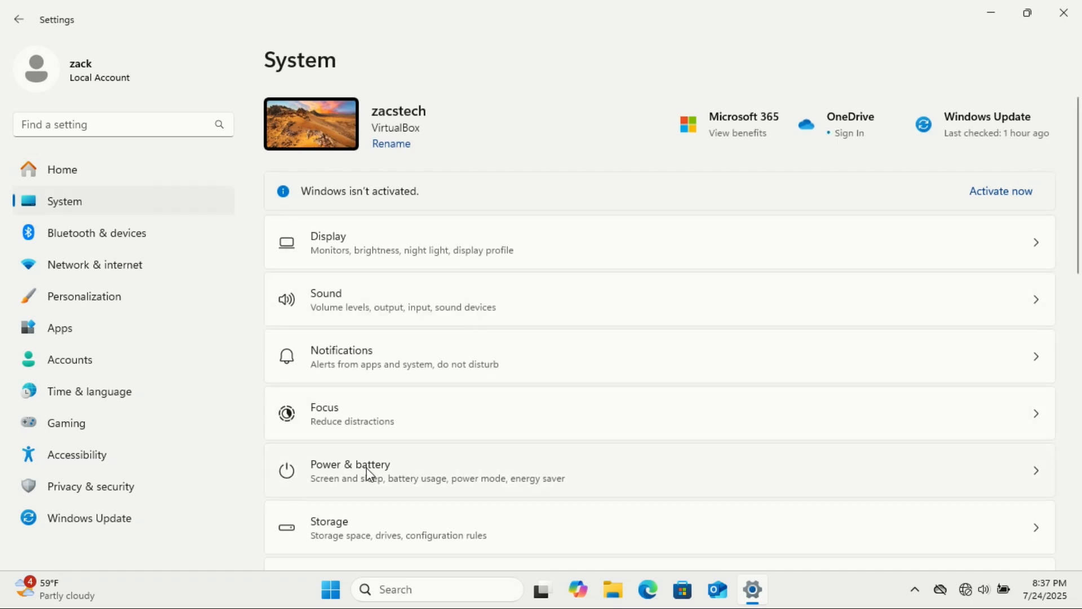
mouse_move(407, 479)
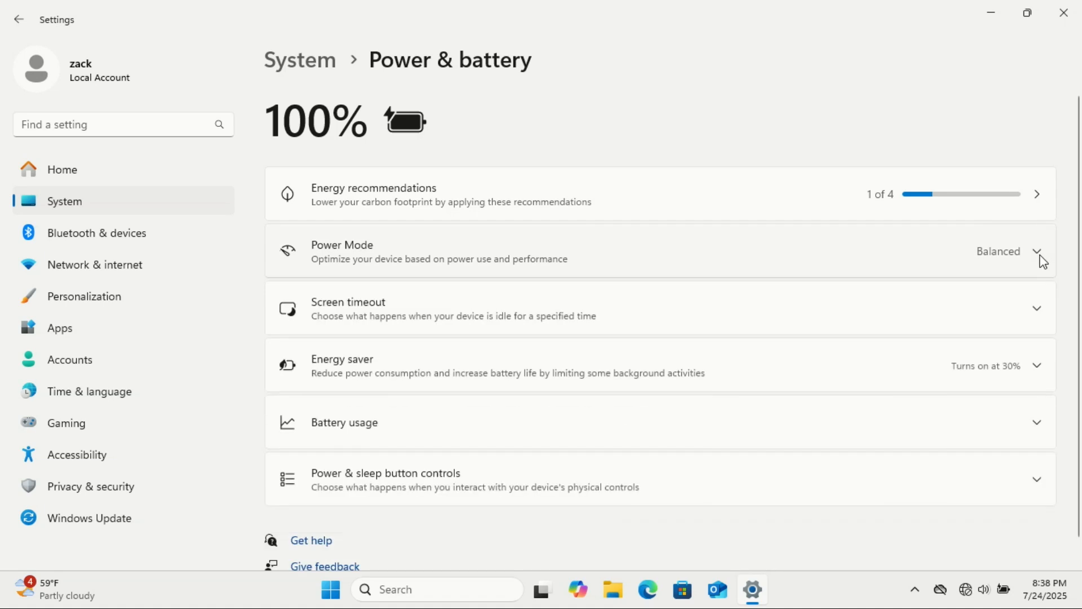
mouse_move(825, 277)
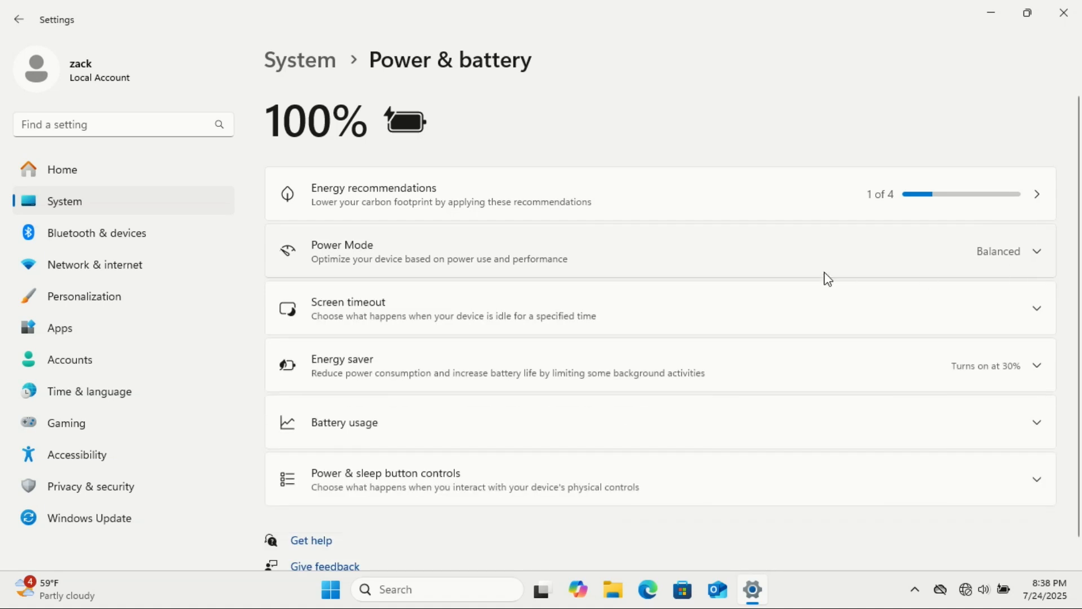
mouse_move(1003, 271)
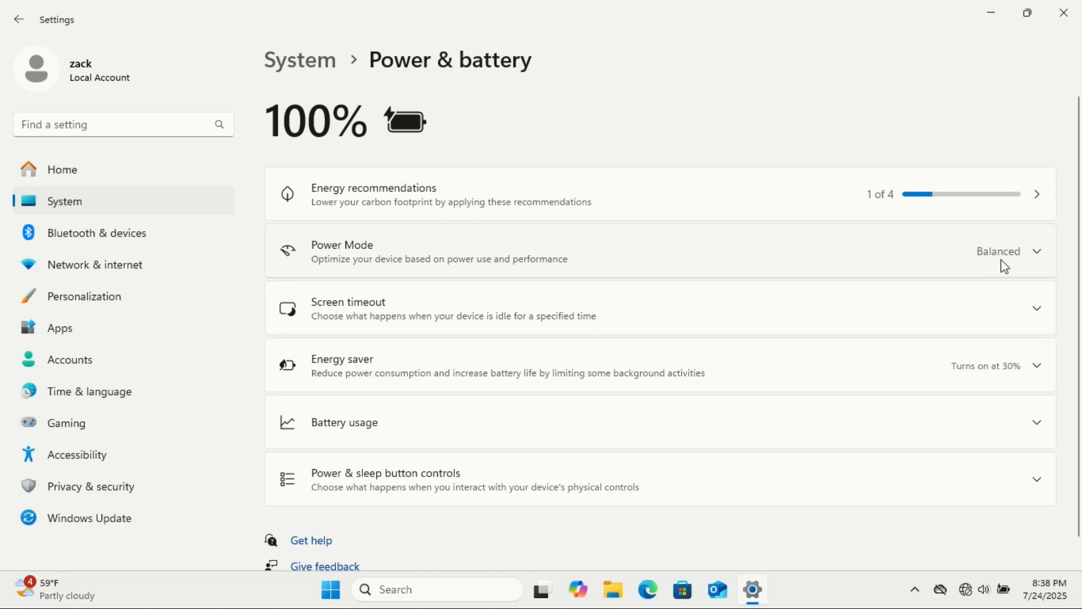
- Set power mode to Best Performance when plugged in and Balanced on battery
left_click(1037, 251)
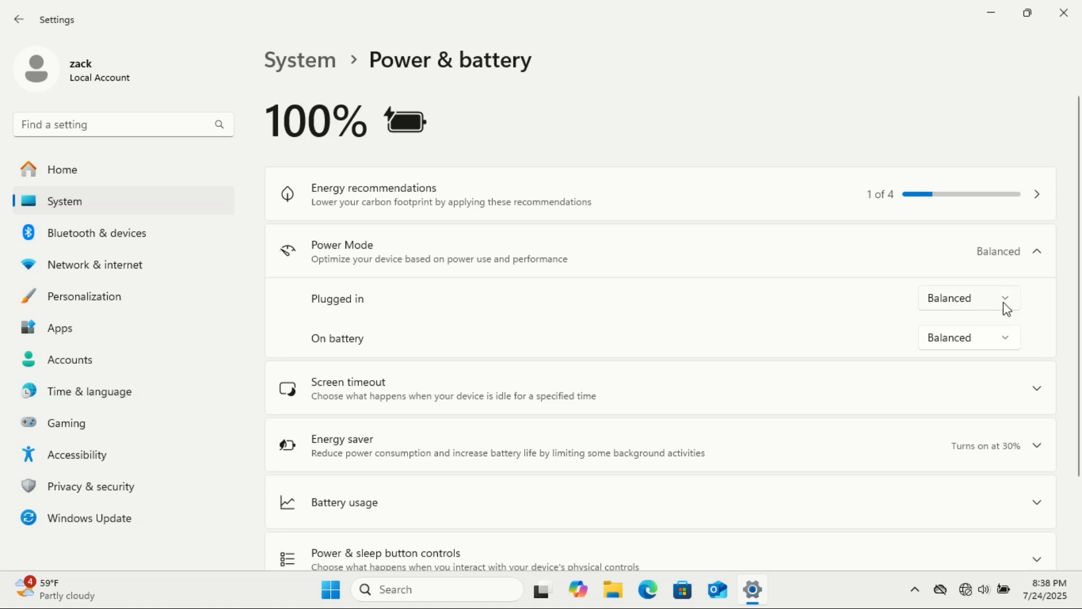
left_click(970, 297)
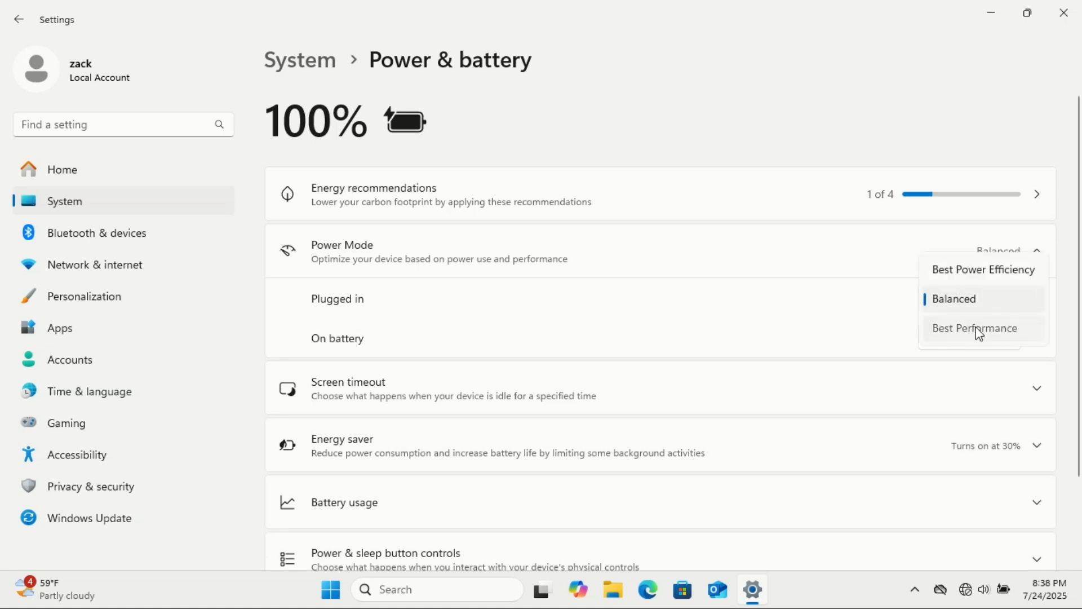
left_click(974, 328)
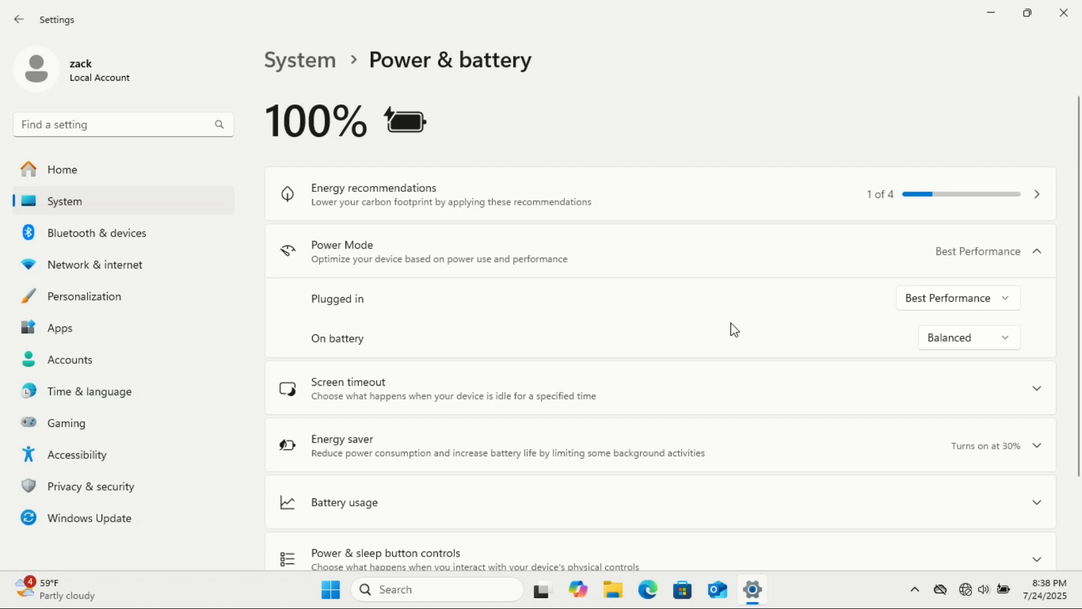
mouse_move(749, 325)
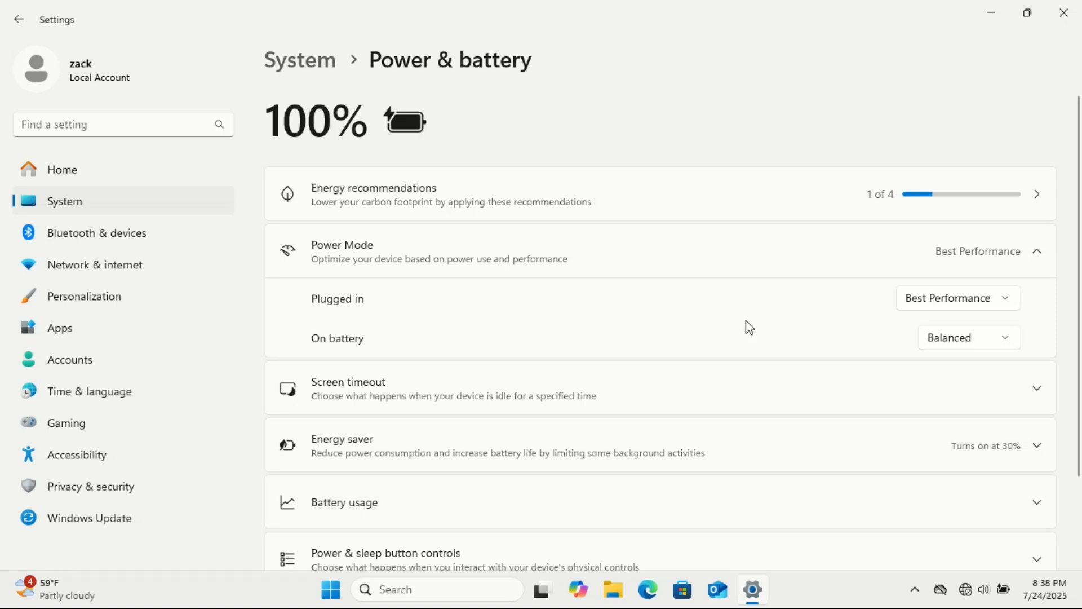
mouse_move(877, 381)
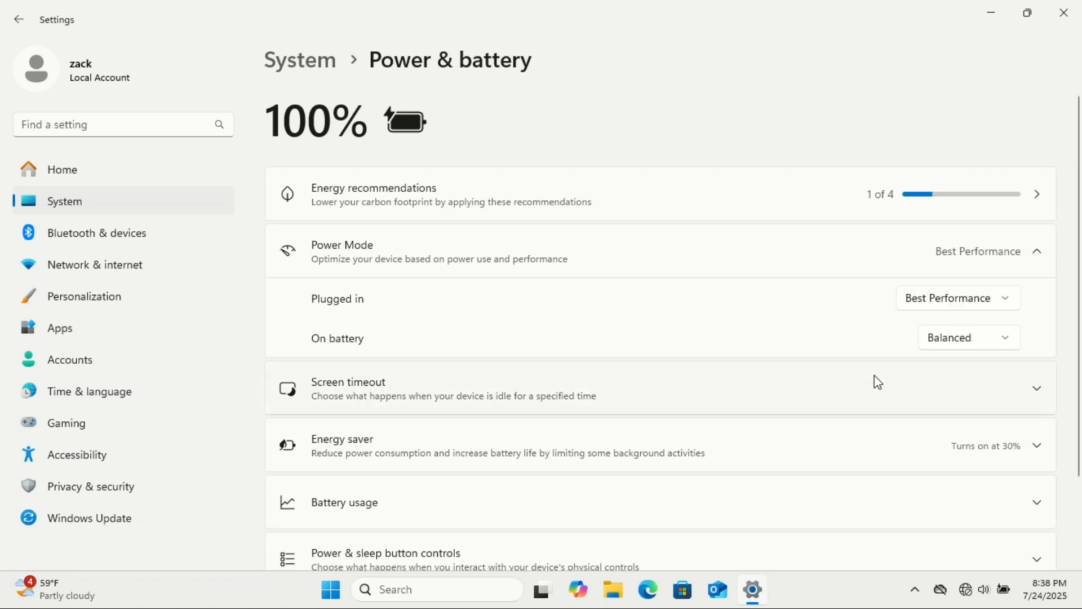
left_click(958, 298)
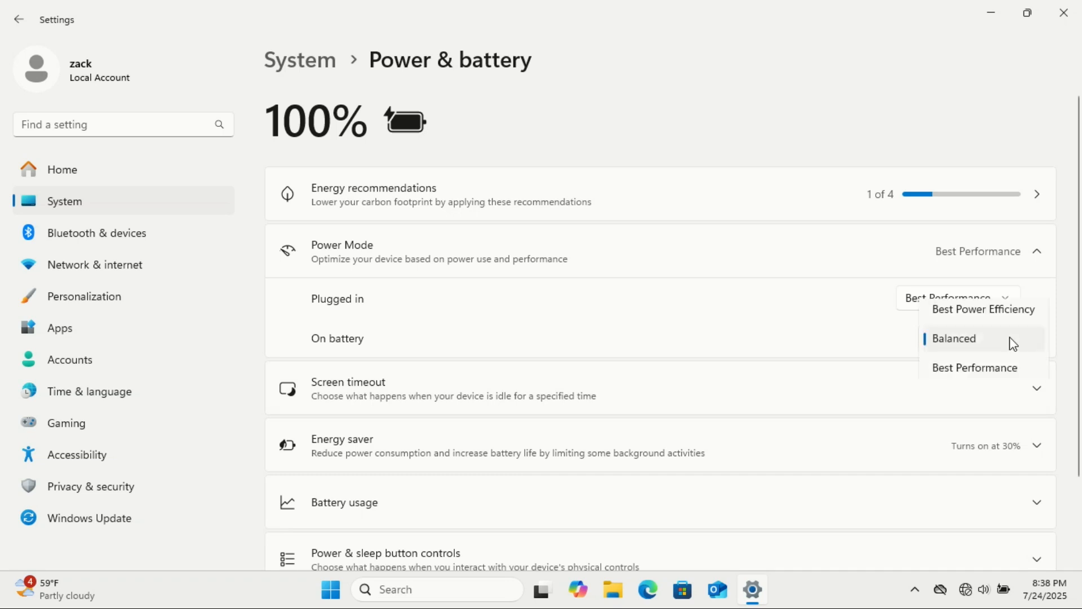
left_click(954, 338)
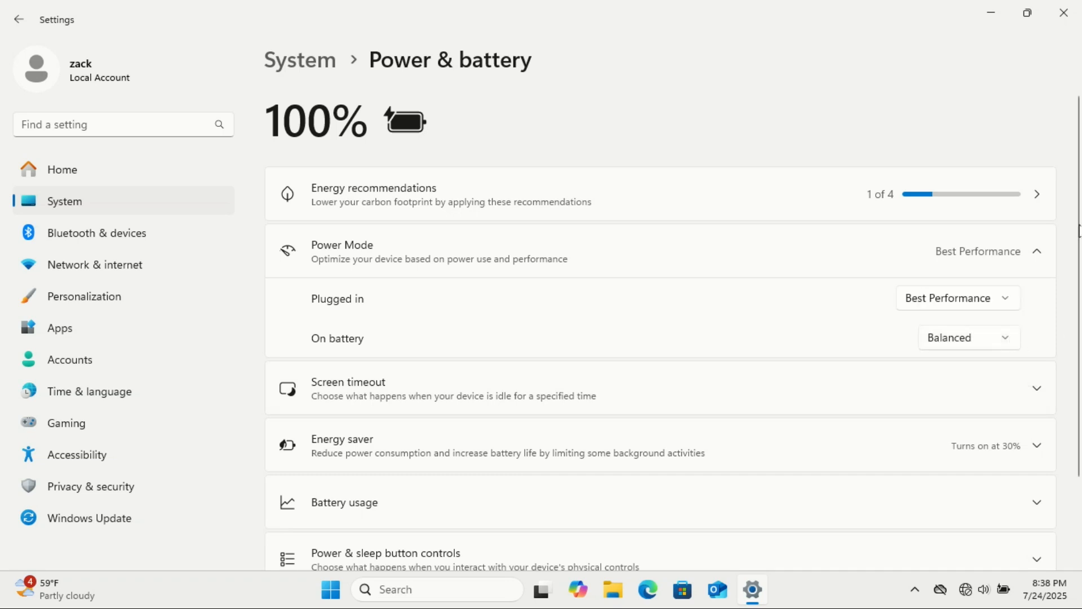
- Have energy saver turn on automatically once battery falls to 20%
scroll("down", 3)
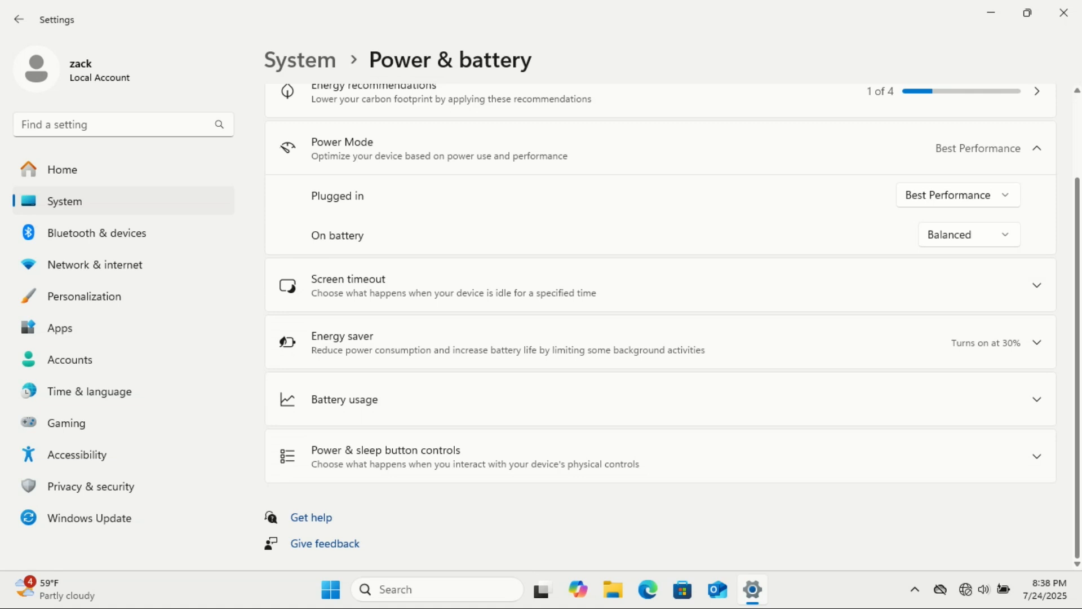
mouse_move(595, 368)
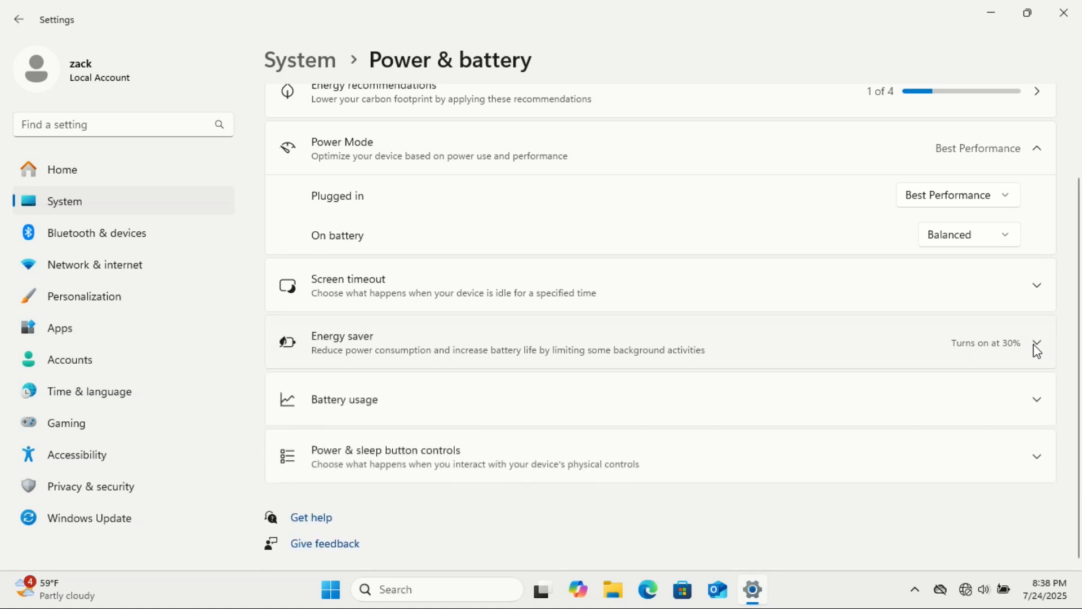
left_click(1039, 345)
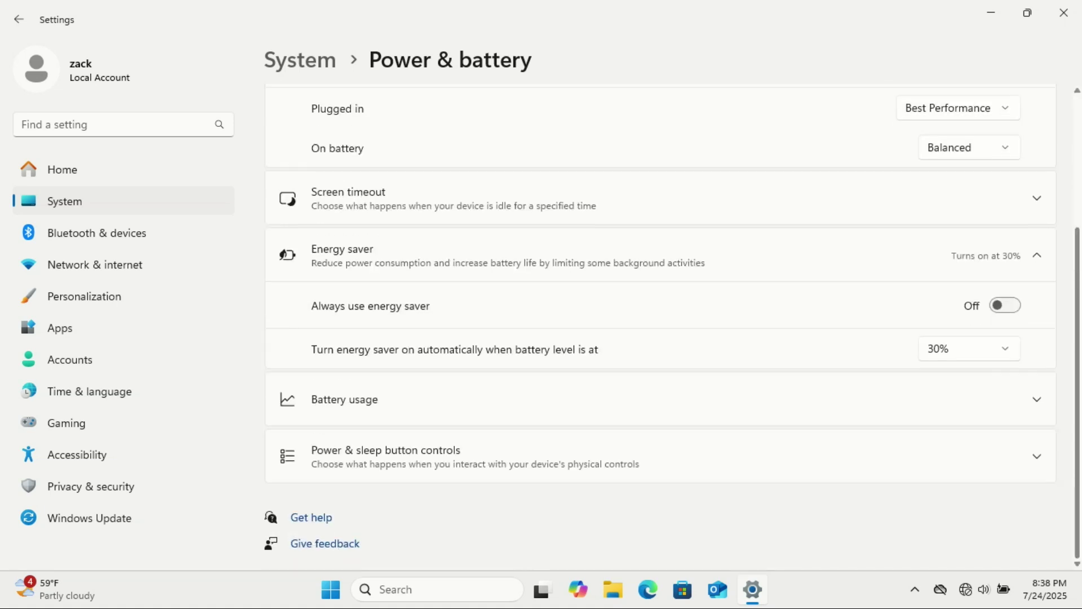
mouse_move(575, 365)
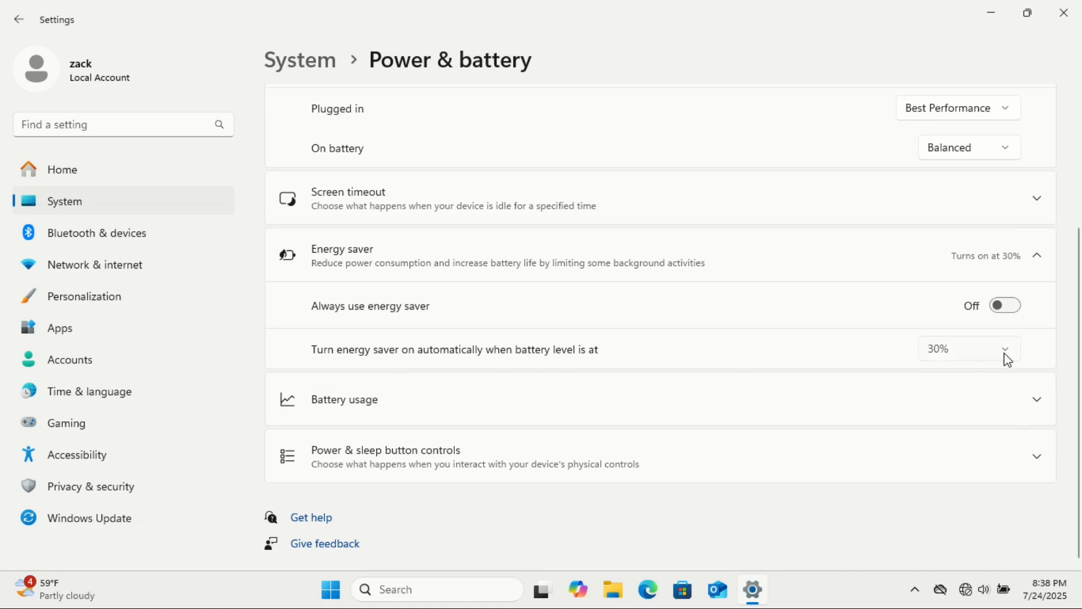
left_click(970, 347)
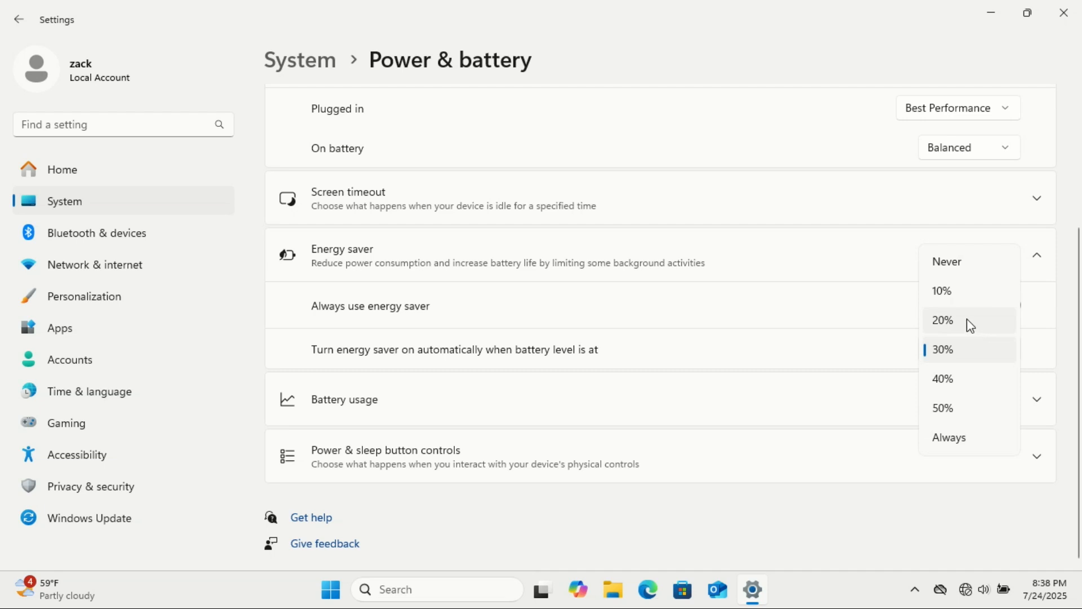
left_click(939, 290)
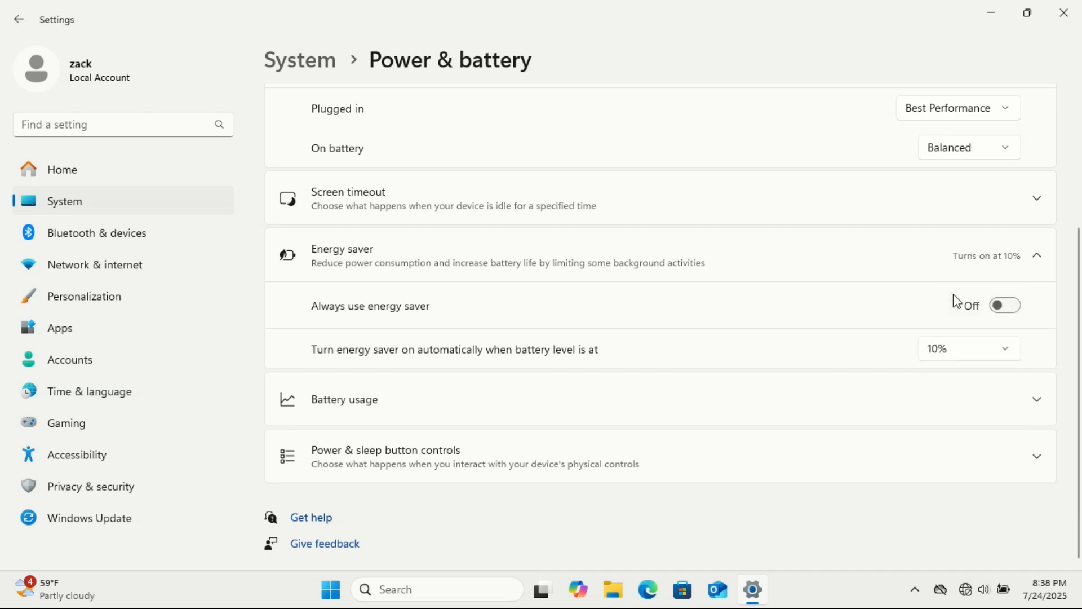
mouse_move(1014, 374)
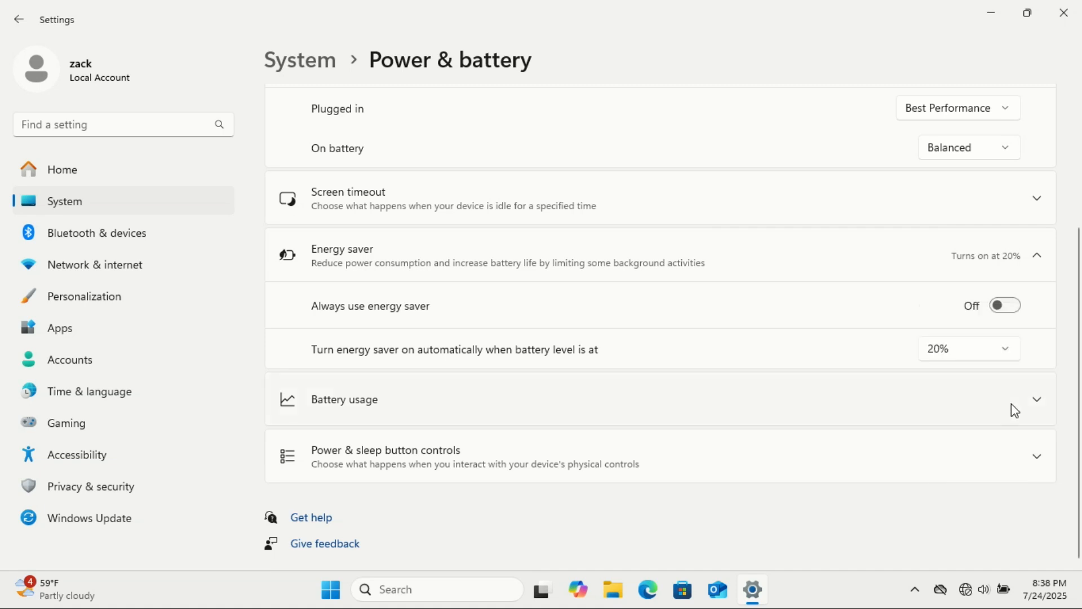
mouse_move(1010, 360)
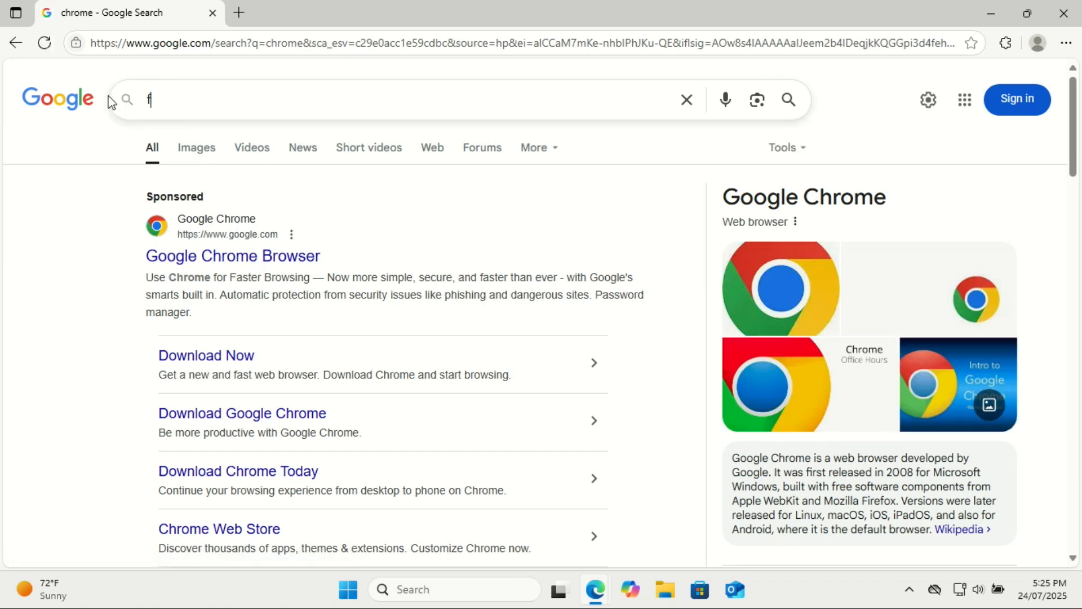
- Get Google results for Firefox, then replace the query with 'brave' for a new search
type("ire")
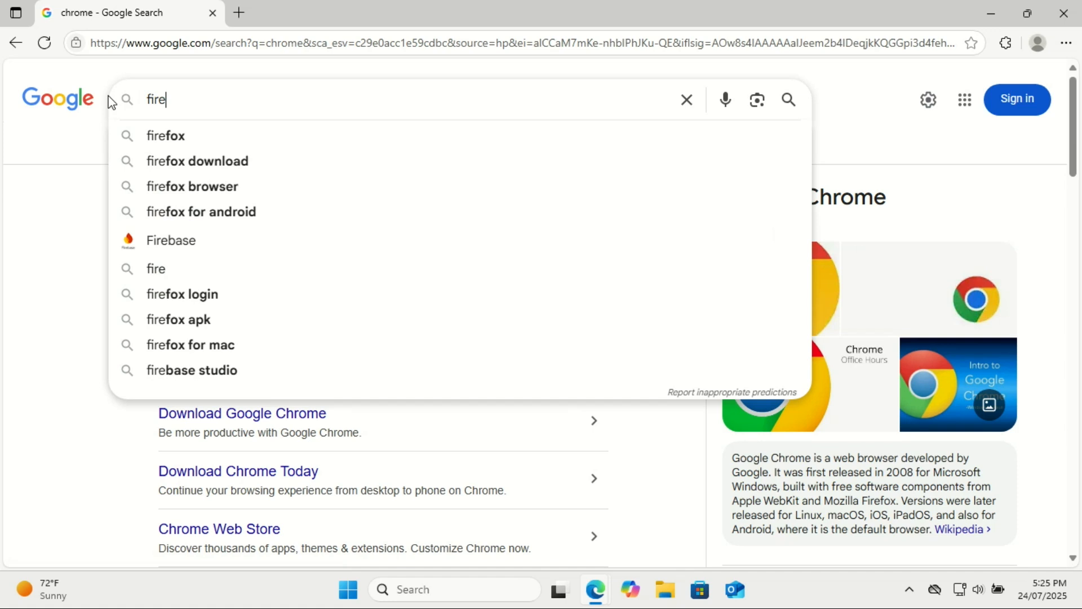
left_click(165, 135)
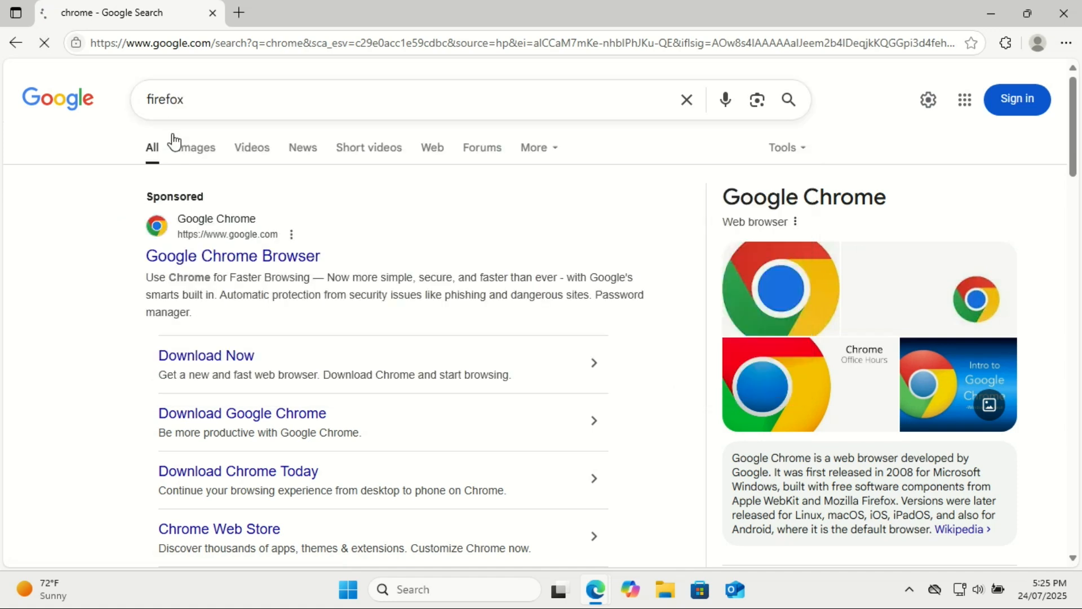
key("Enter")
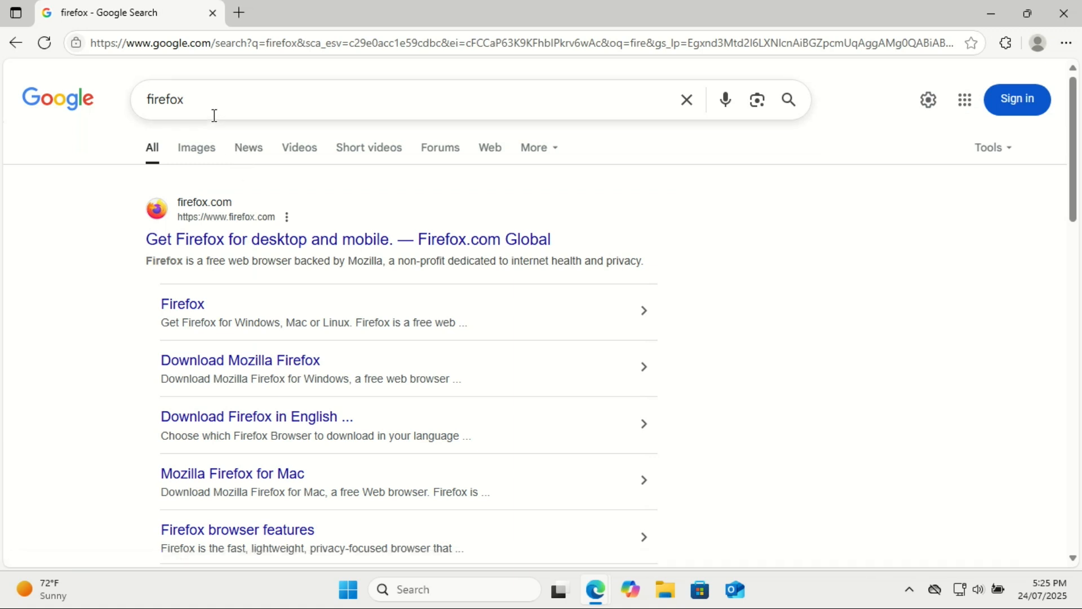
double_click(165, 99)
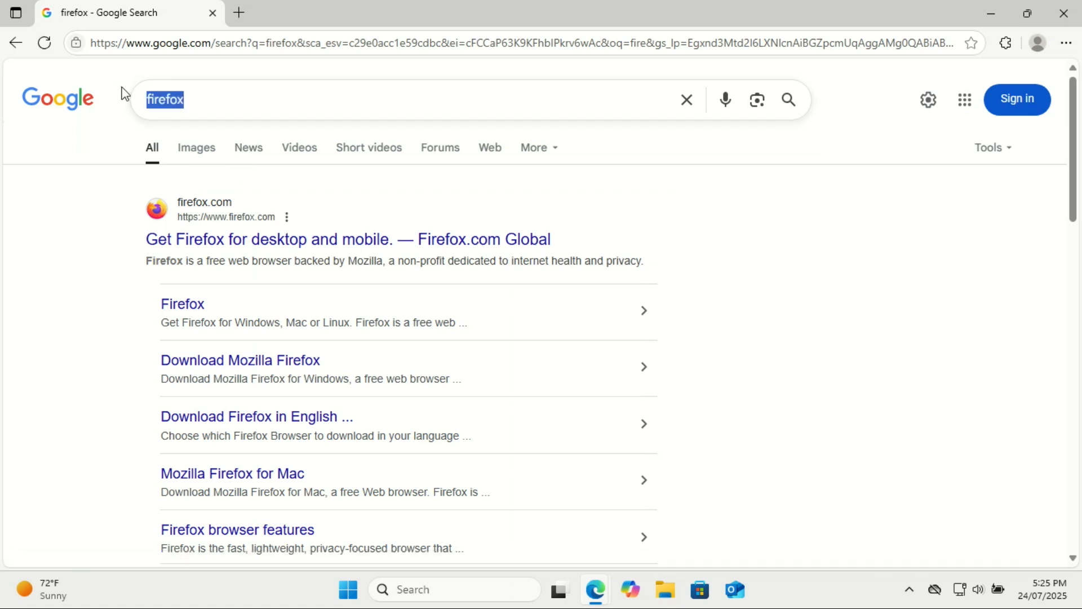
type("brave")
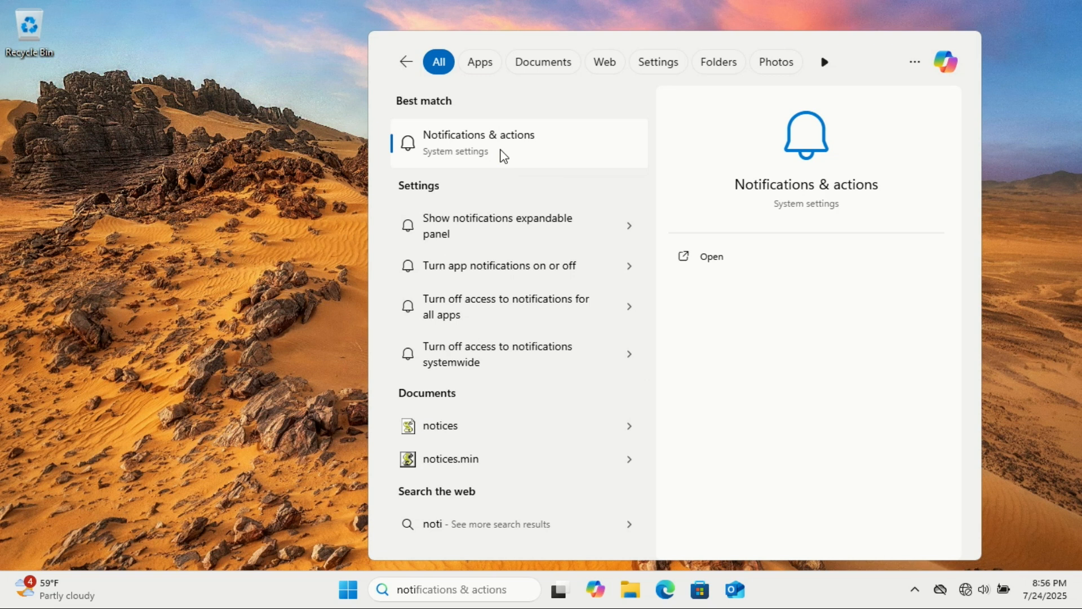
- Show the notification bell icon on the Notifications page
left_click(500, 143)
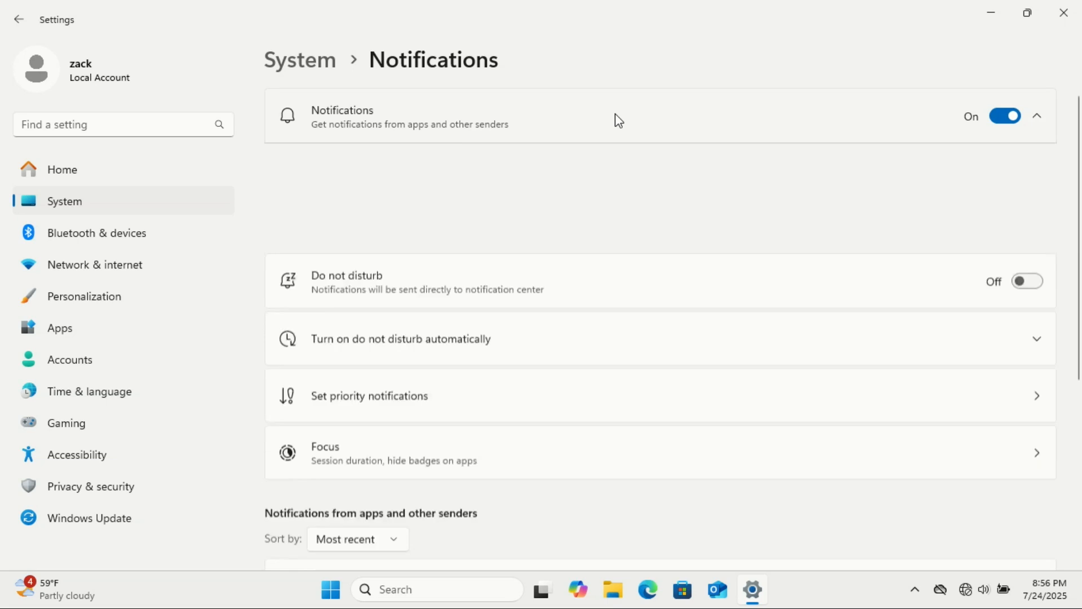
left_click(1038, 116)
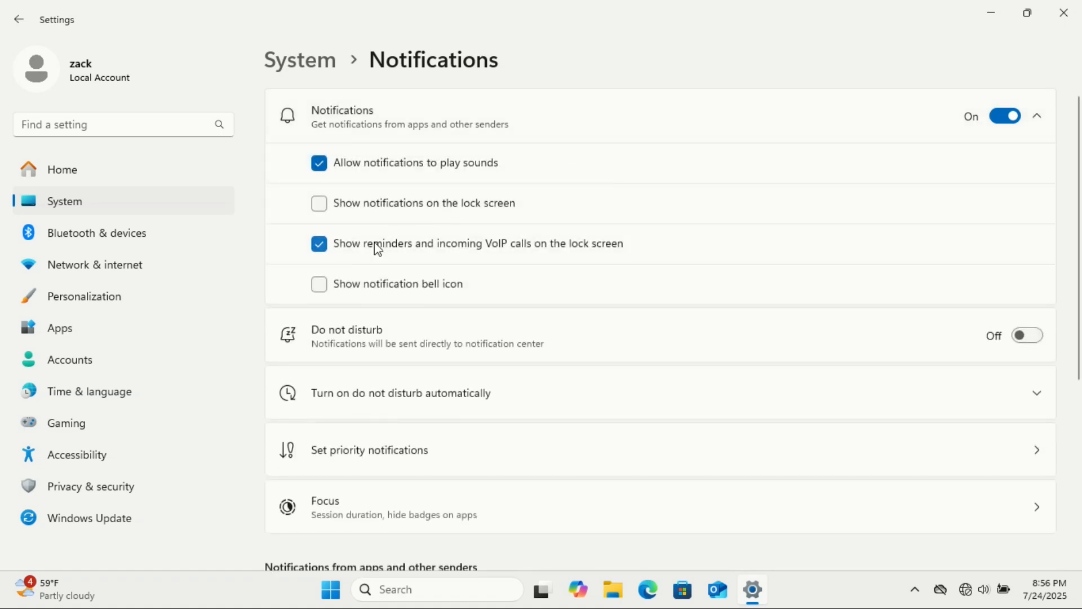
left_click(318, 284)
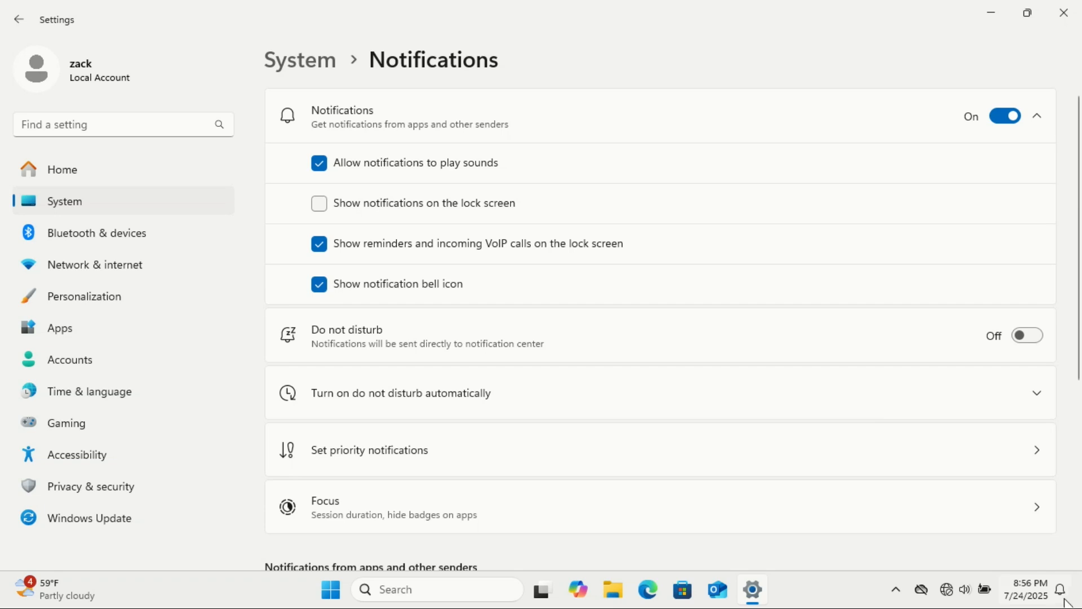
- Expand the options for turning on do not disturb automatically
left_click(1063, 589)
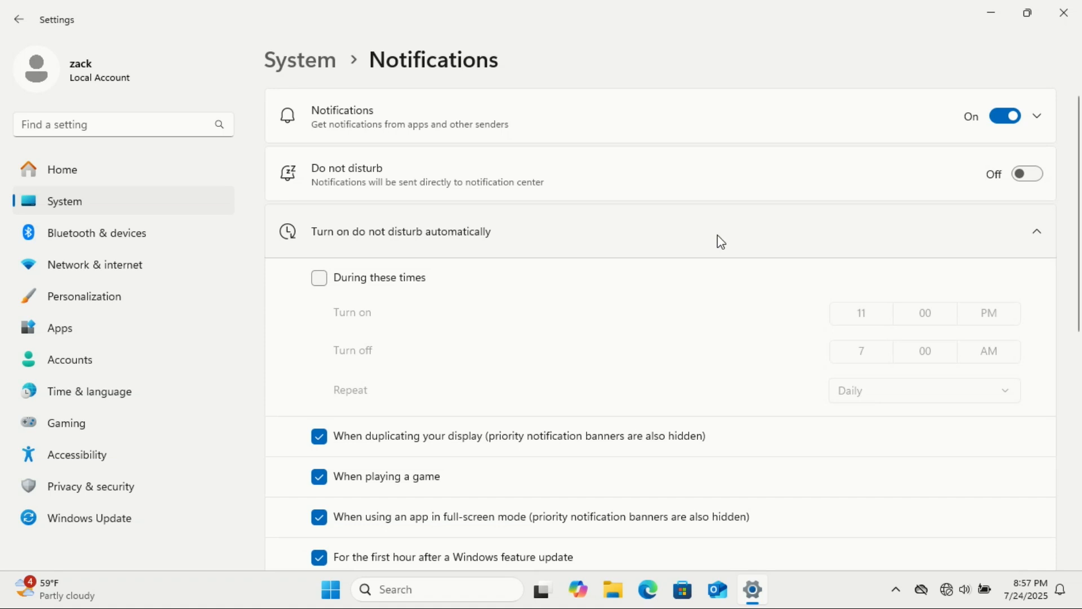
mouse_move(465, 291)
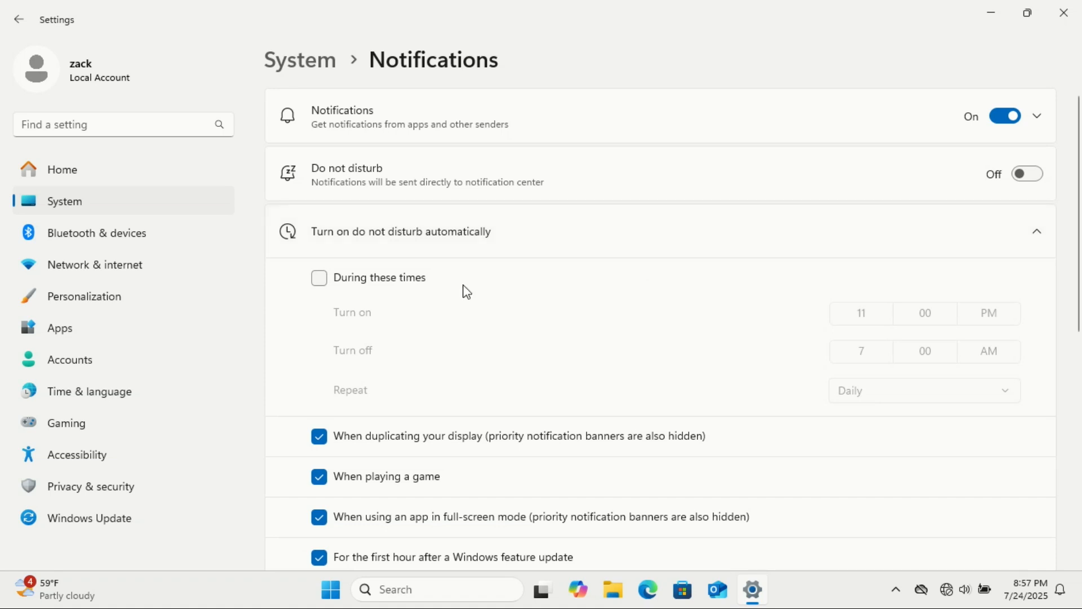
left_click(320, 277)
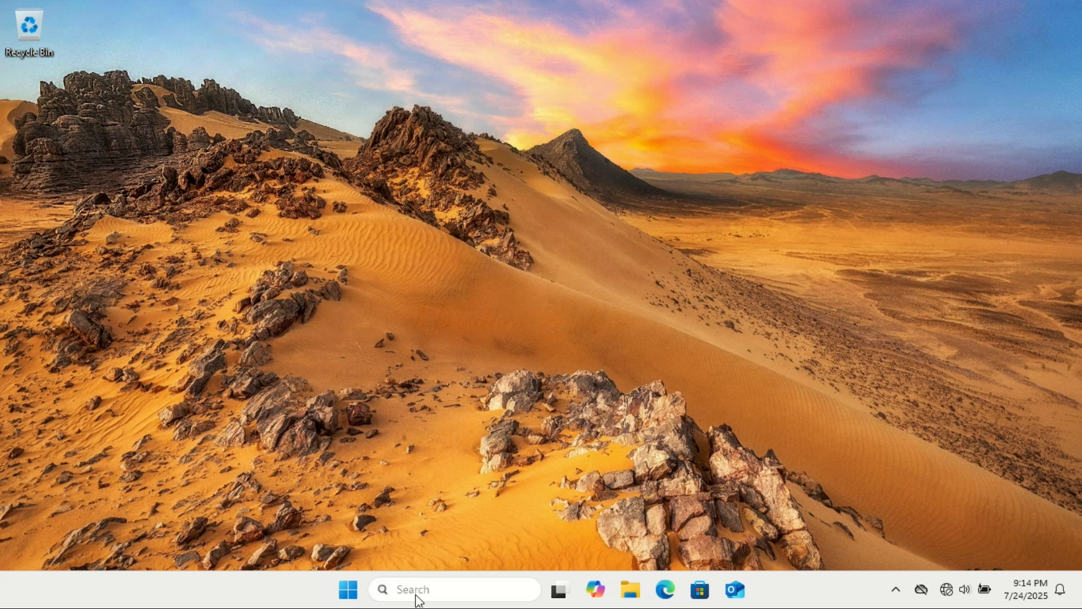
- On Privacy & security > General, toggle app-launch tracking and suggested content on, then back off
type("privacy settings")
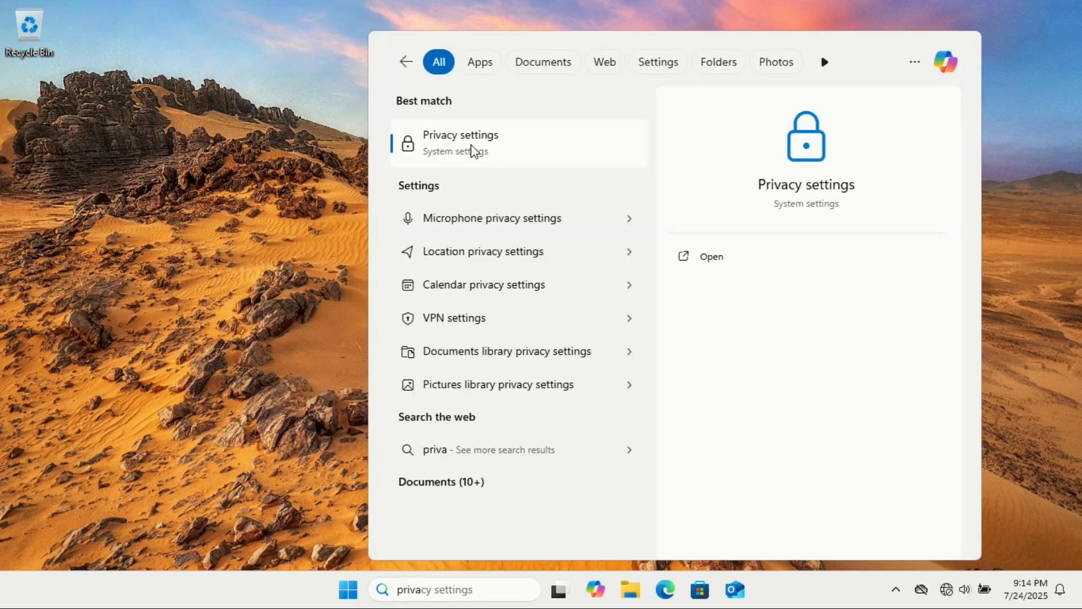
left_click(460, 142)
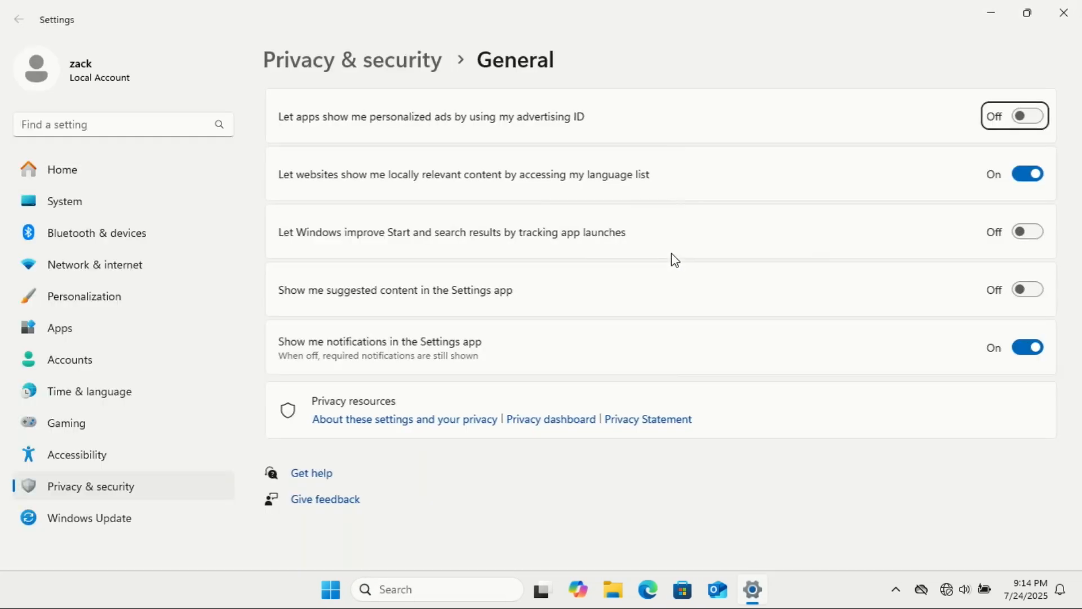
left_click(1029, 231)
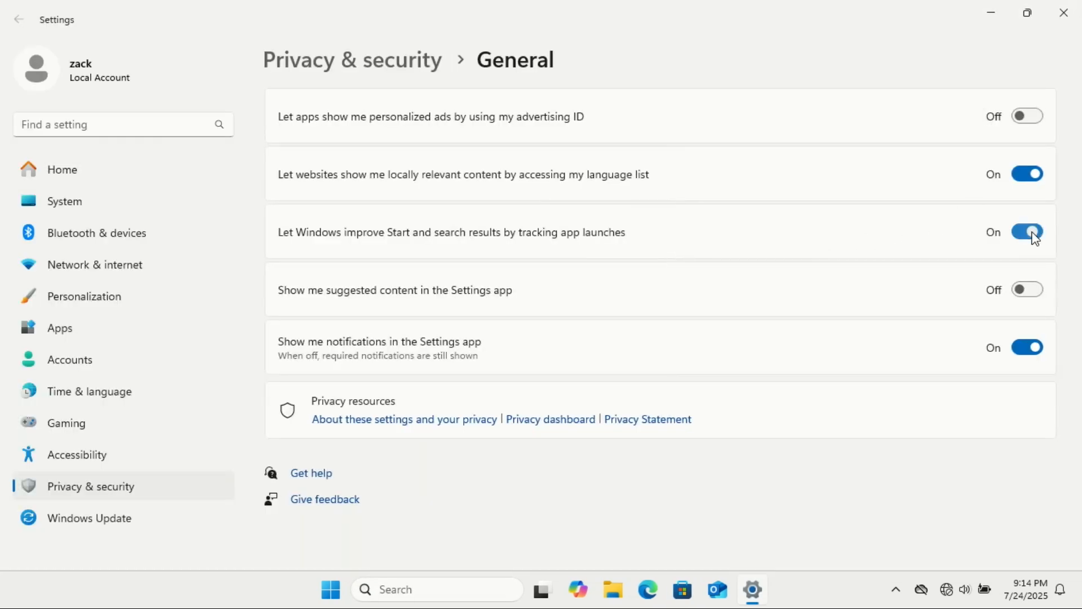
left_click(1027, 289)
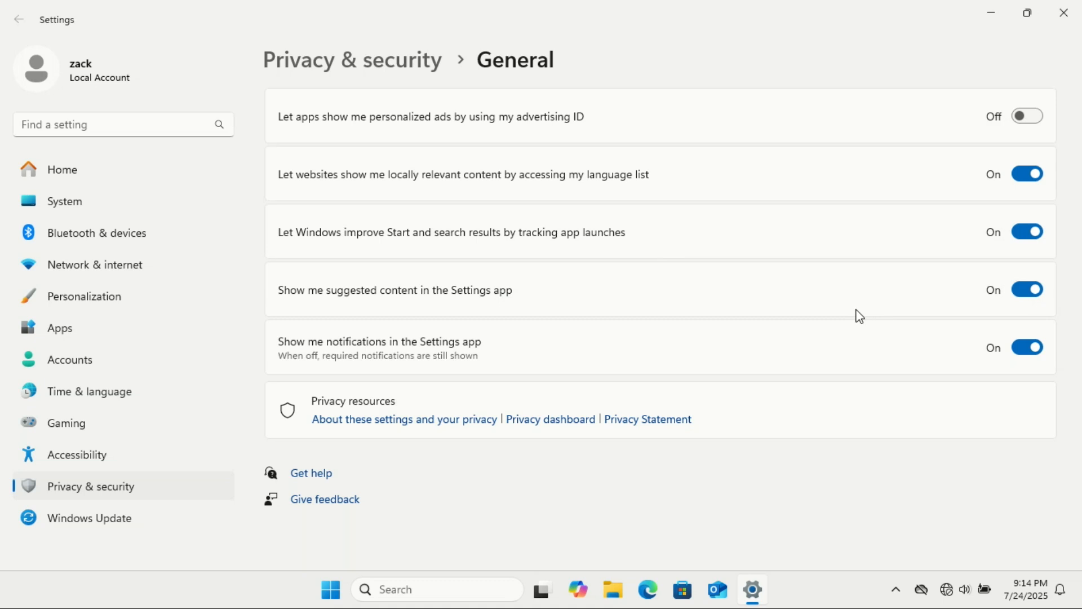
mouse_move(861, 297)
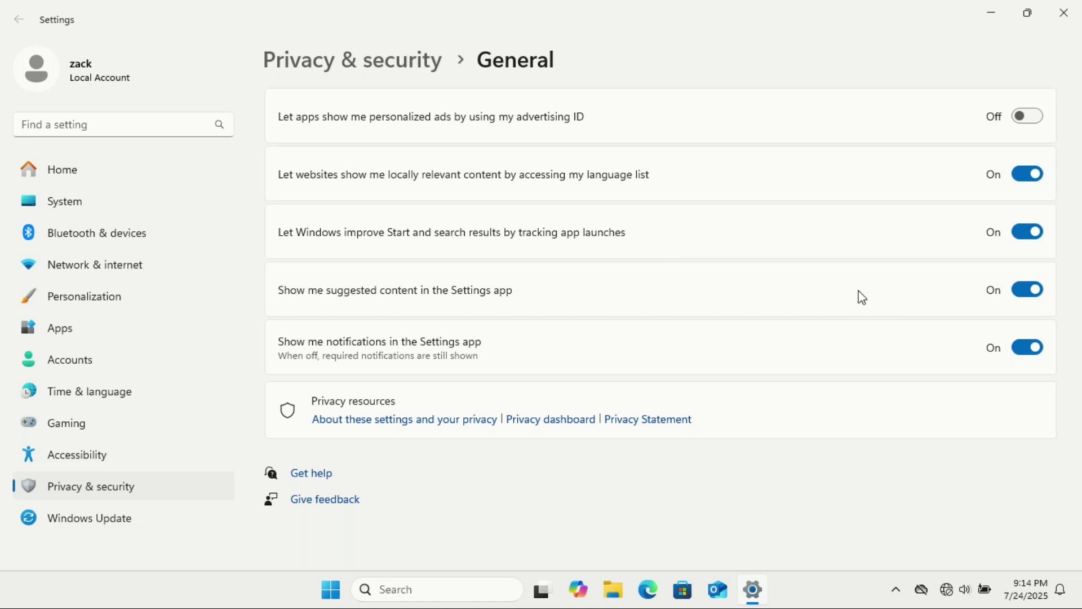
mouse_move(1012, 267)
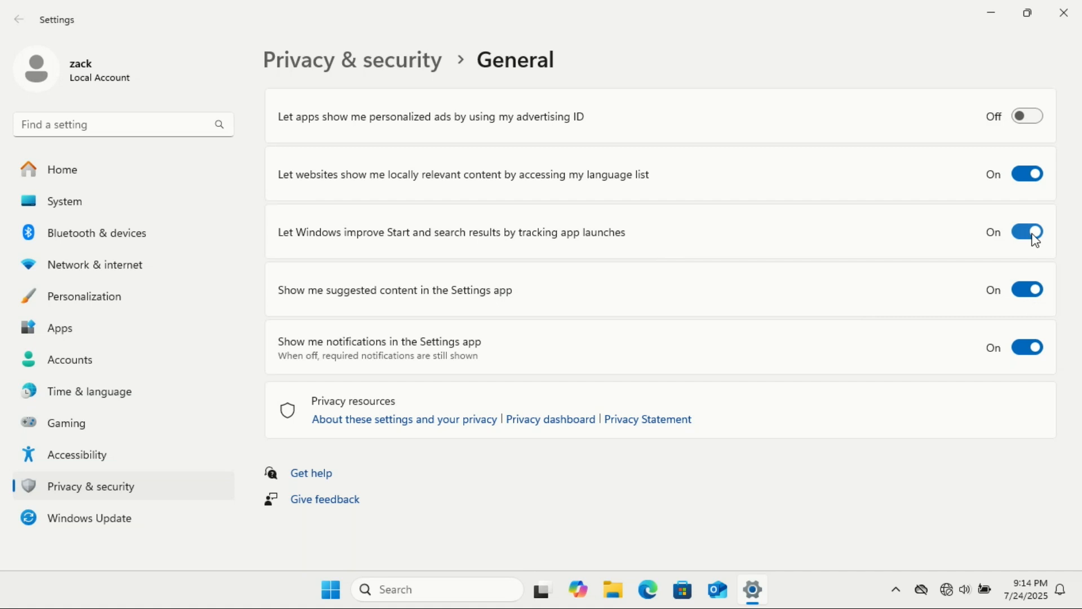
left_click(1027, 232)
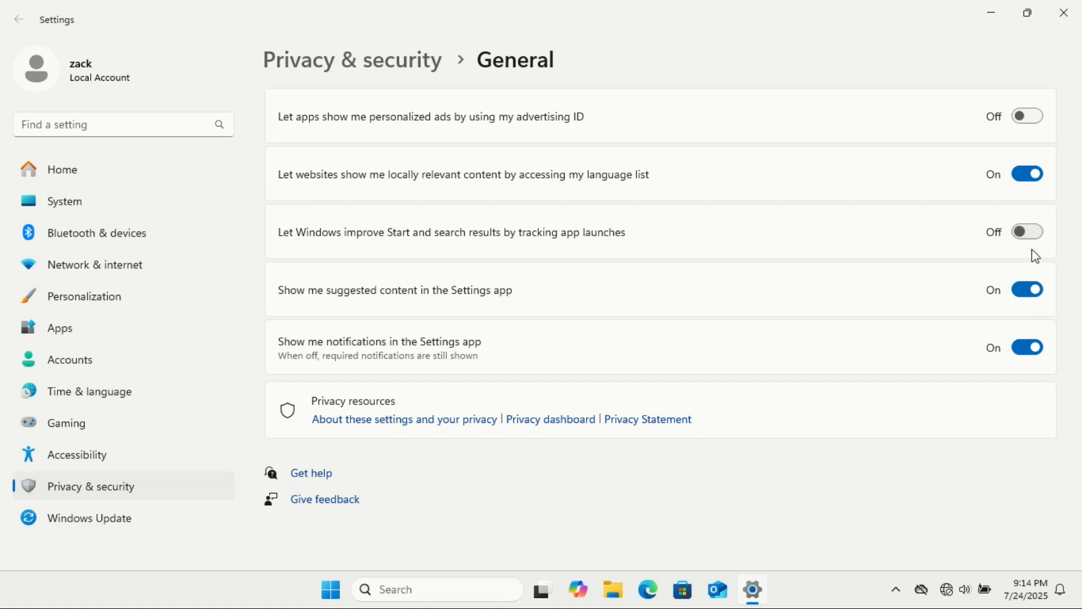
left_click(1030, 288)
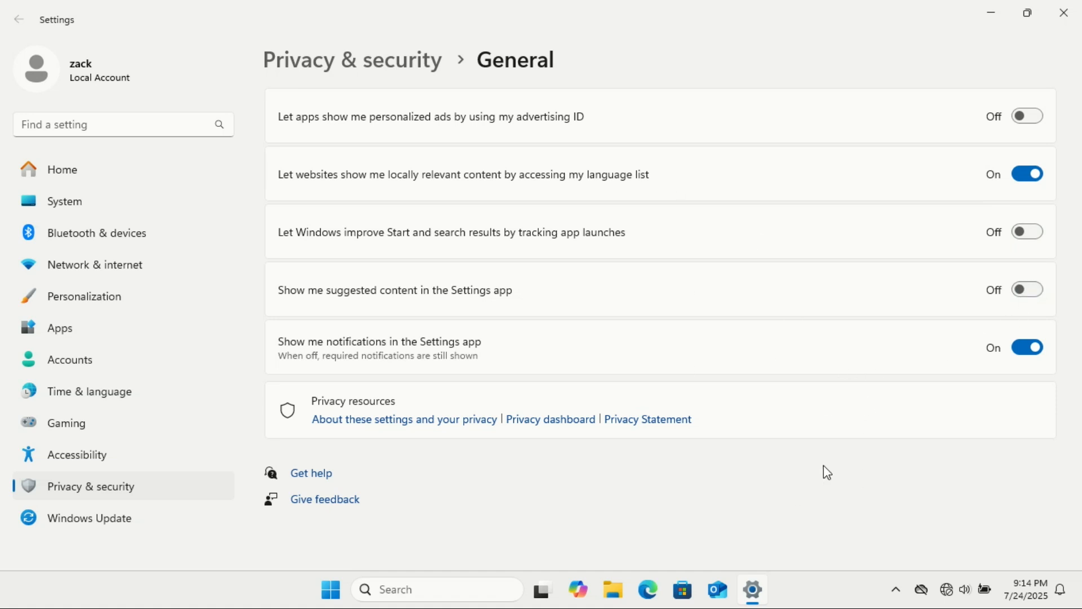
mouse_move(796, 462)
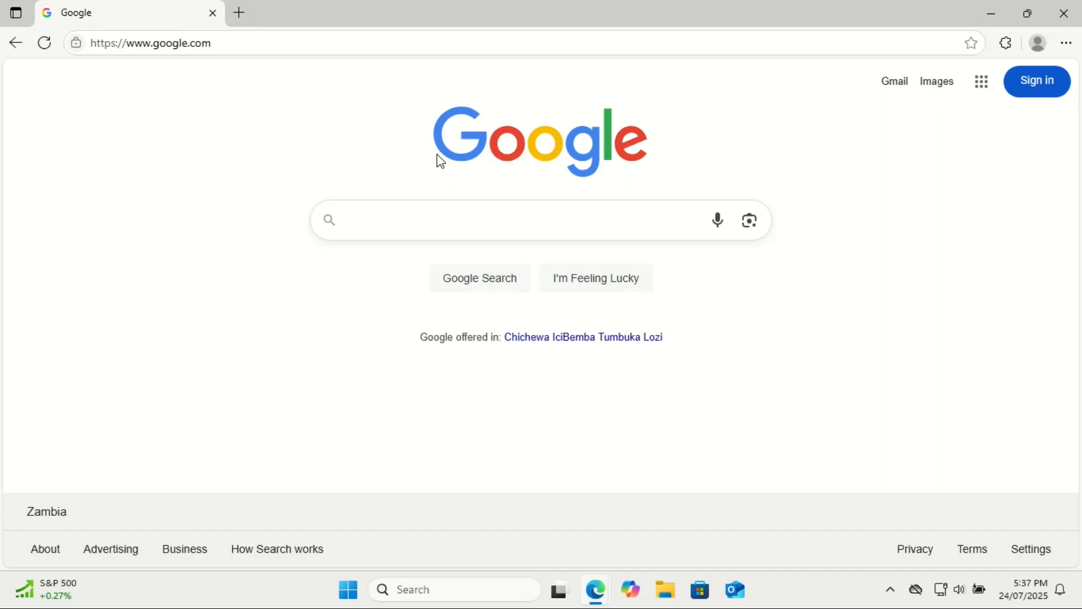
- Search Google for 7zip and open the official 7-Zip website
type("7")
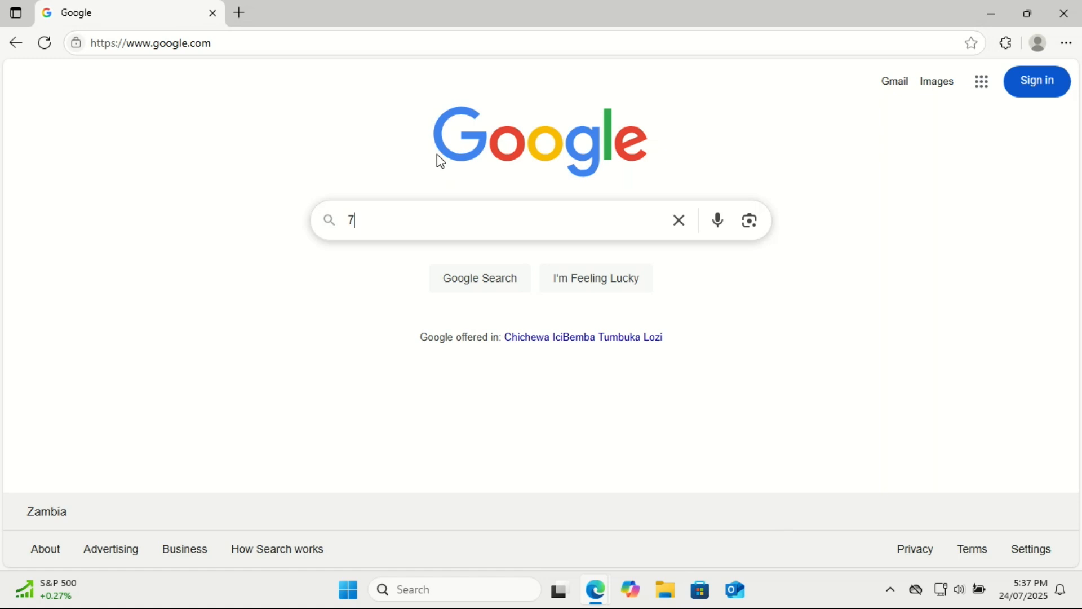
type("zip")
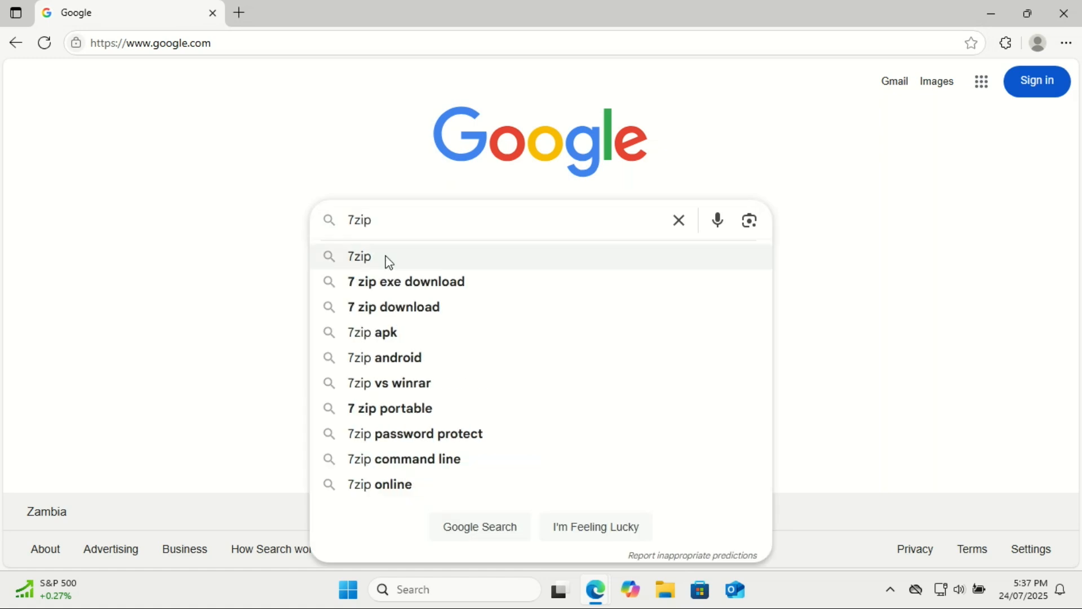
left_click(360, 257)
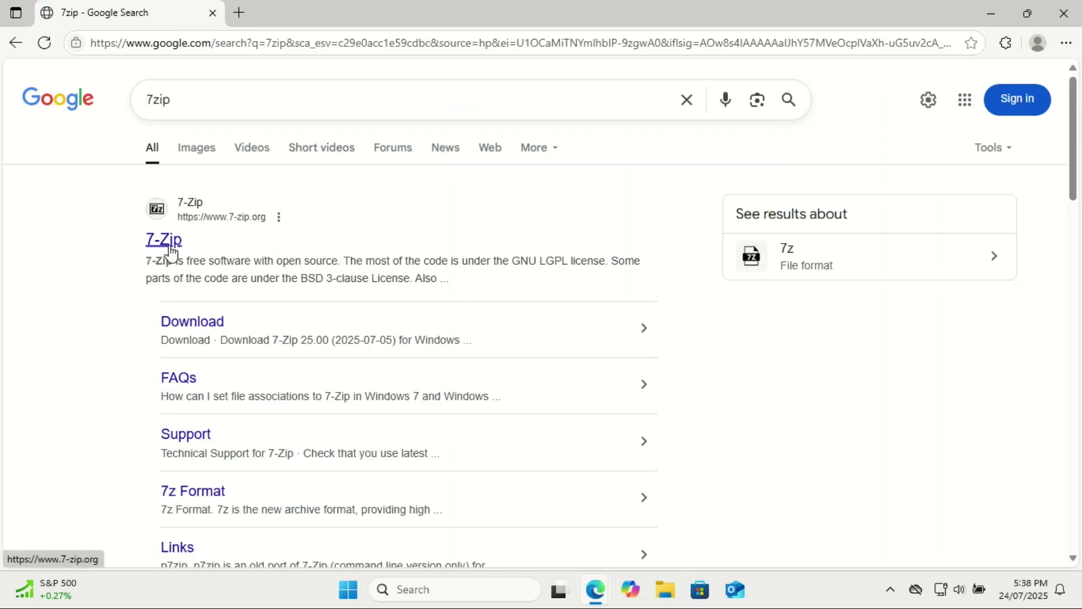
left_click(164, 239)
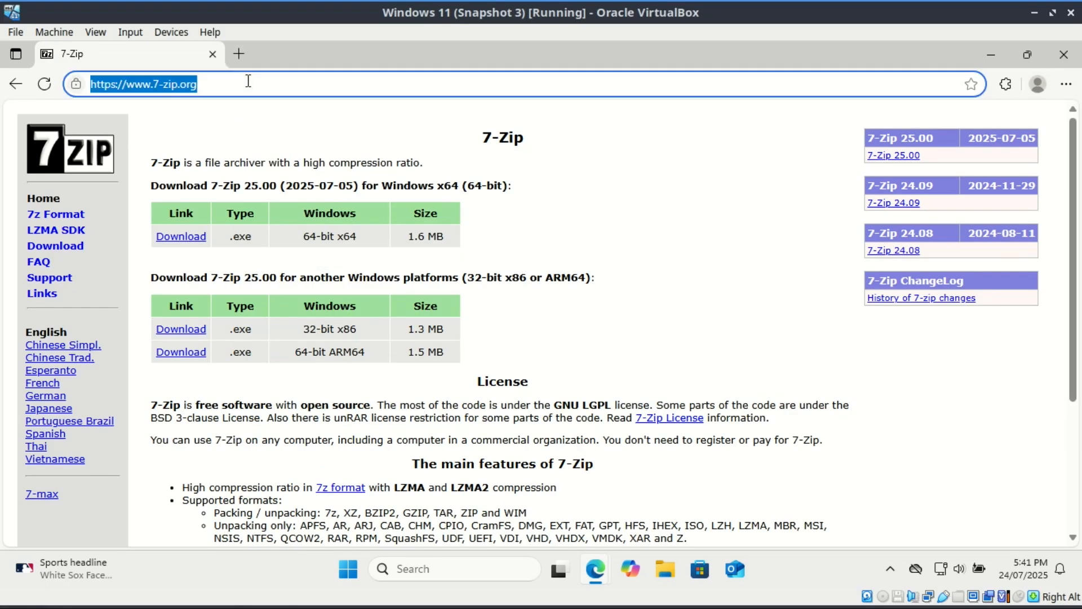
- Search Google for vlc and open the official VideoLAN VLC download page
type("google")
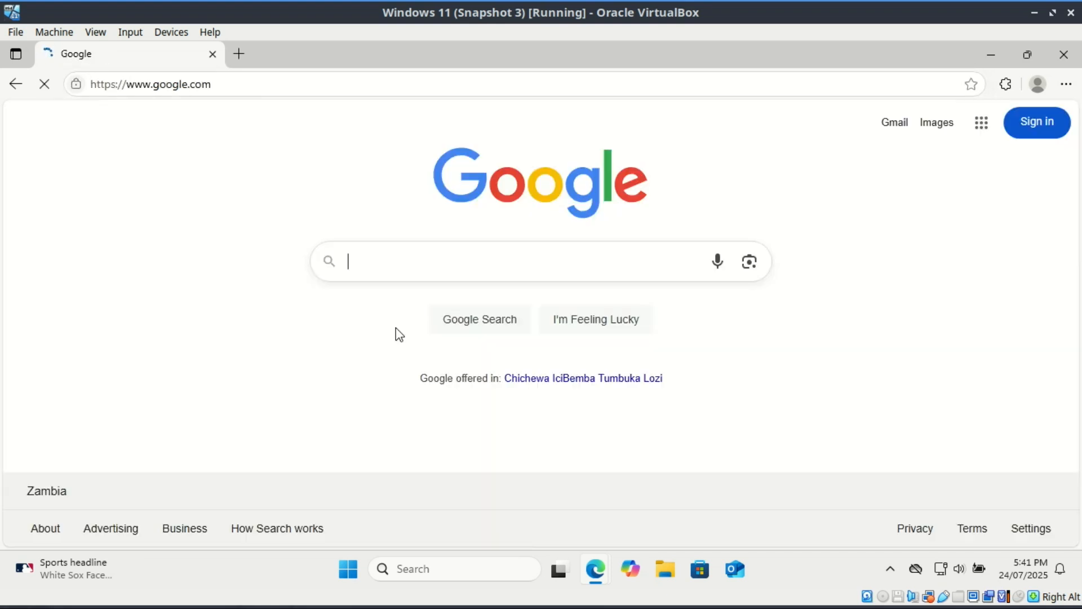
type("vlc")
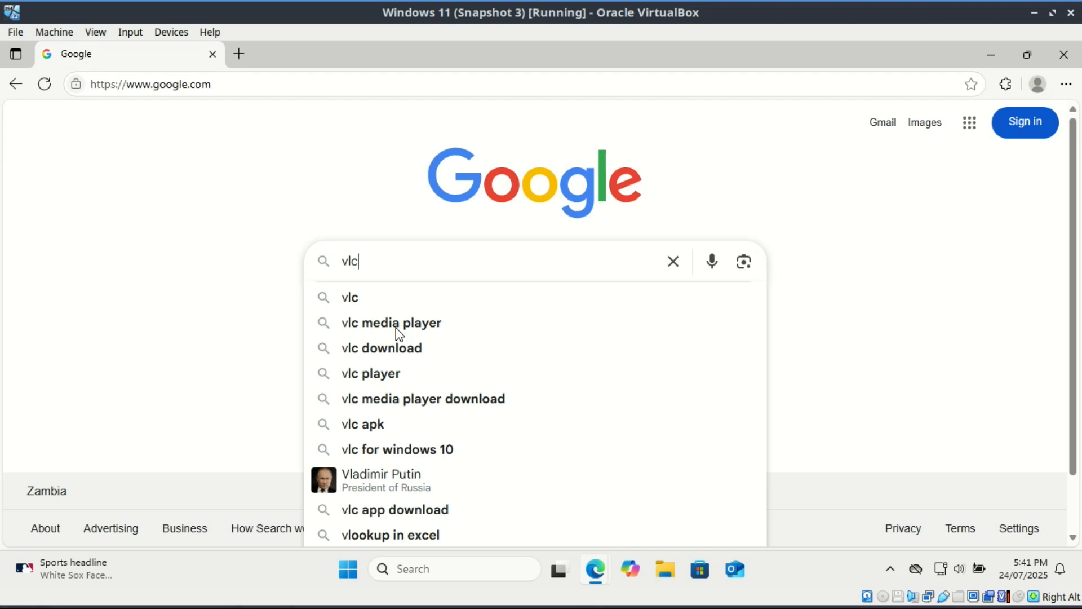
key("Enter")
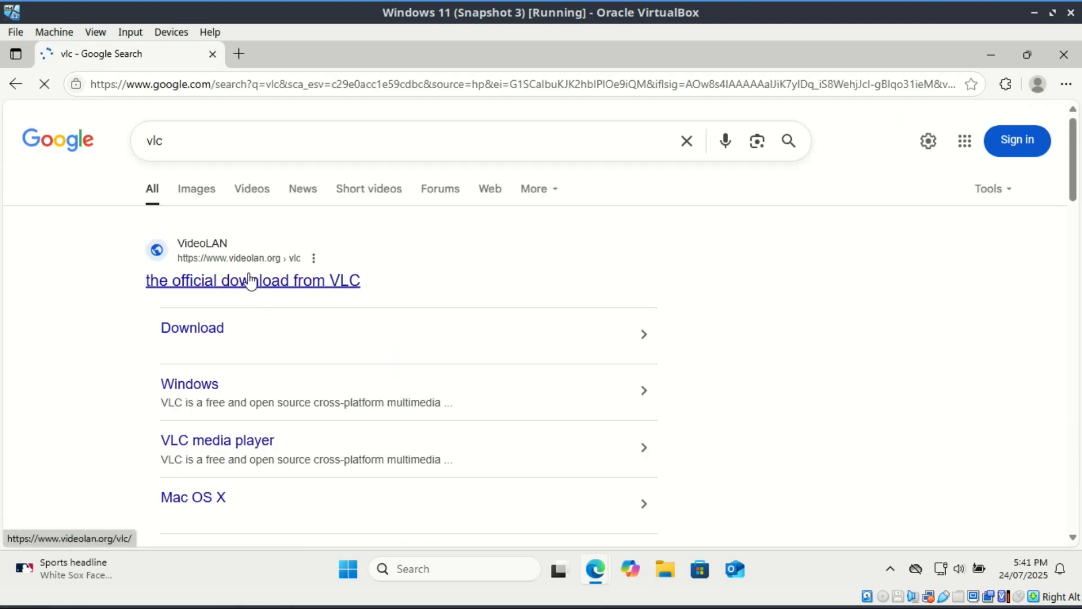
left_click(252, 281)
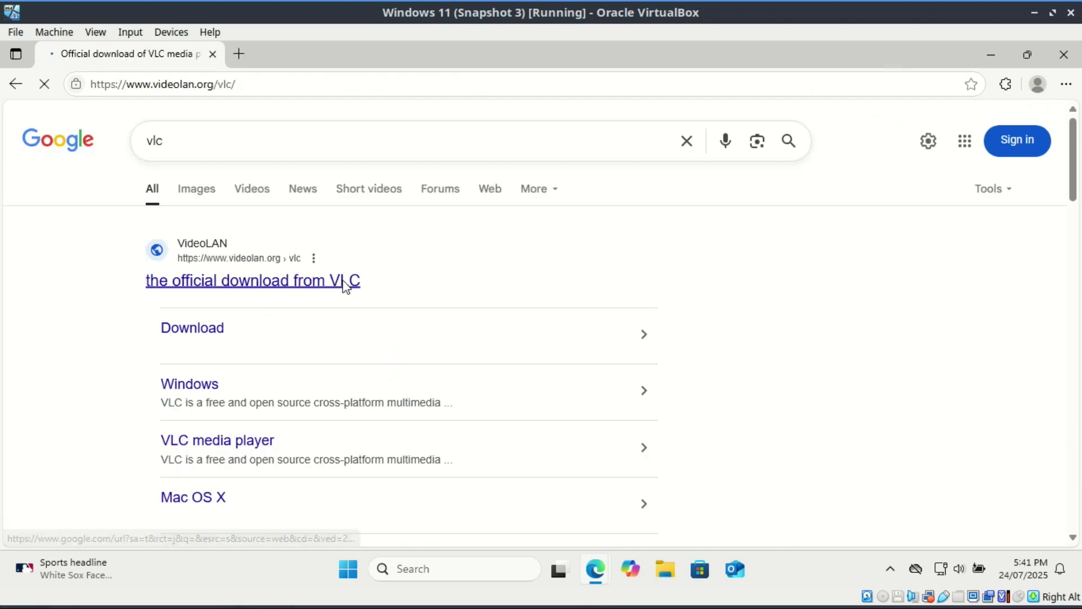
left_click(252, 281)
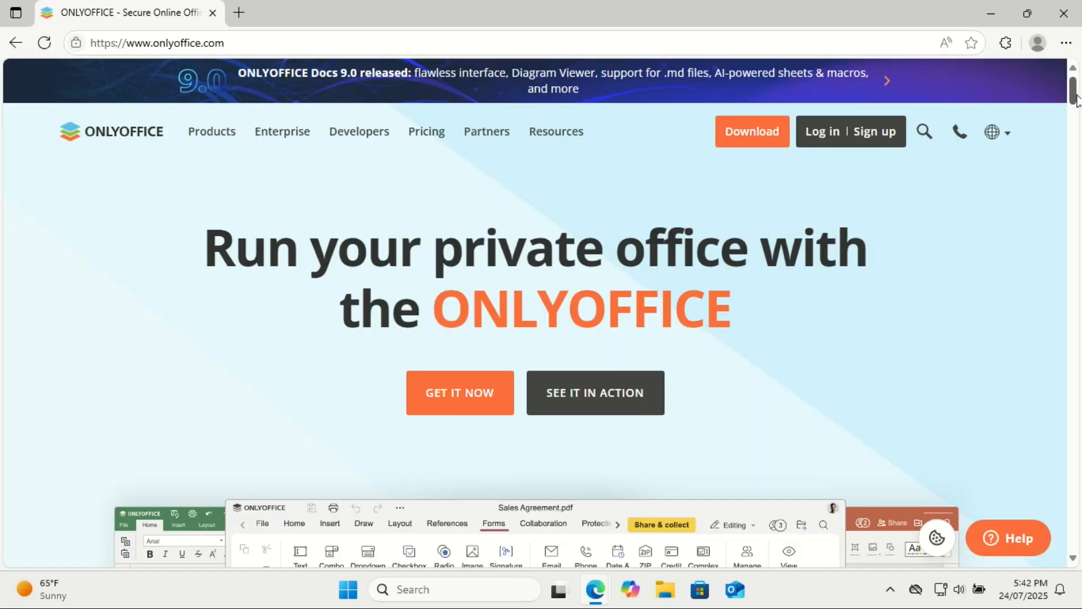
- Scroll through the ONLYOFFICE homepage features down to the collaboration section
scroll("down", 3)
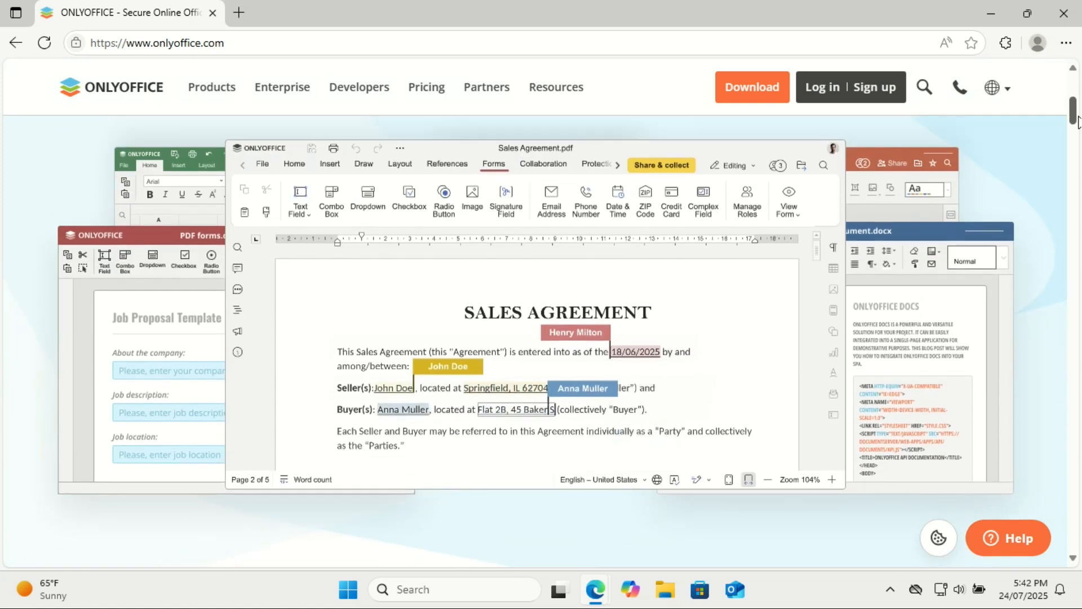
scroll("up", 3)
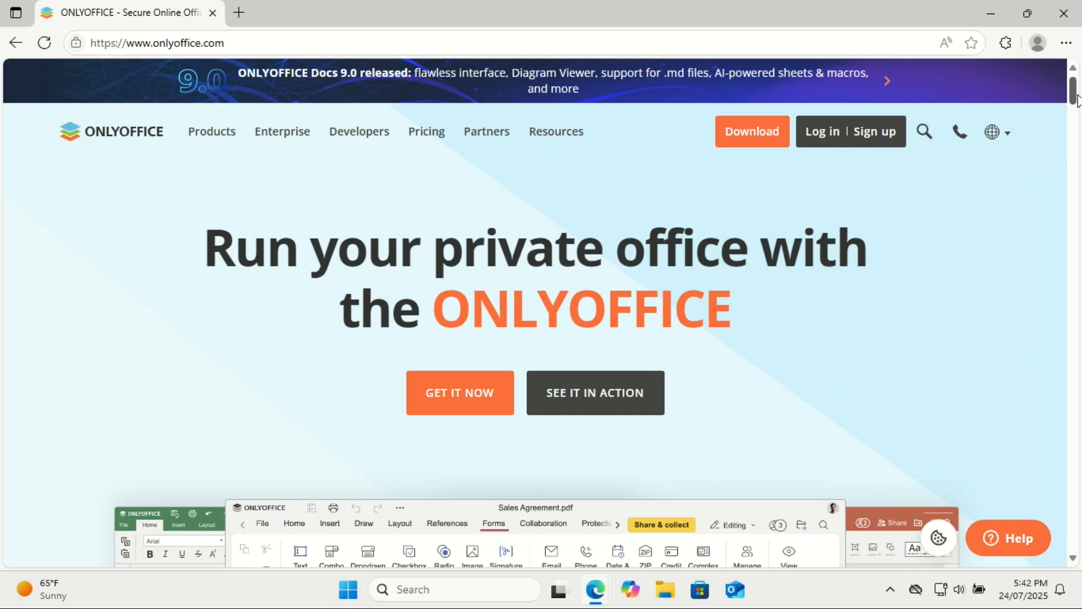
scroll("down", 3)
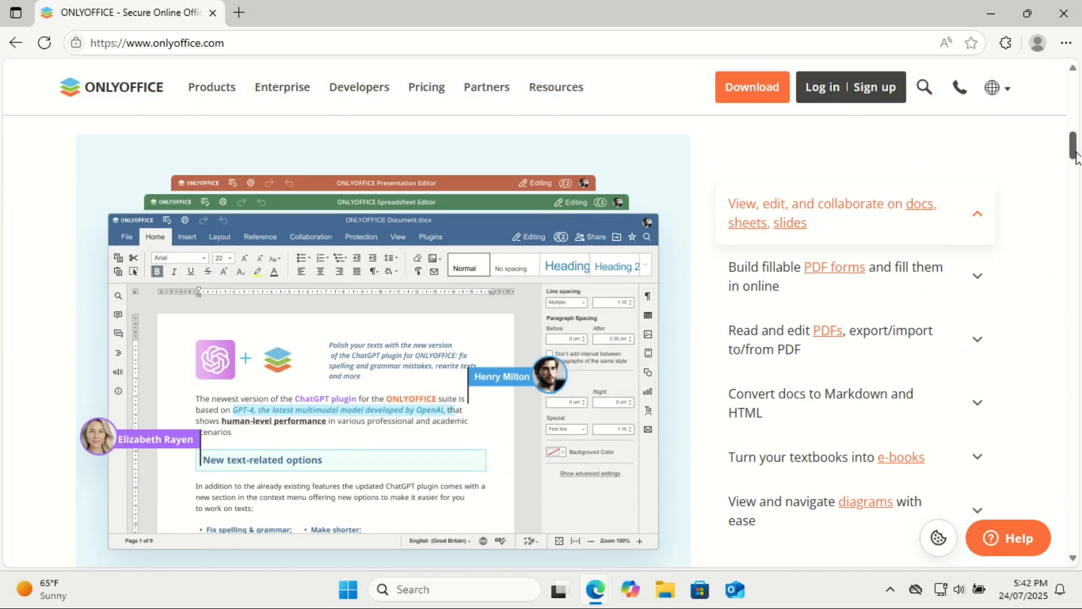
scroll("down", 3)
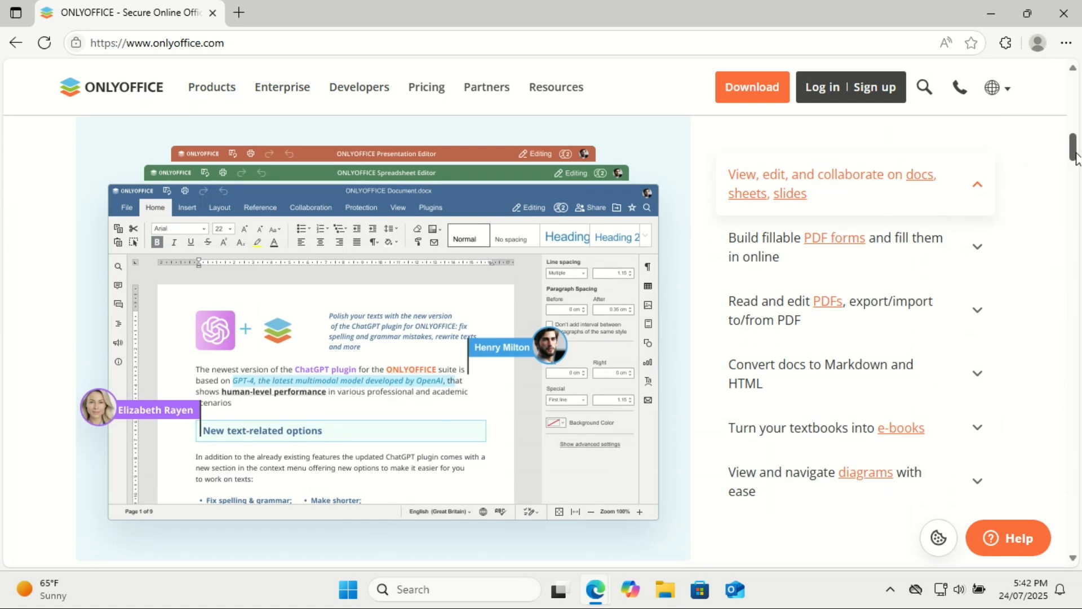
scroll("down", 3)
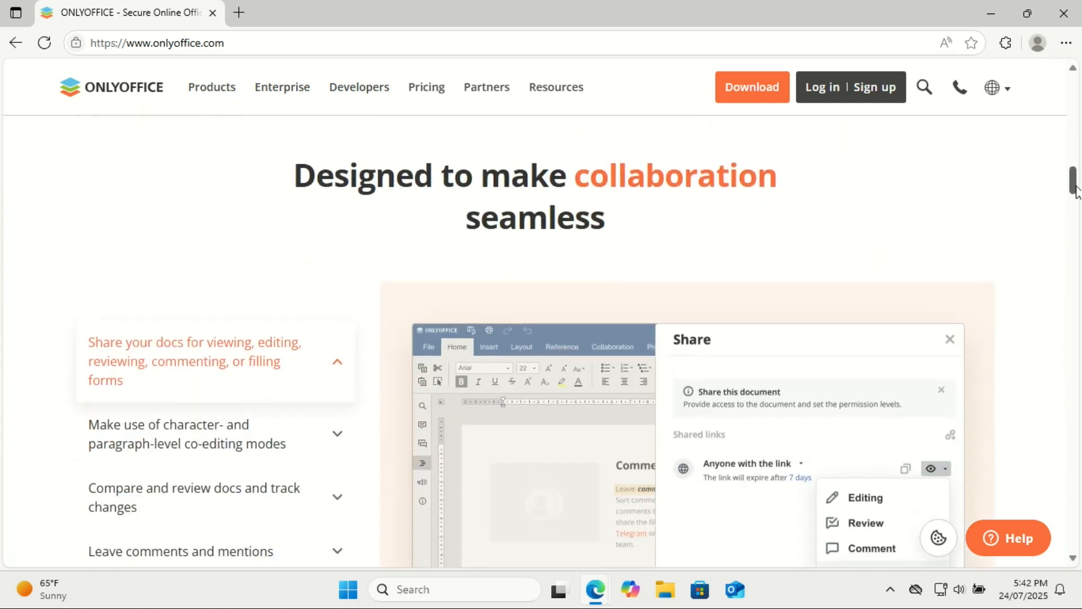
scroll("down", 3)
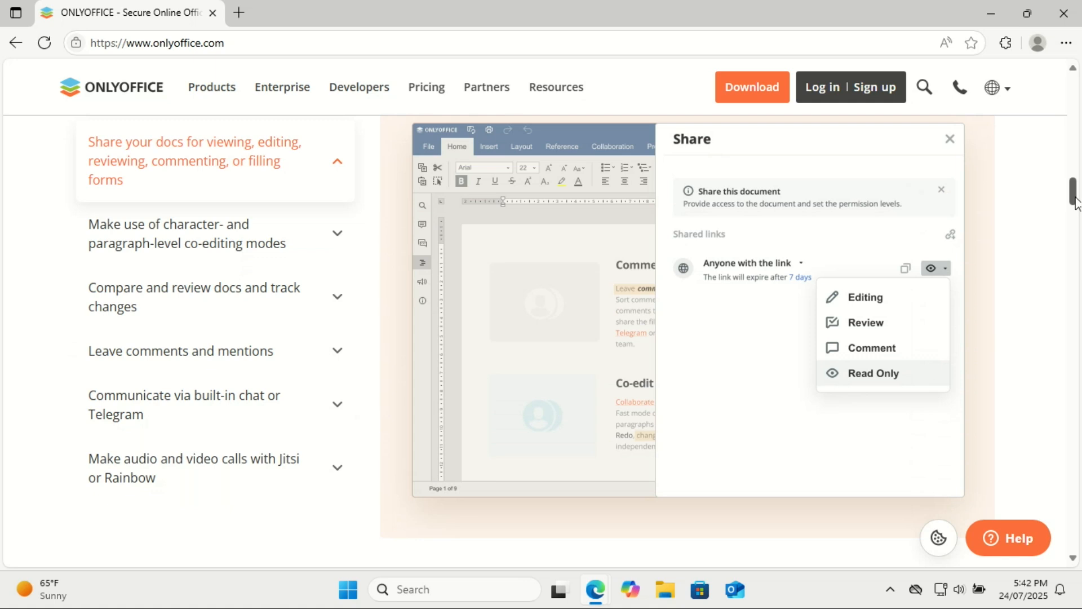
scroll("down", 3)
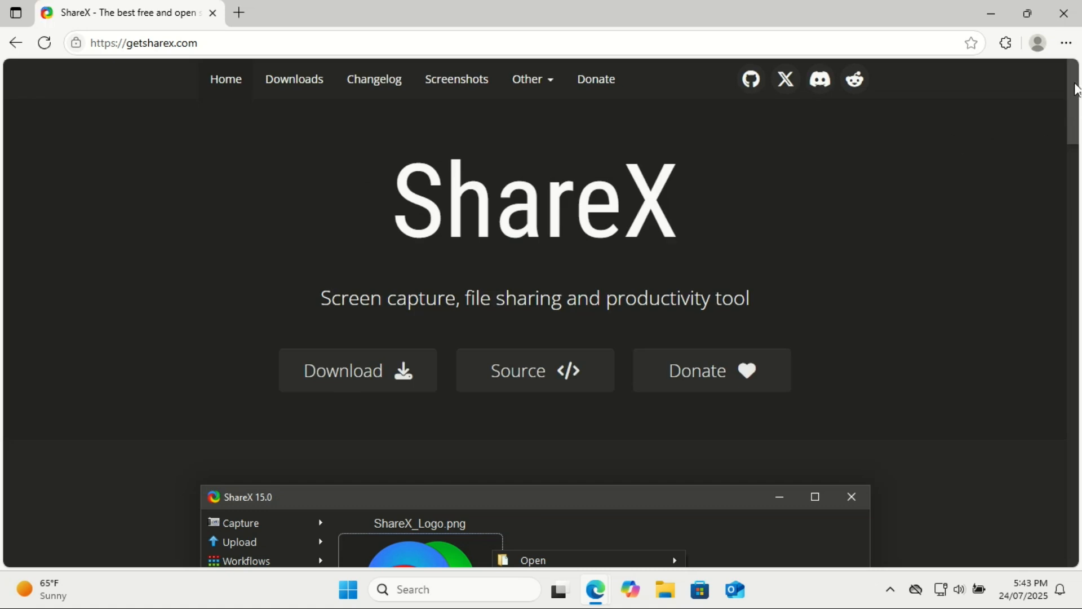
- Review the ShareX page, then search 'greenshot' and open getgreenshot.org
scroll("down", 3)
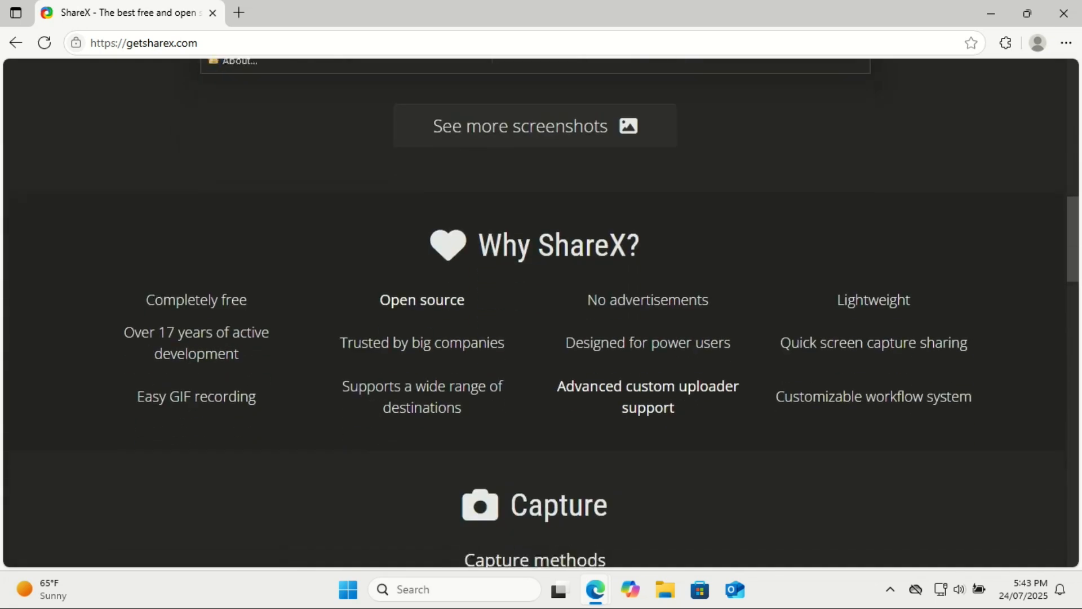
type("greenshot")
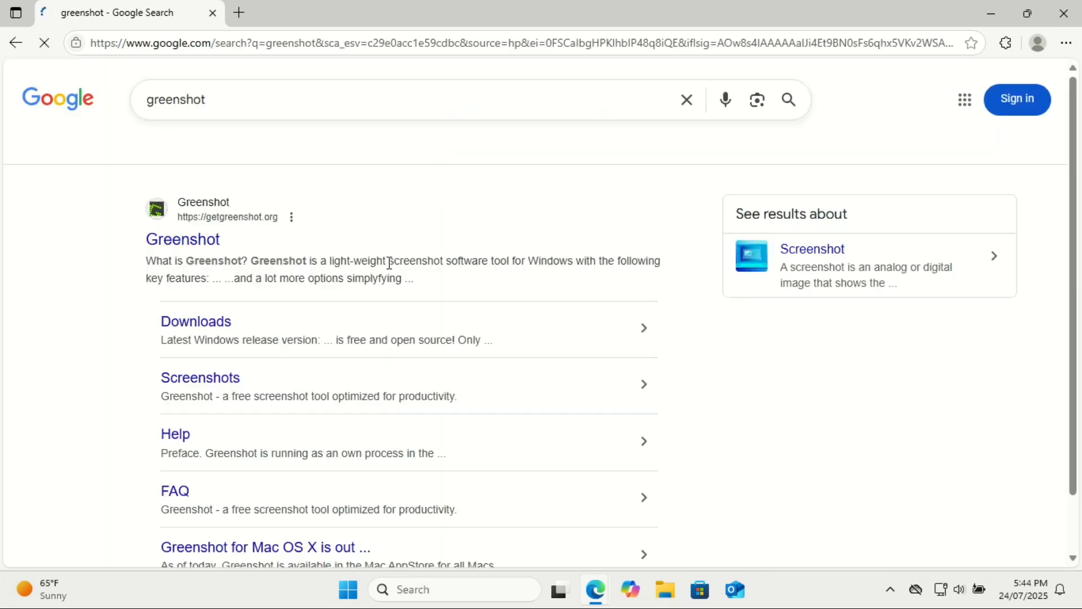
left_click(182, 239)
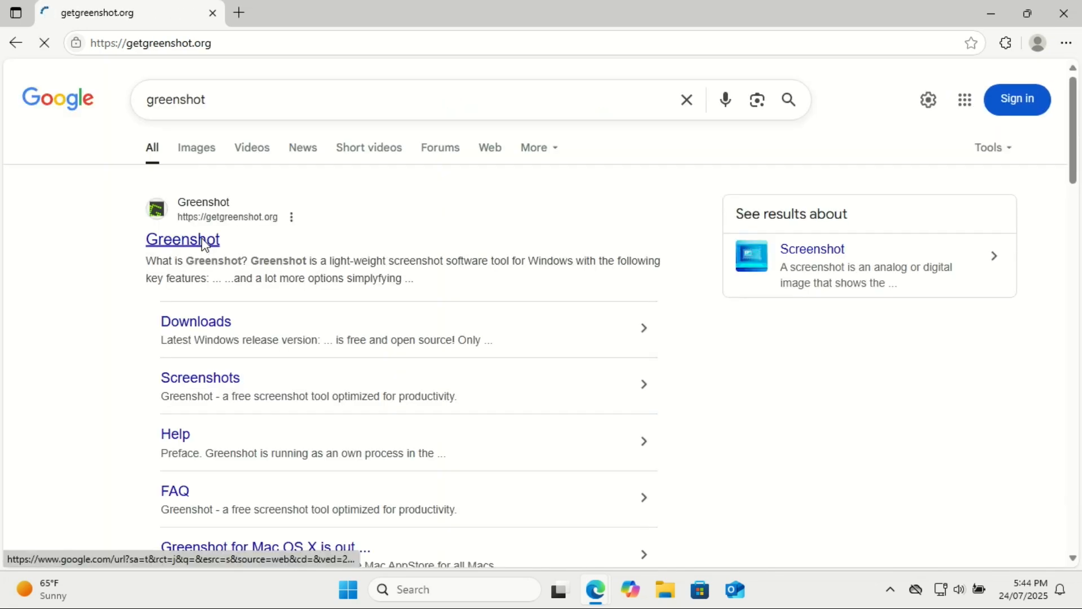
left_click(182, 239)
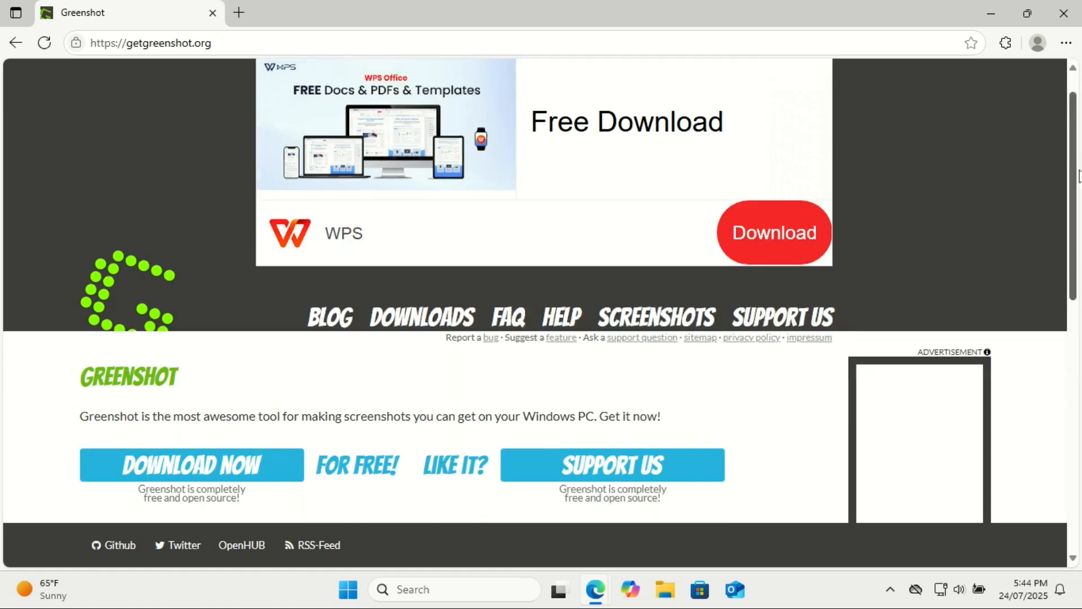
scroll("down", 3)
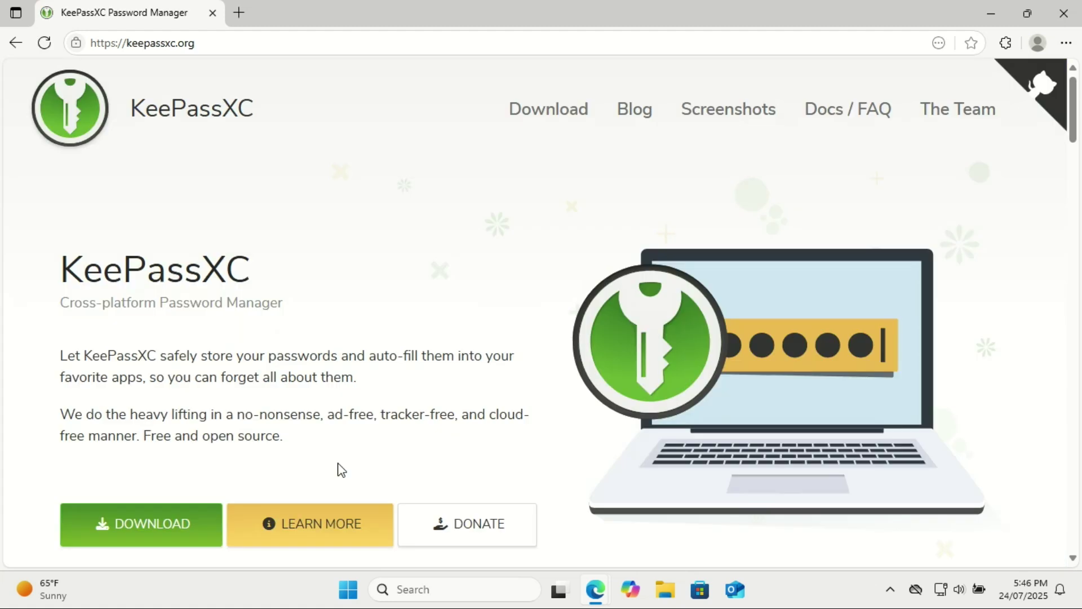
mouse_move(891, 208)
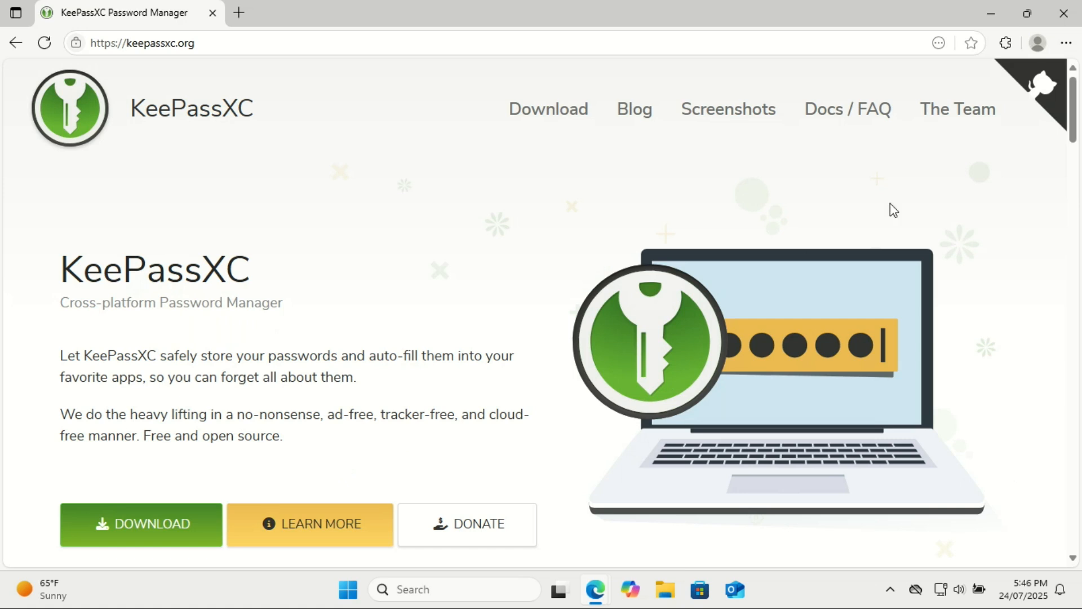
- Look over the keepassxc.org homepage and open its Screenshots page
scroll("down", 3)
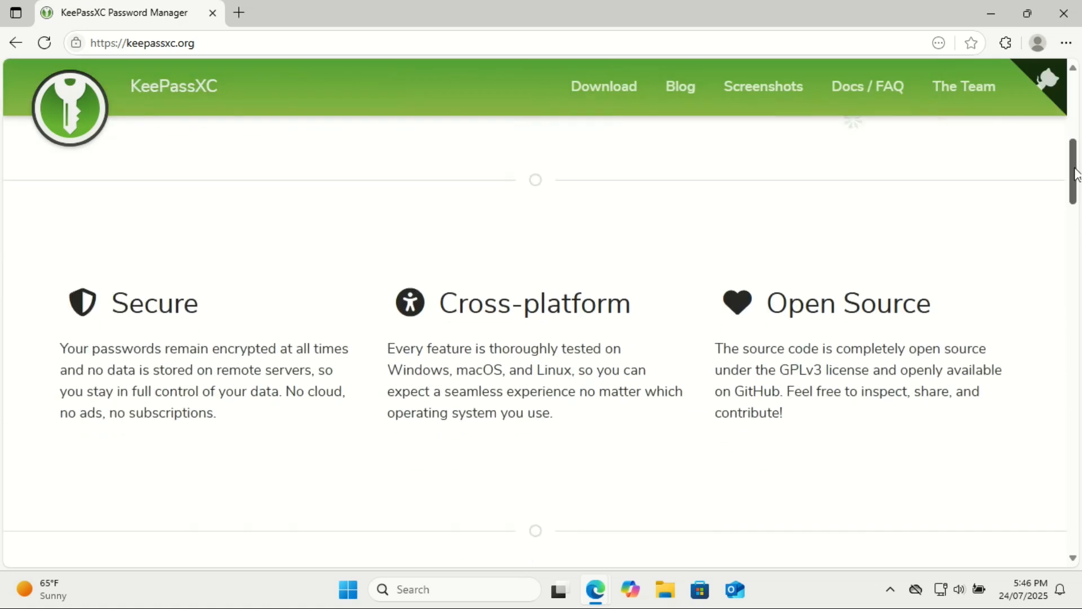
scroll("up", 3)
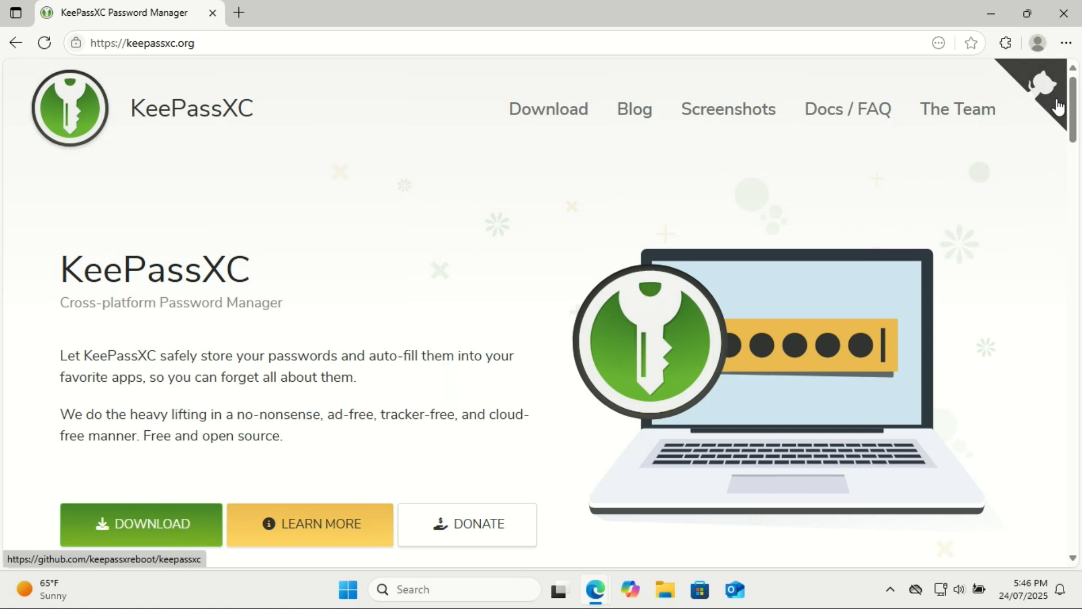
left_click(728, 110)
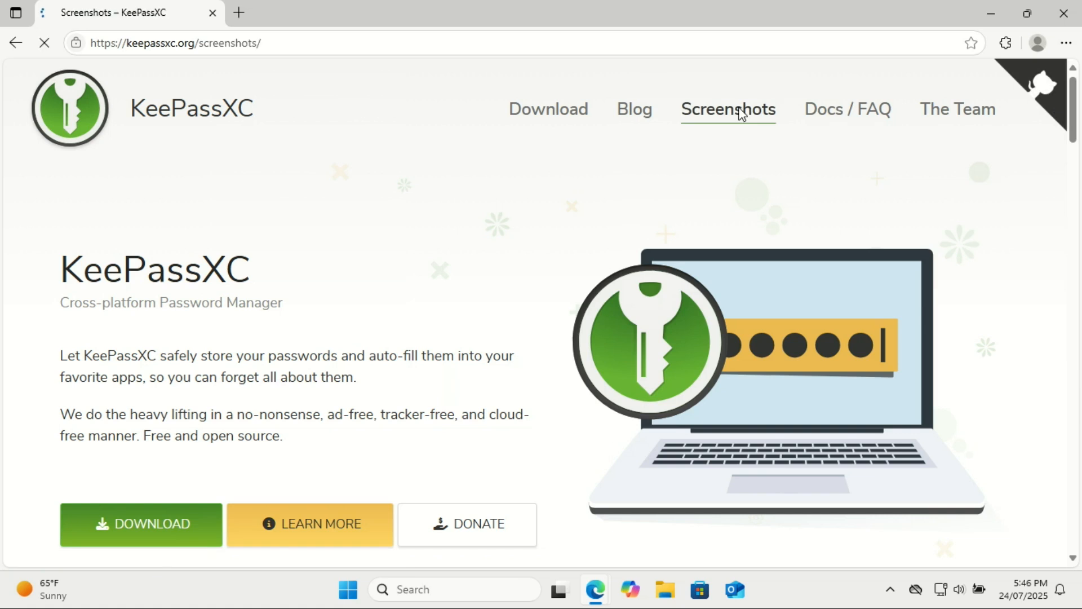
left_click(728, 110)
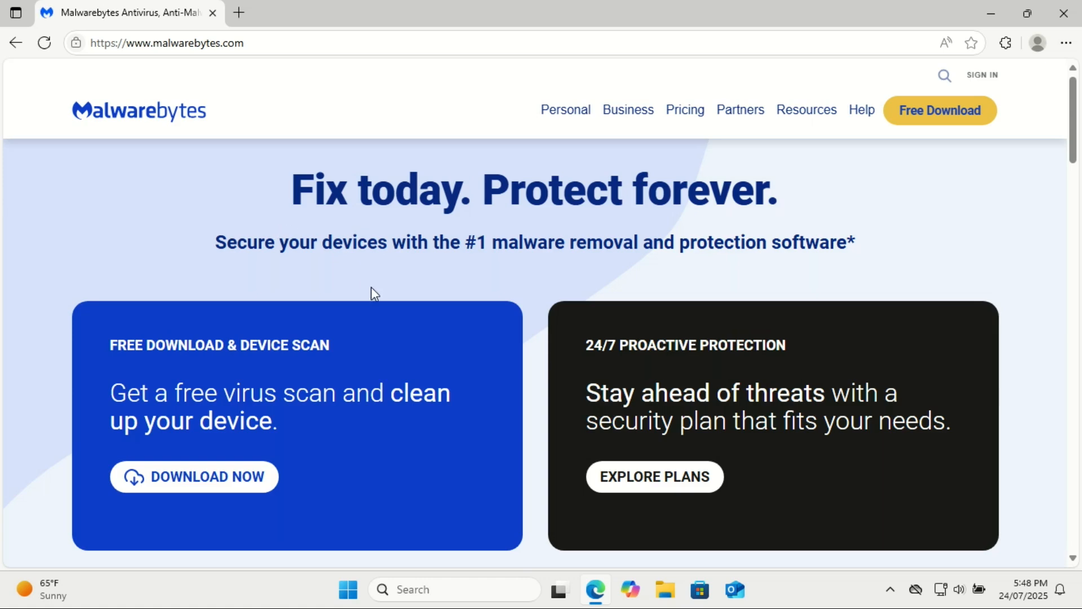
mouse_move(1001, 216)
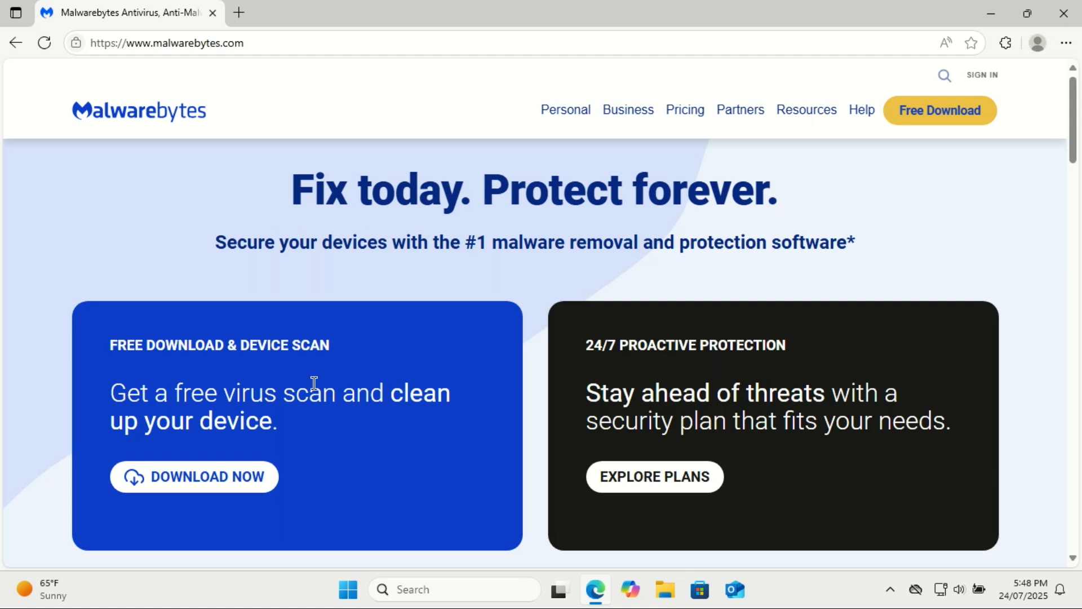
- Scroll through the malwarebytes.com offerings, then close the browser window
scroll("down", 3)
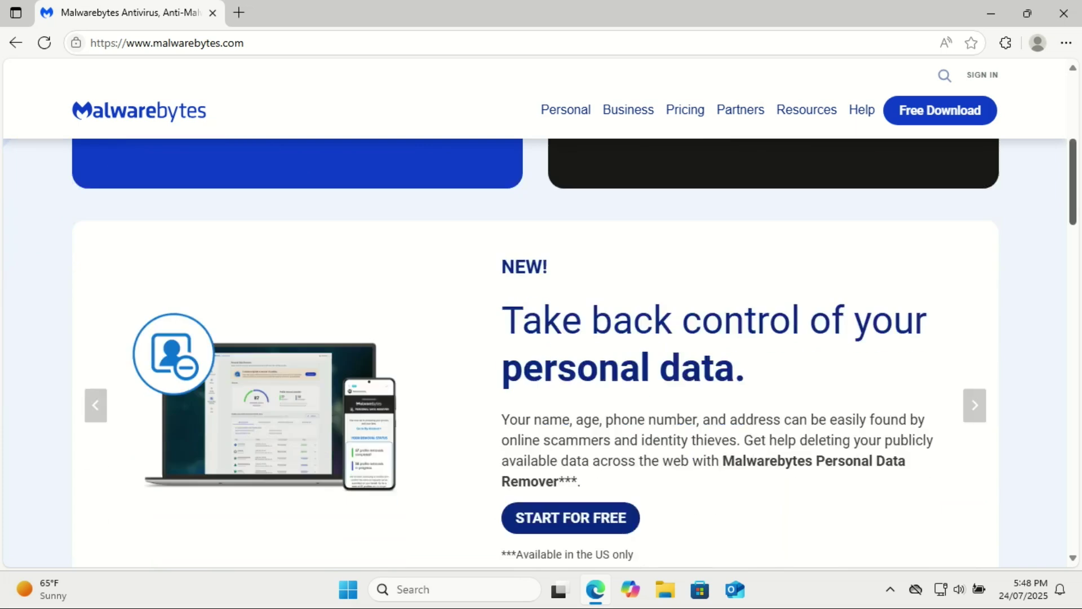
scroll("down", 3)
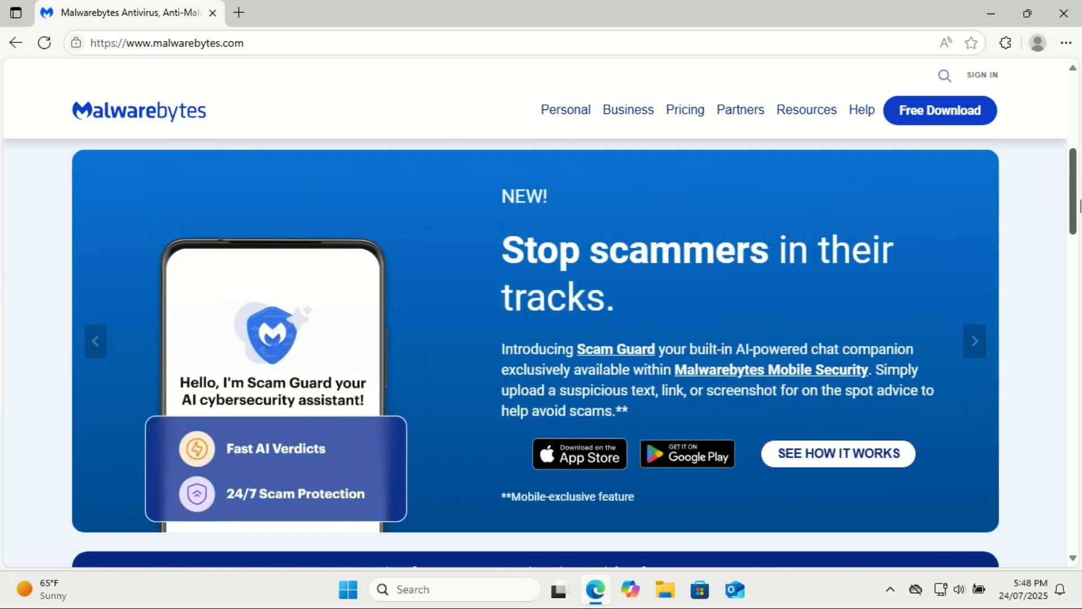
scroll("down", 3)
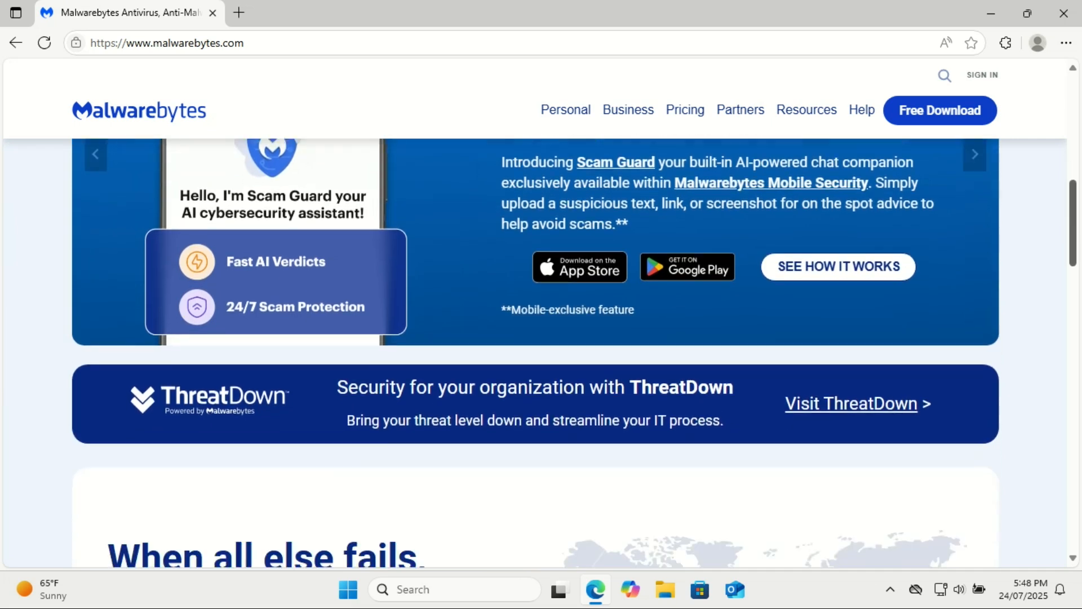
scroll("up", 3)
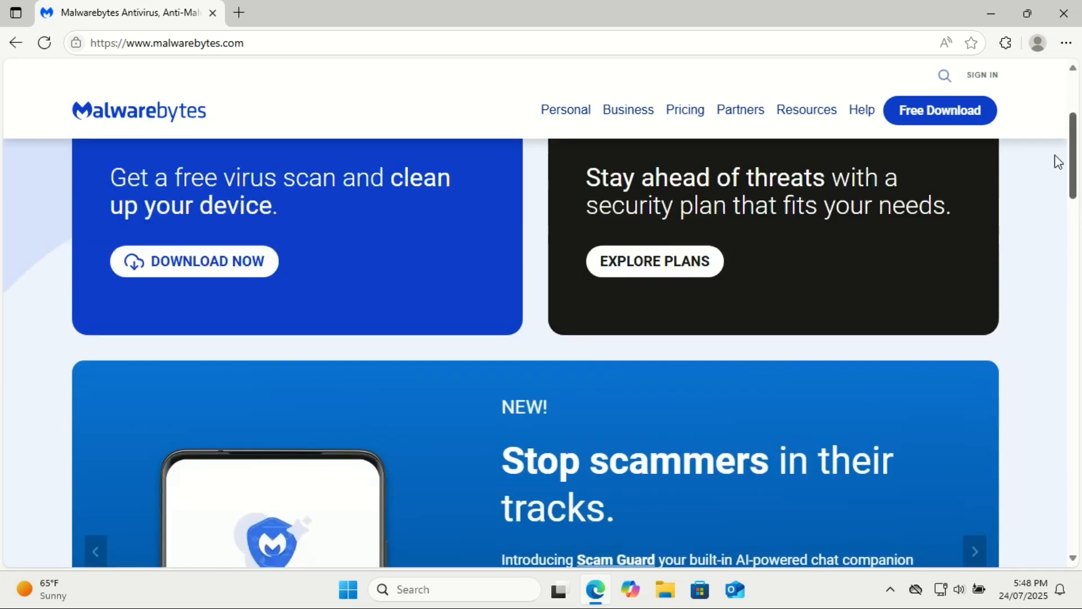
scroll("up", 3)
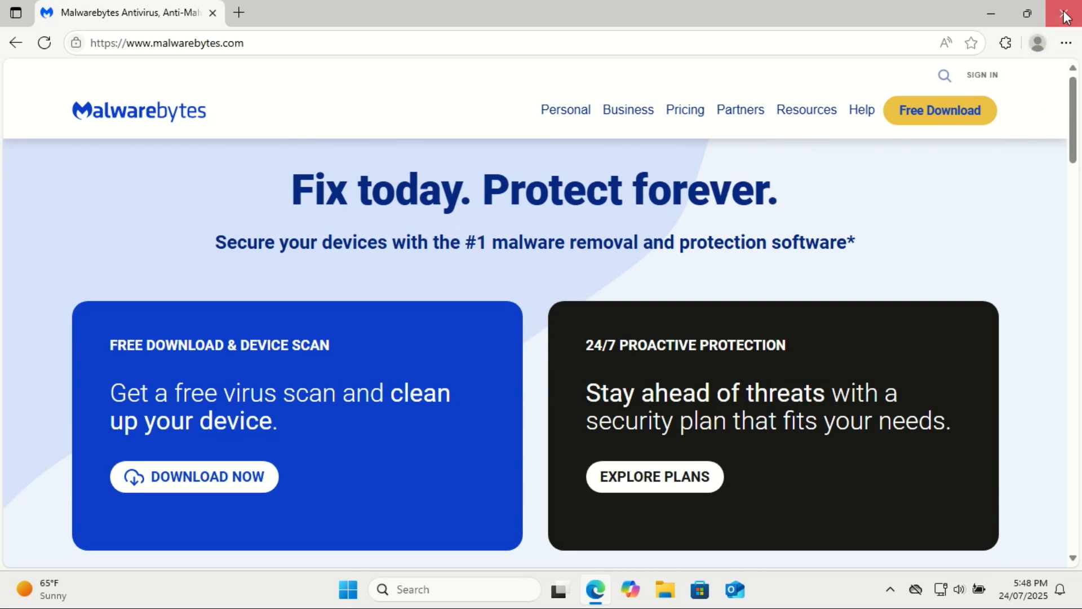
scroll("down", 3)
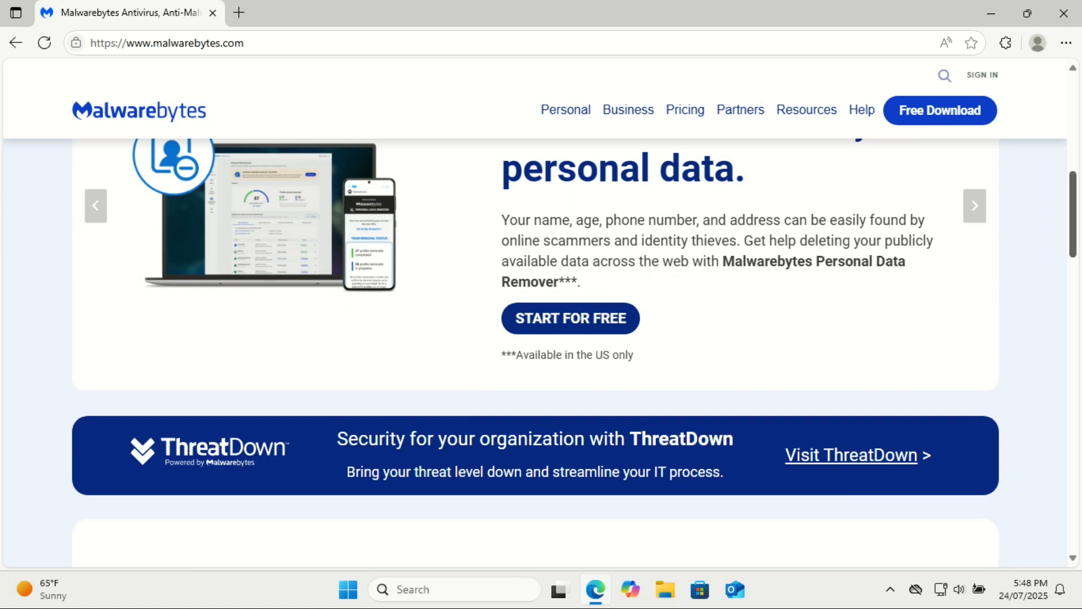
scroll("up", 3)
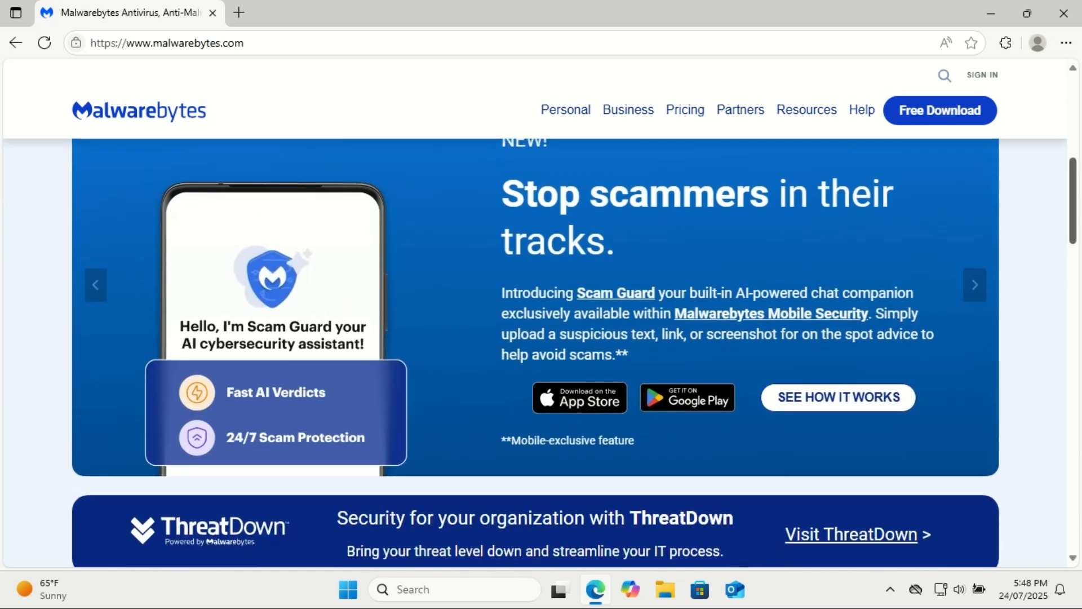
scroll("down", 3)
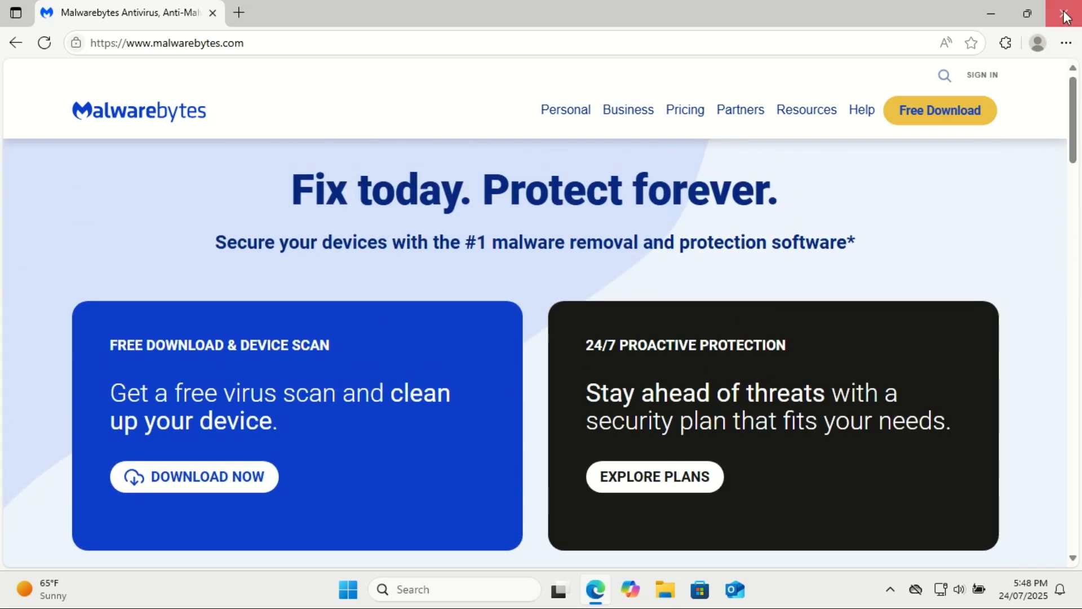
left_click(1062, 13)
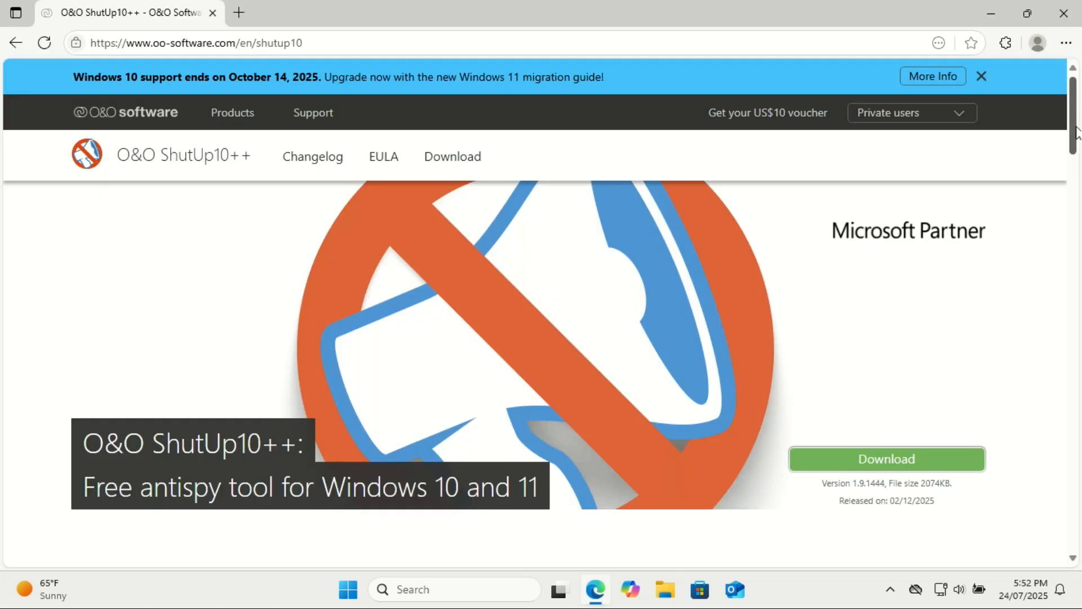
scroll("down", 3)
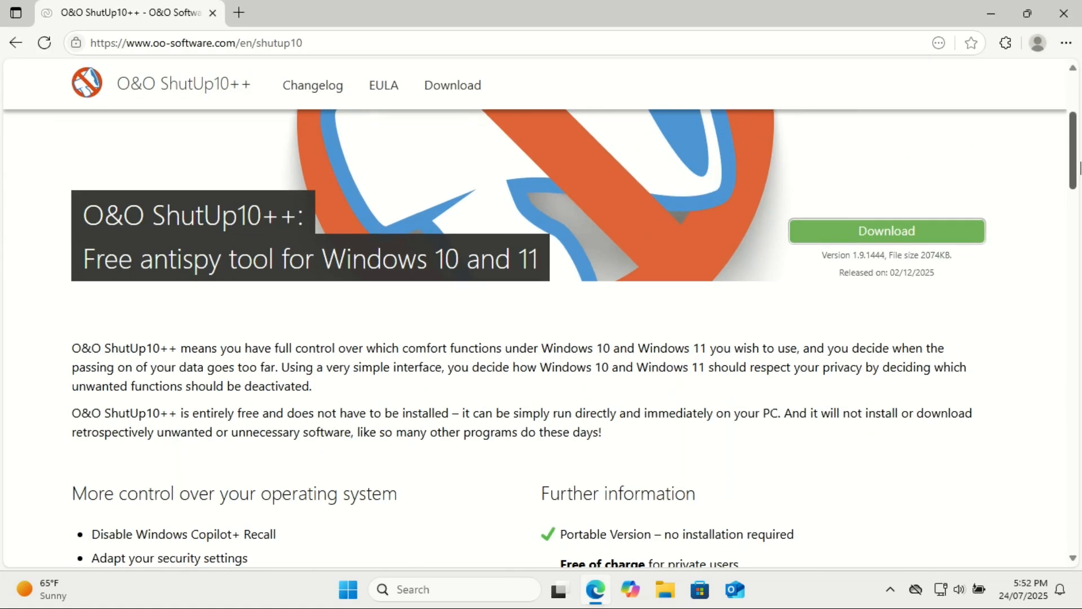
scroll("down", 3)
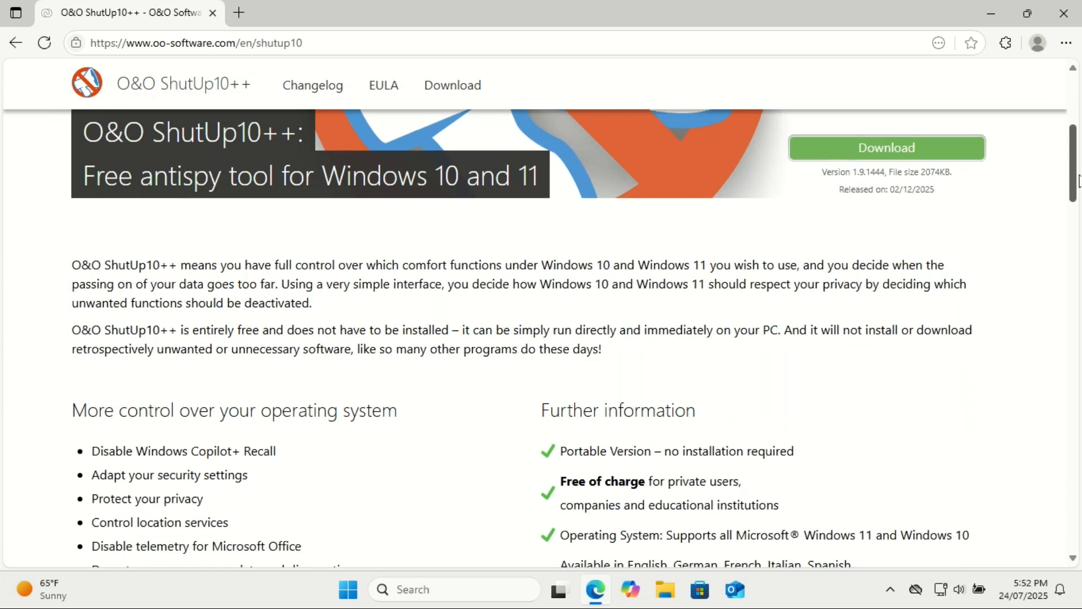
scroll("down", 3)
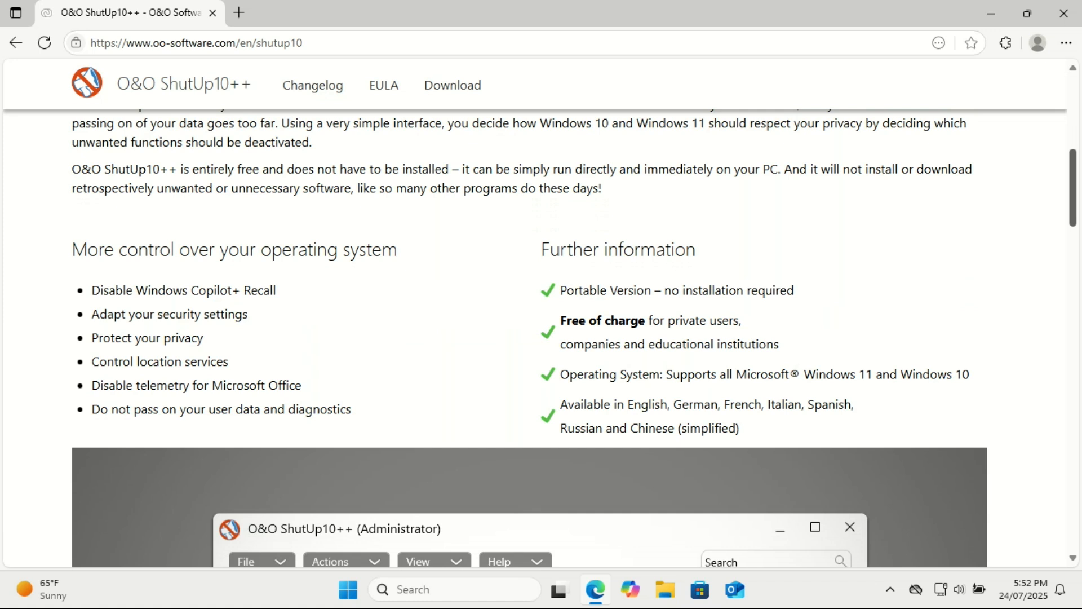
scroll("down", 3)
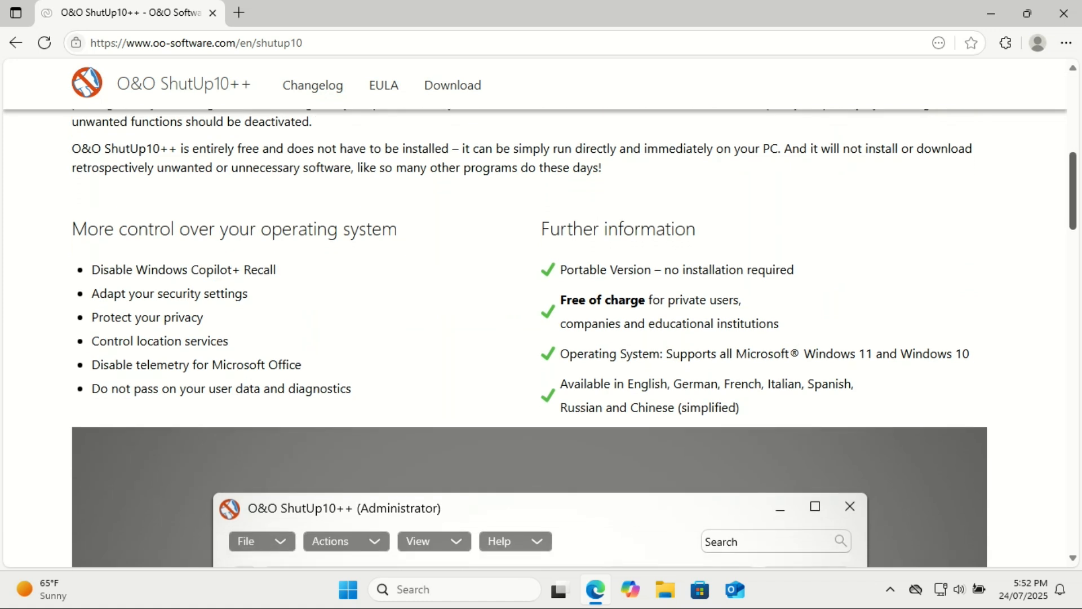
scroll("down", 3)
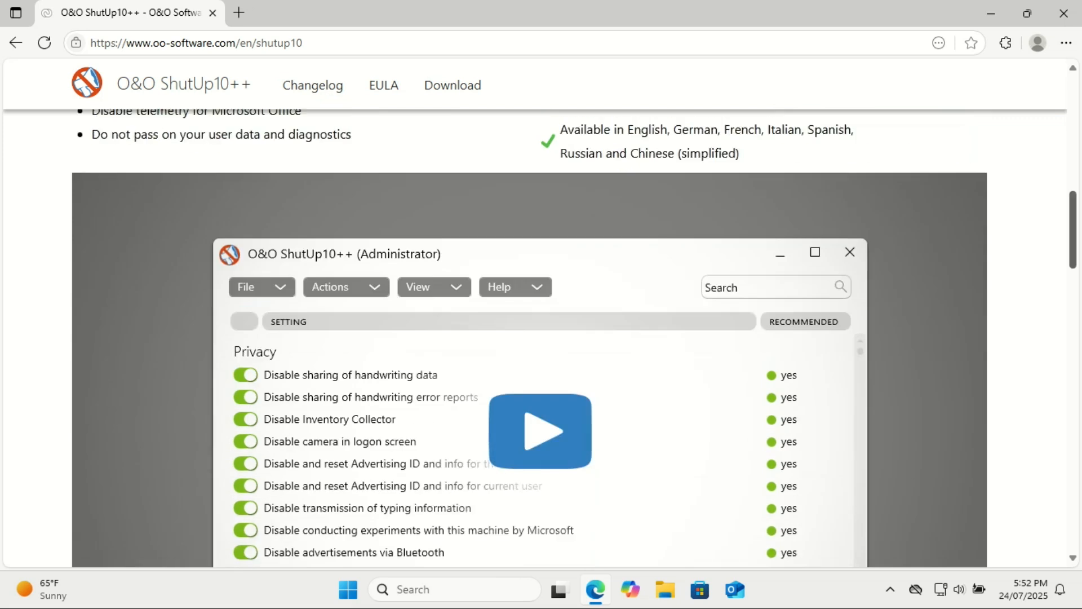
scroll("down", 3)
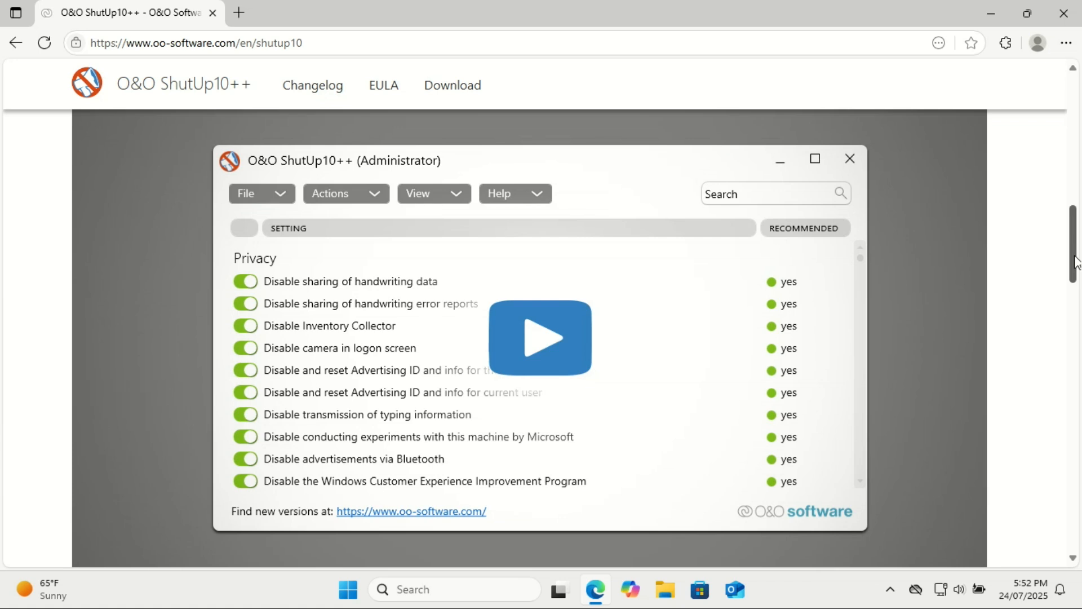
scroll("down", 3)
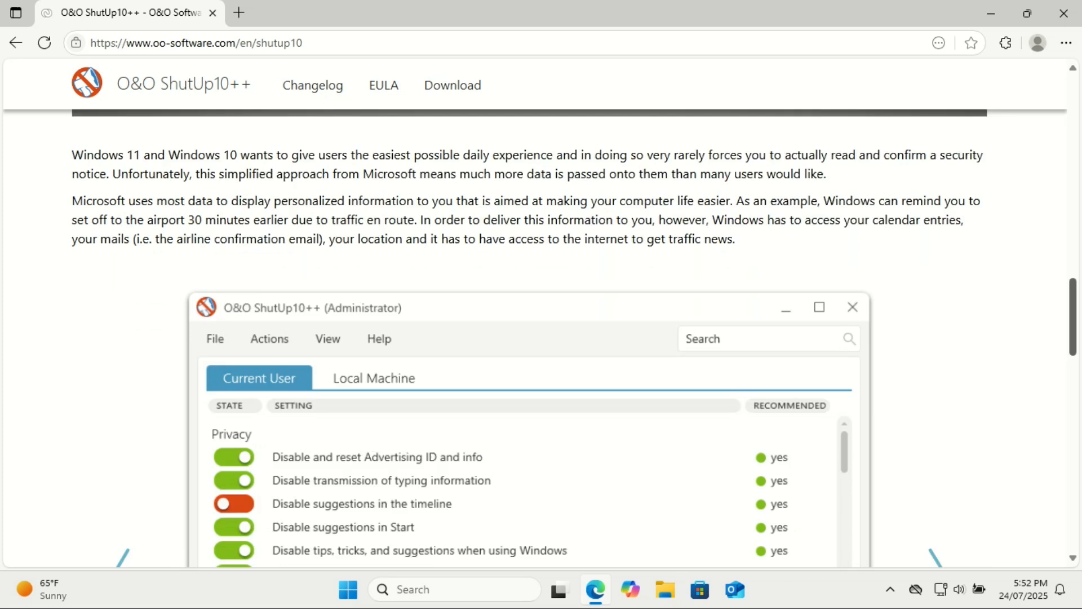
scroll("down", 3)
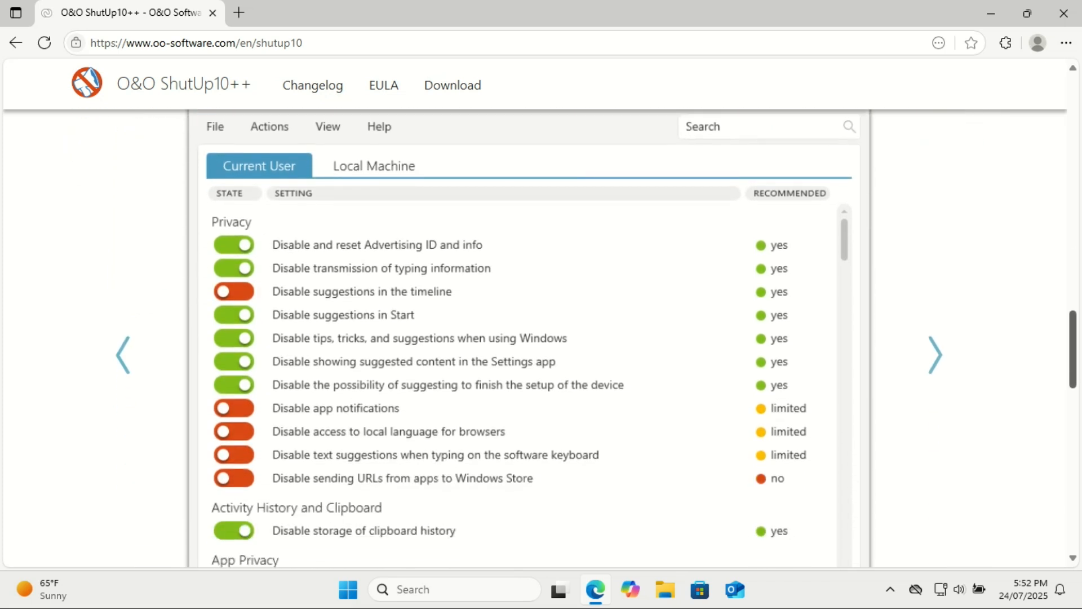
left_click(270, 126)
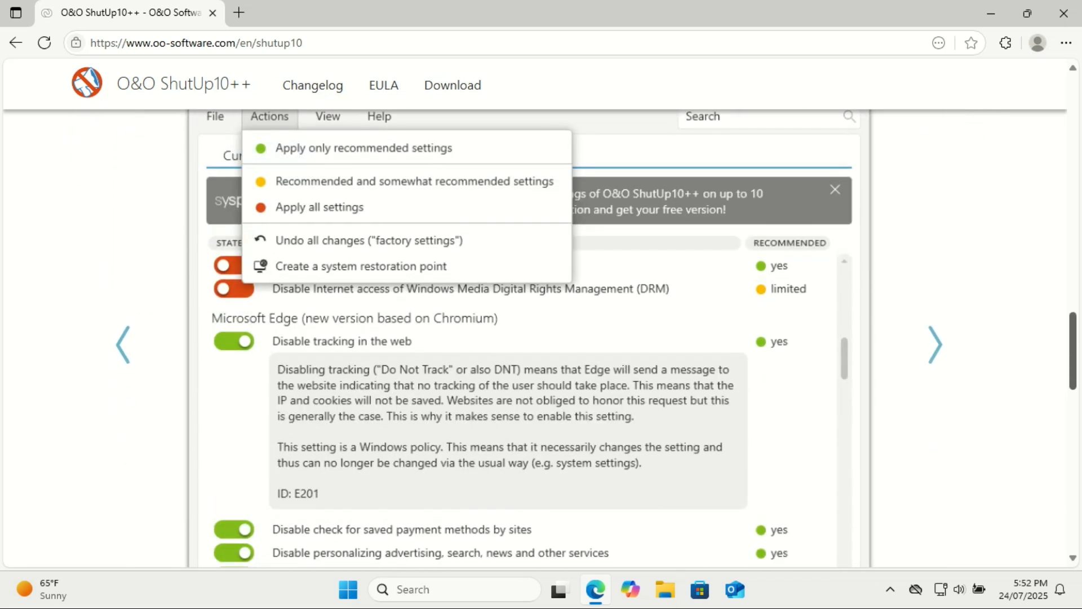
scroll("down", 3)
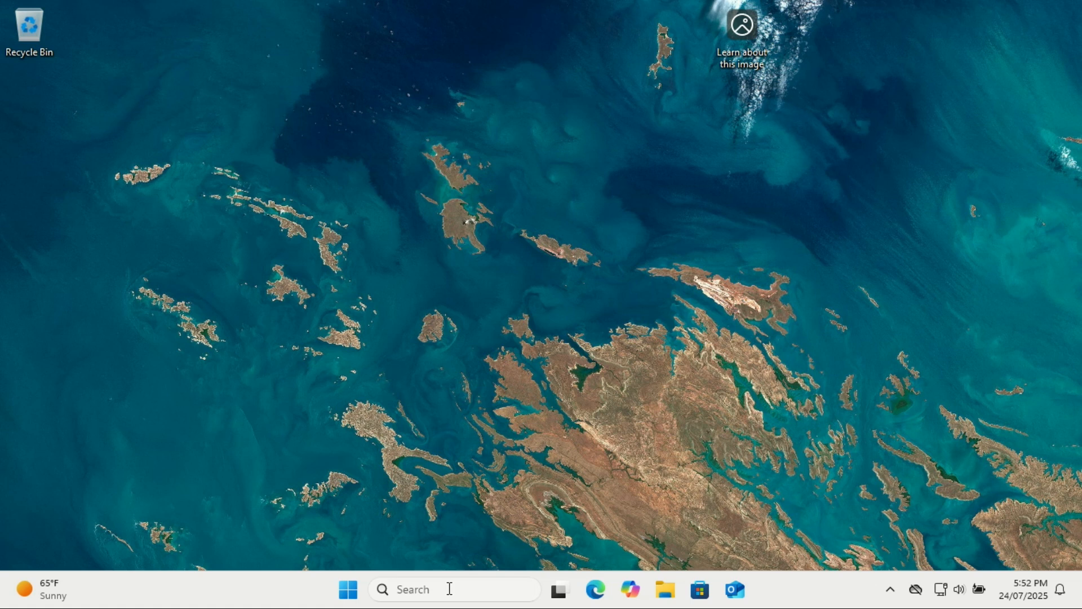
- Launch Winaero Tweaker and select Windows 11 > Classic Full Context Menus in the tree
left_click(424, 606)
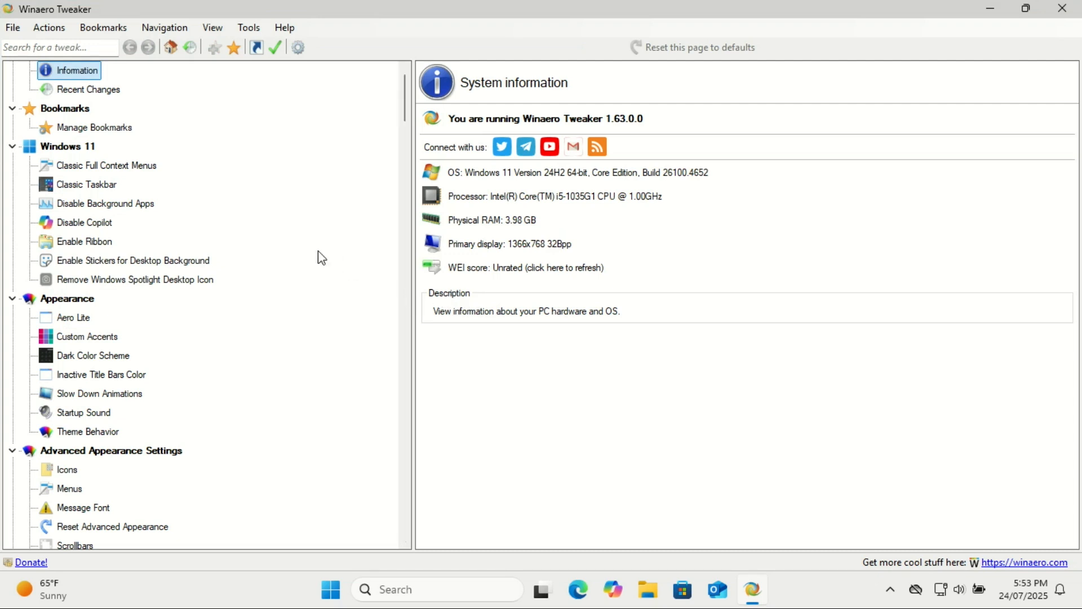
mouse_move(62, 164)
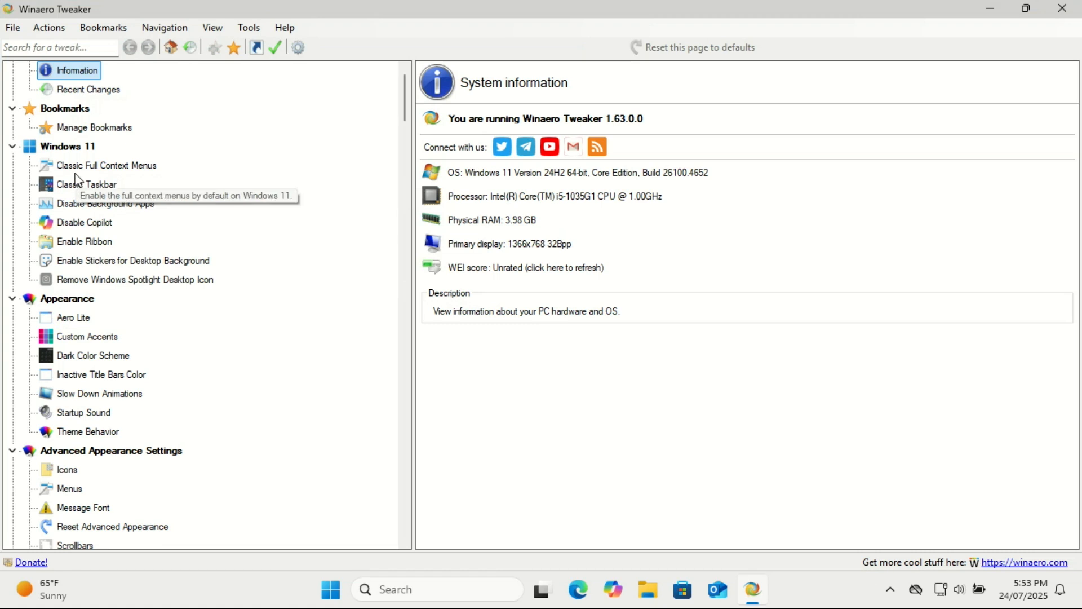
left_click(101, 164)
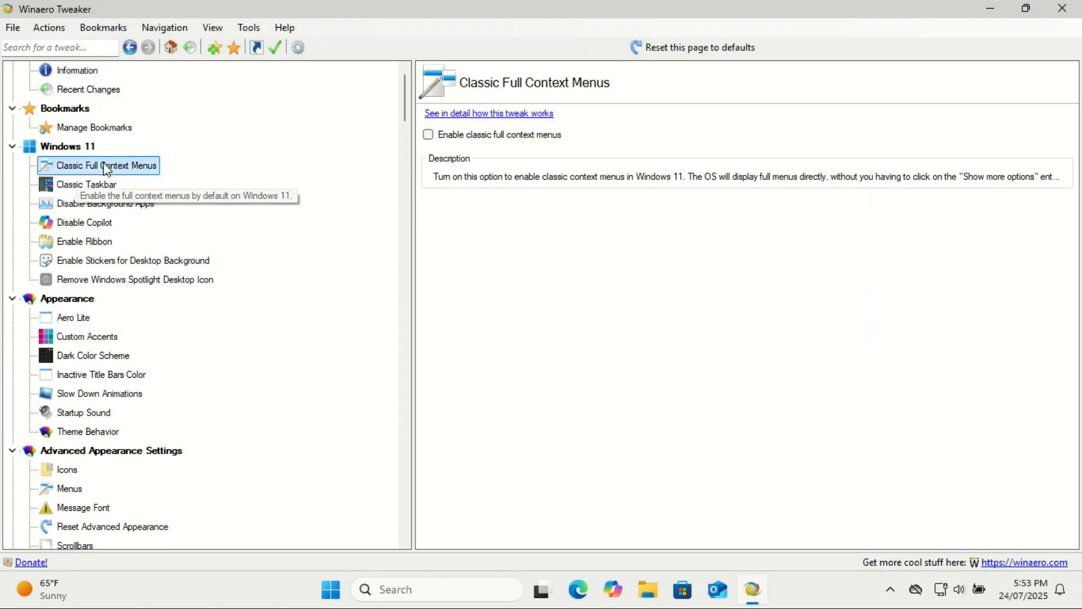
mouse_move(145, 264)
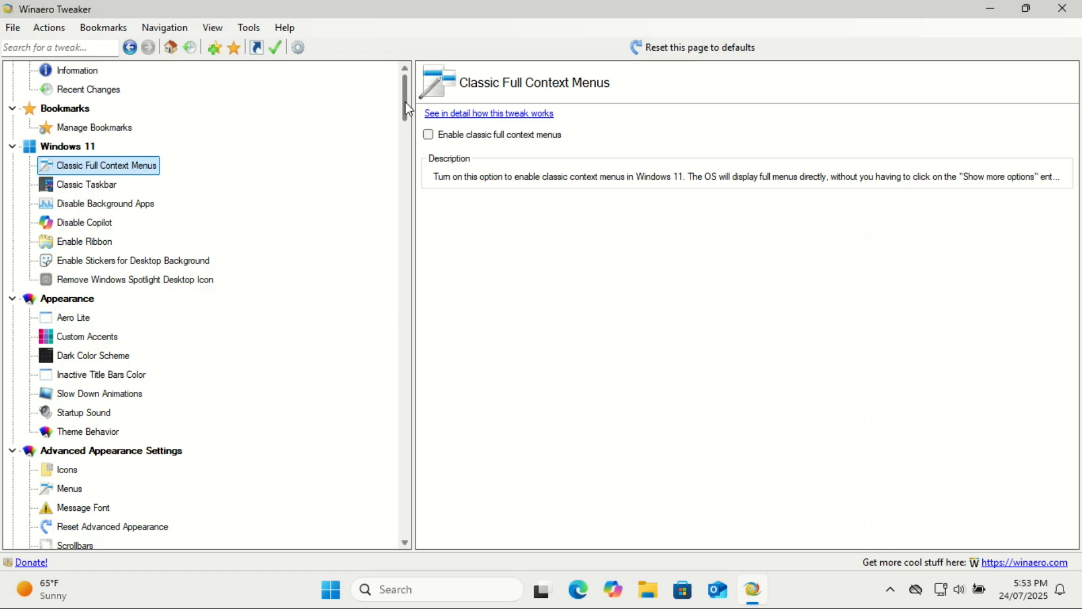
scroll("down", 3)
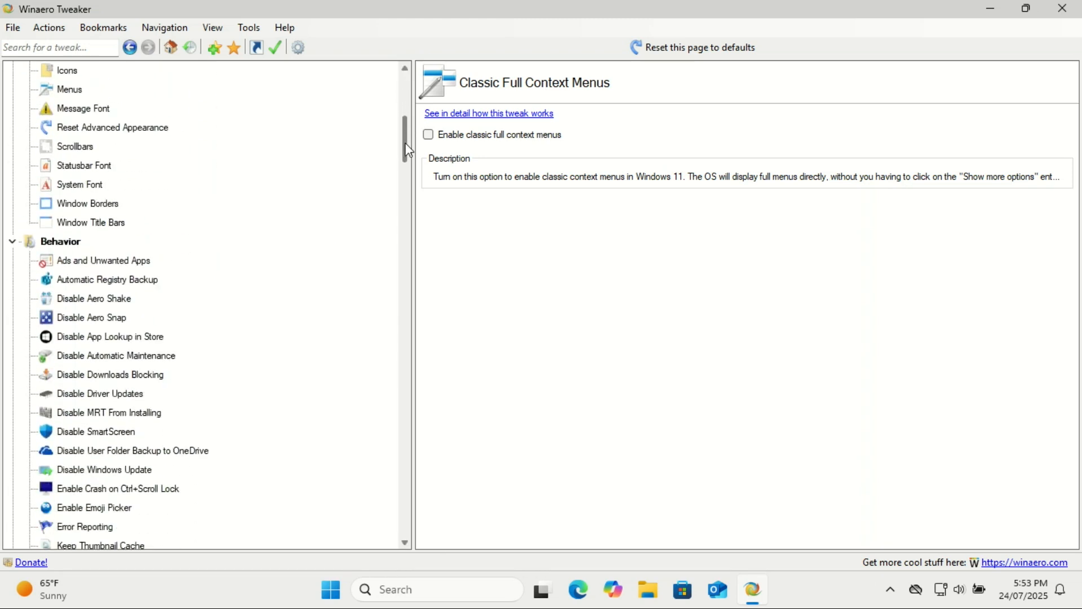
scroll("down", 3)
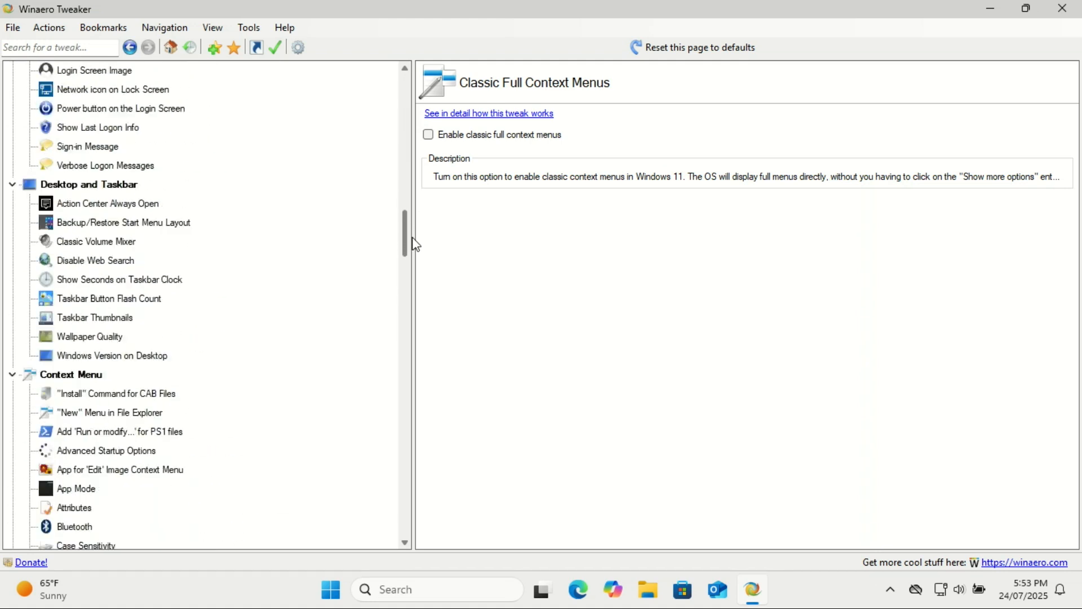
scroll("down", 3)
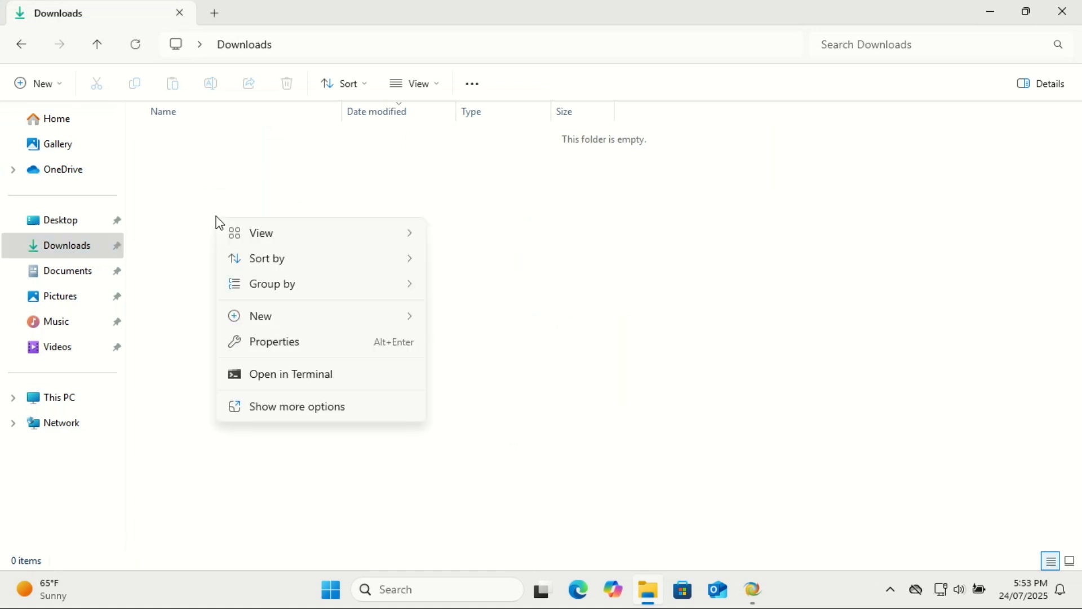
mouse_move(268, 285)
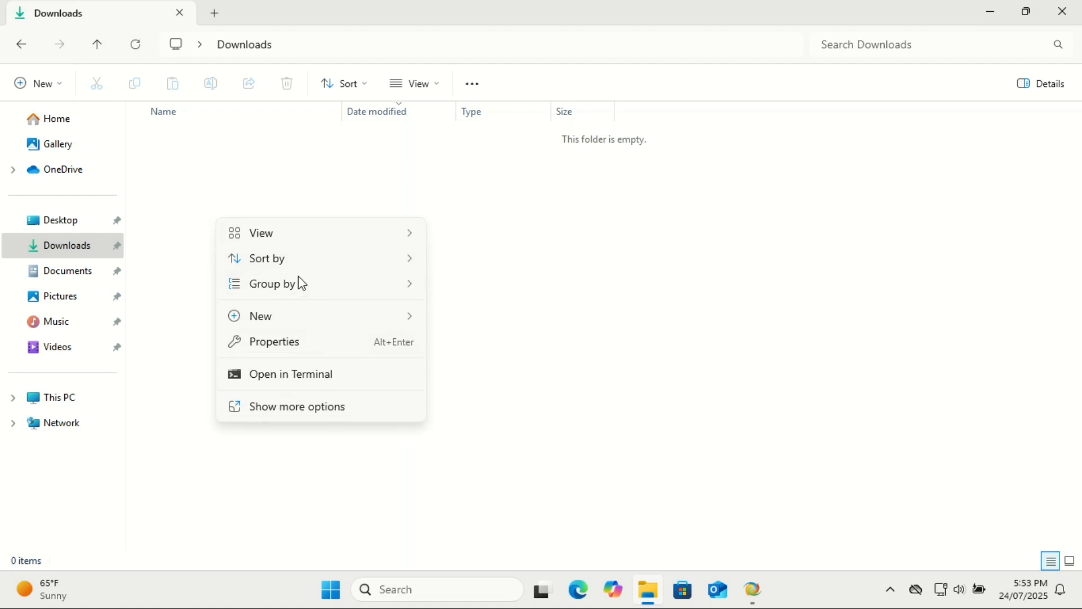
- Dismiss the compact context menu in Downloads and switch back to Winaero Tweaker
left_click(752, 590)
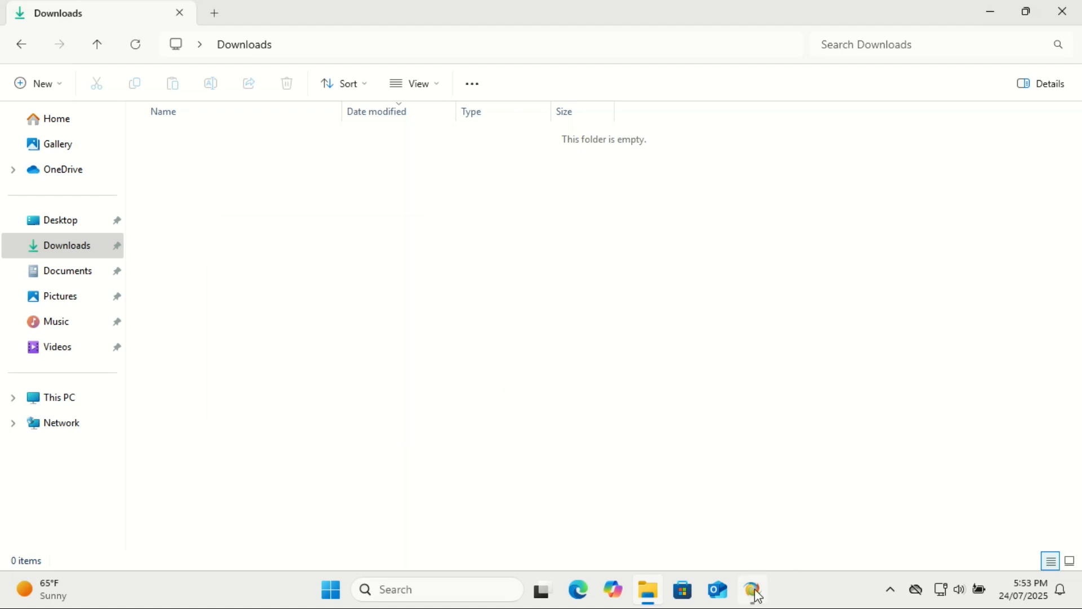
left_click(751, 590)
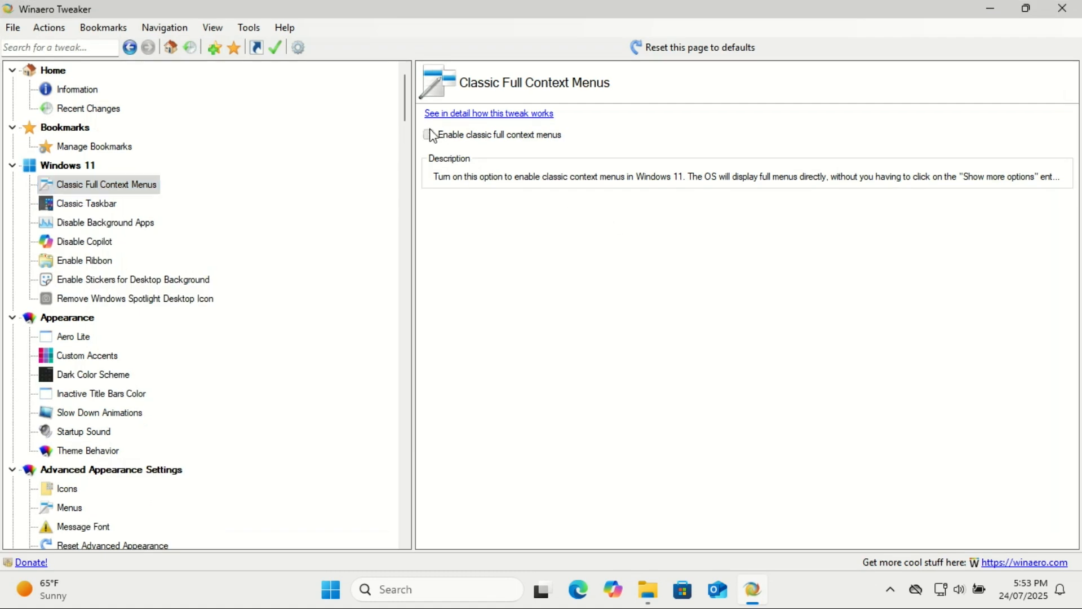
- Tick 'Enable classic full context menus' and restart Explorer to apply it
left_click(429, 135)
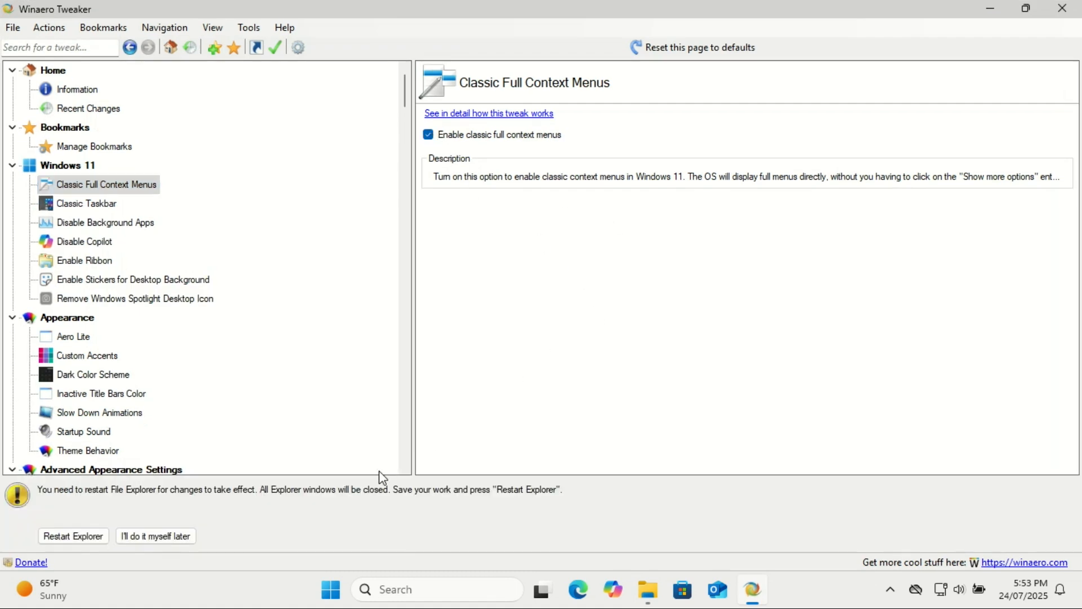
left_click(73, 535)
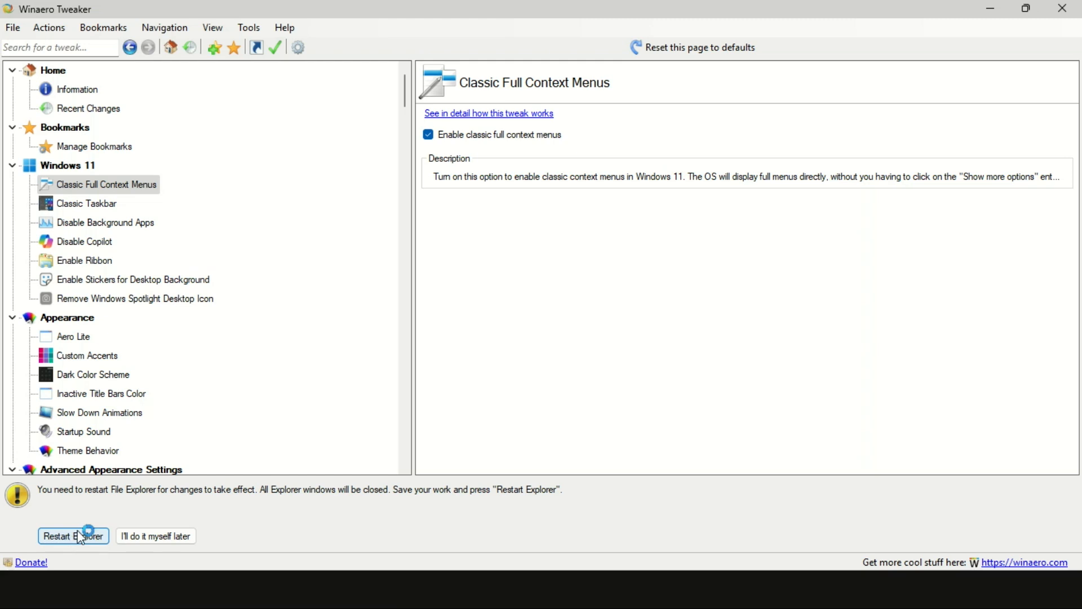
left_click(74, 536)
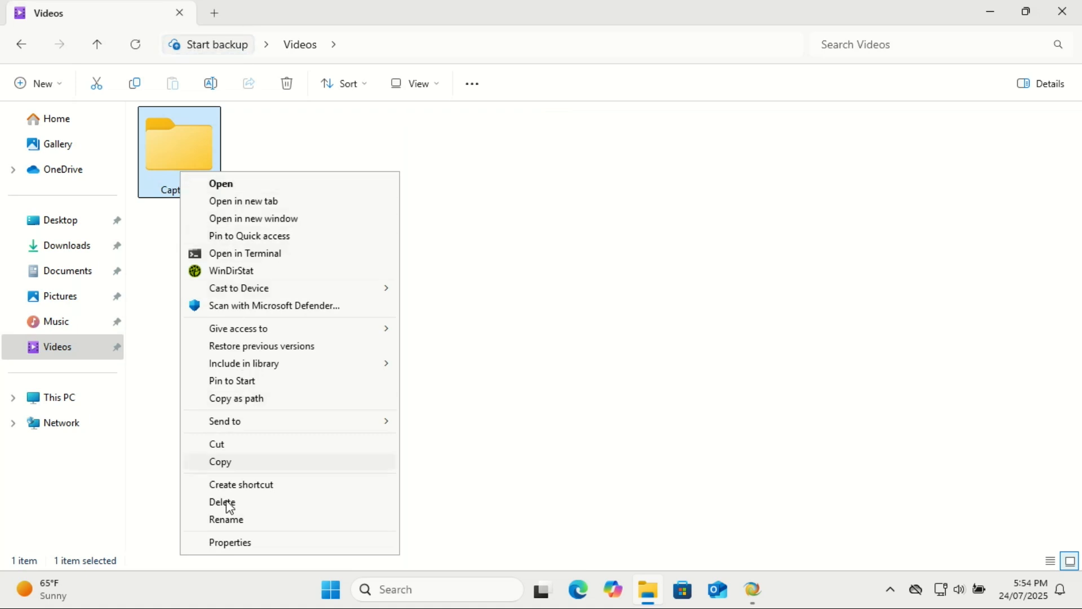
mouse_move(263, 286)
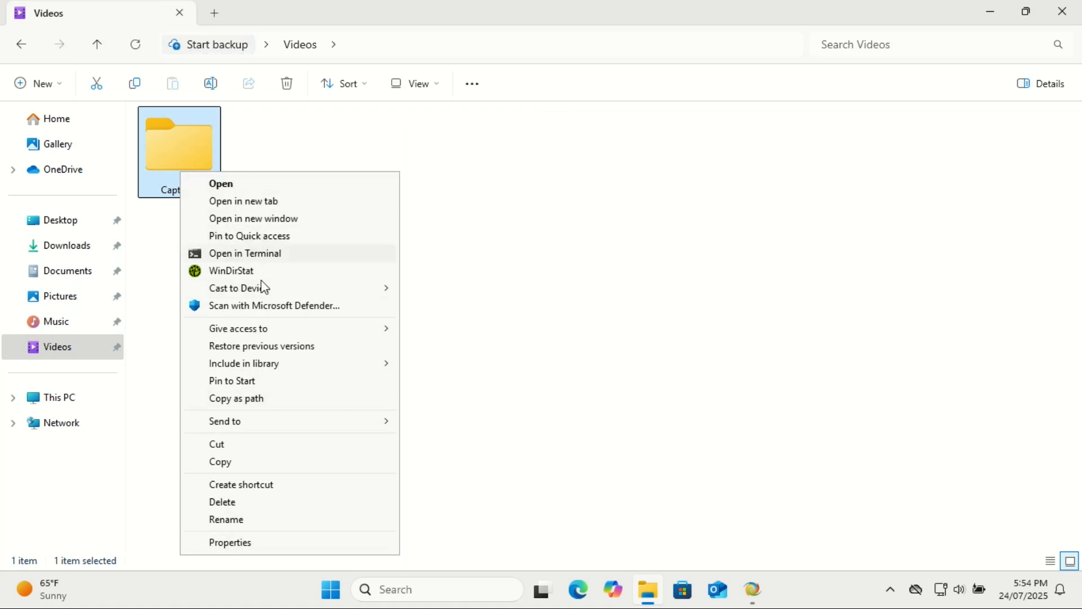
mouse_move(460, 495)
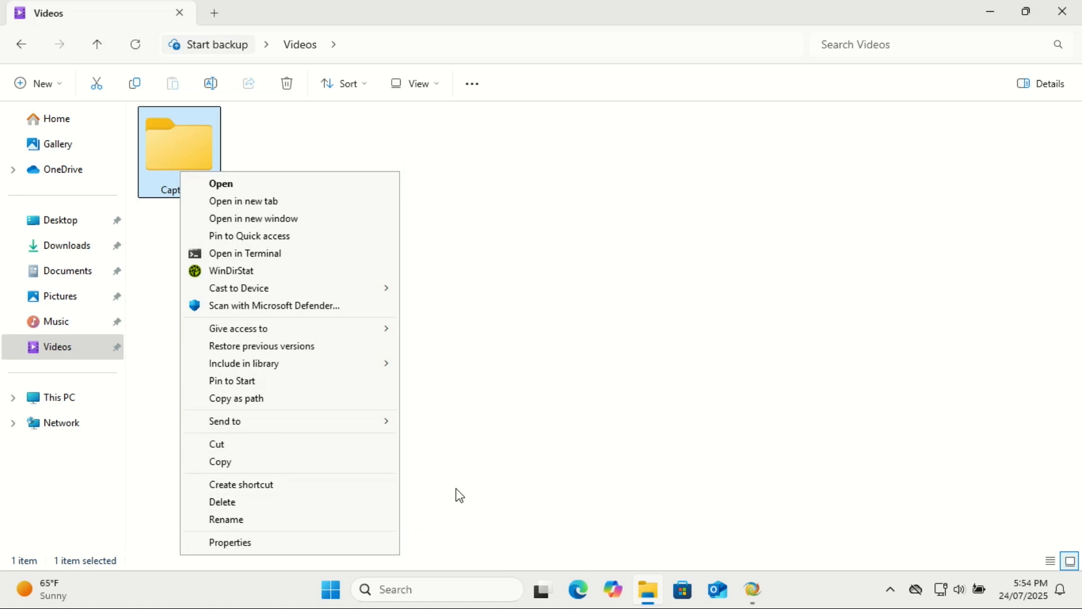
- Dismiss the classic context menu shown for the Videos folder by clicking empty space
left_click(559, 444)
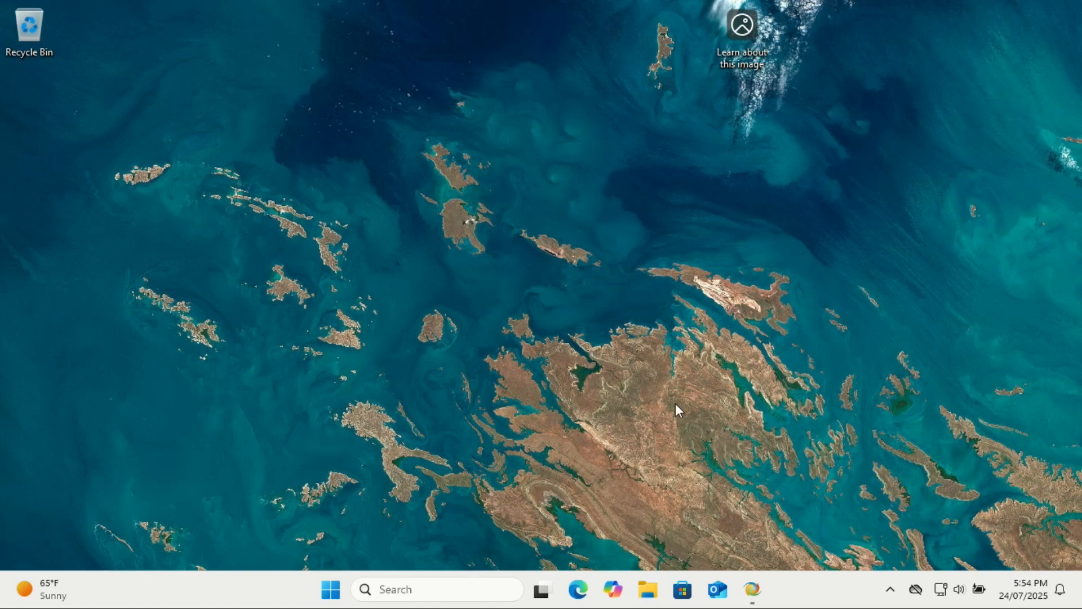
mouse_move(602, 420)
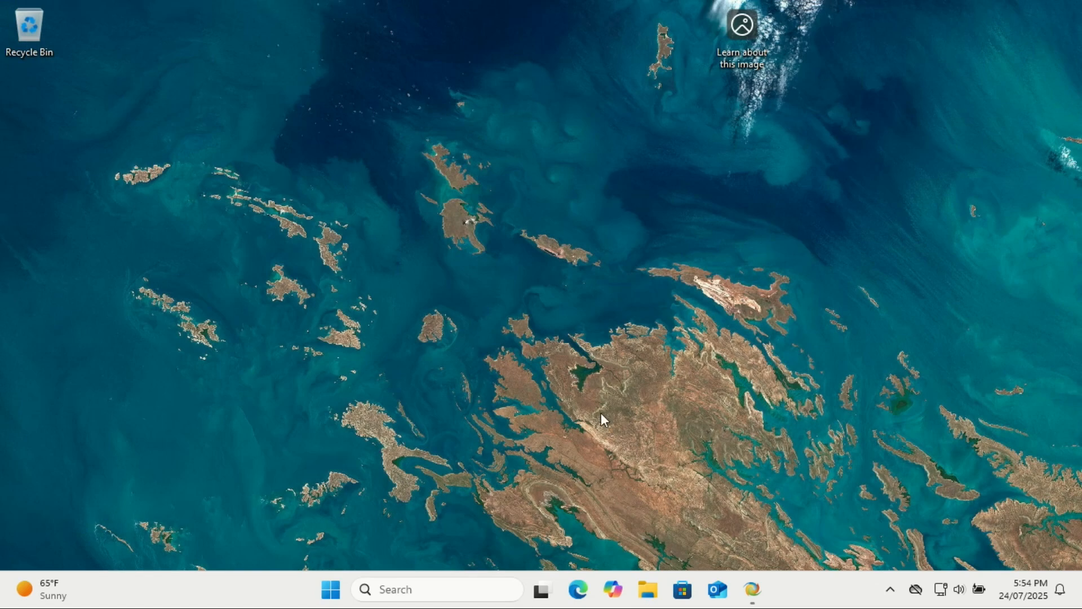
mouse_move(598, 375)
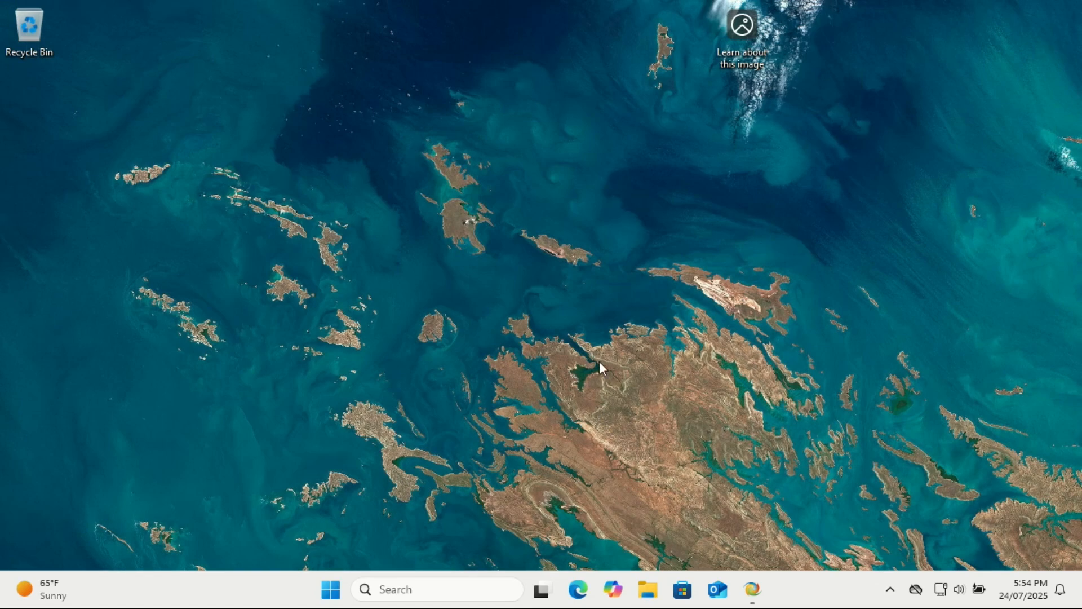